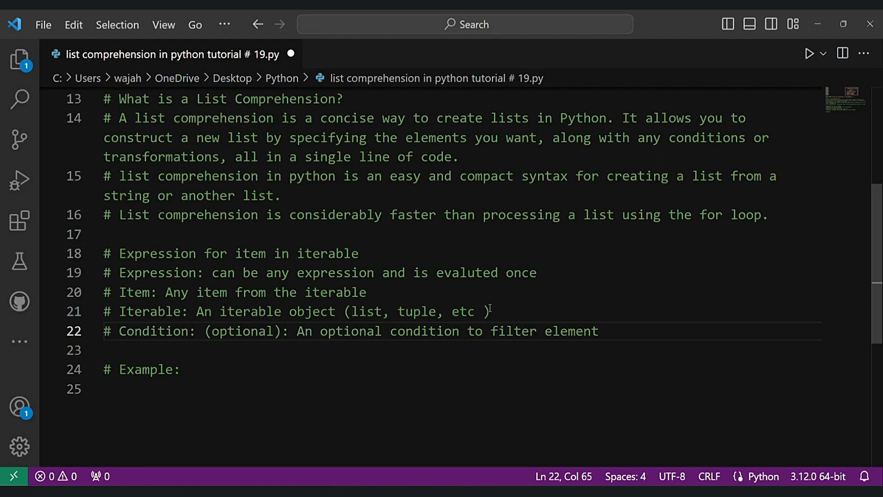
Make the Condition comment end with "filter elements." and add a line below the Example heading.
text(.)
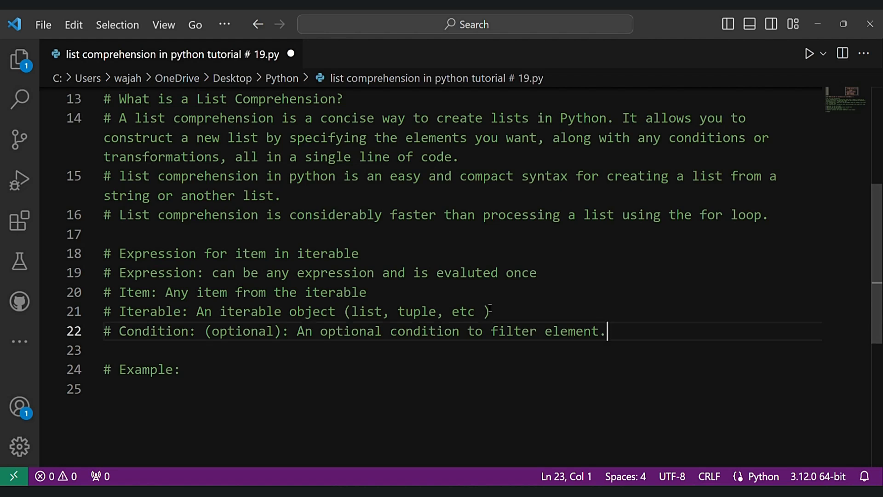
key(Backspace)
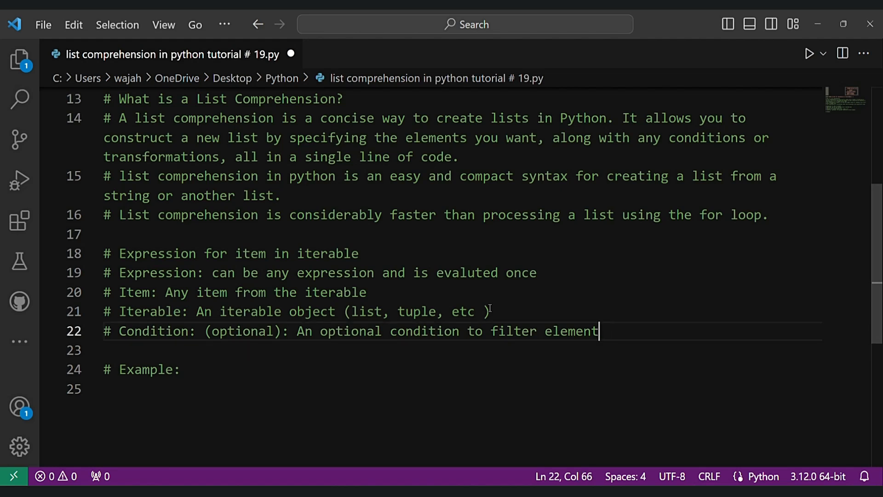
text(s)
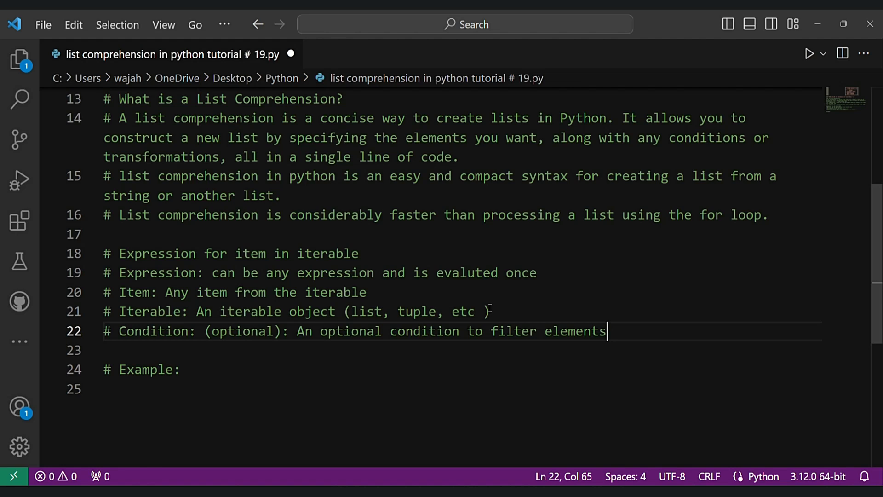
text(" ")
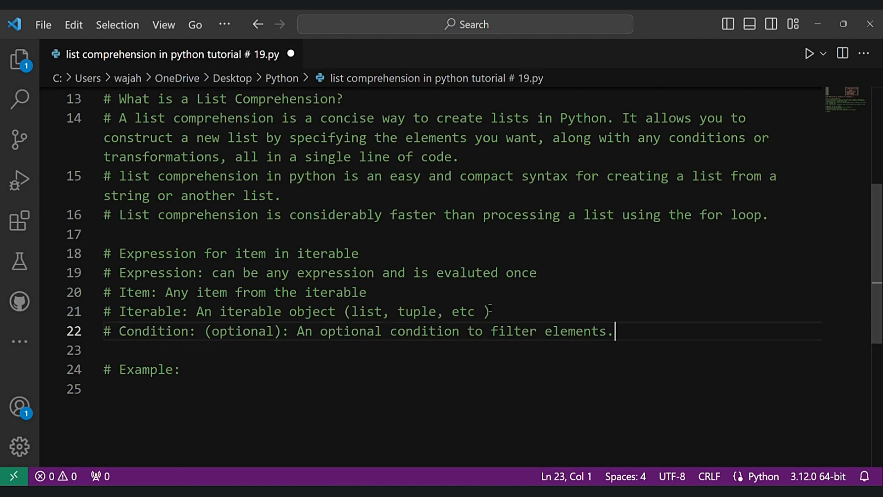
click(615, 331)
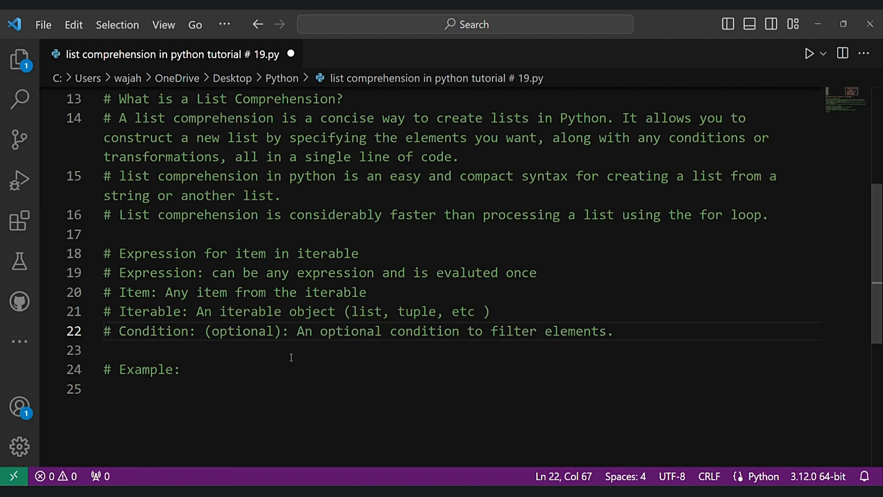
mouse_move(255, 360)
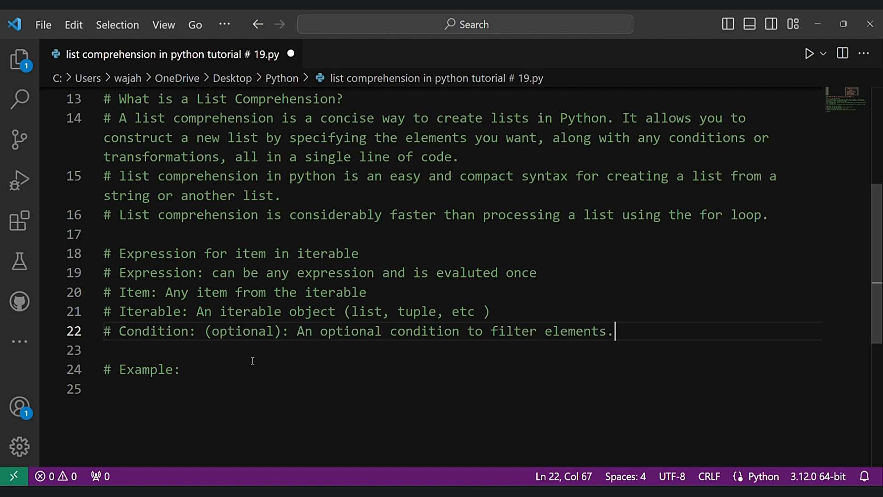
mouse_move(257, 371)
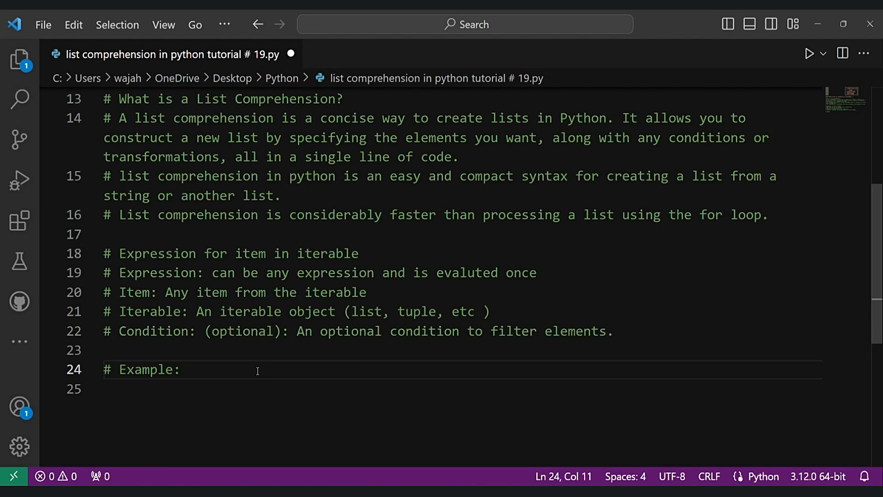
key(Enter)
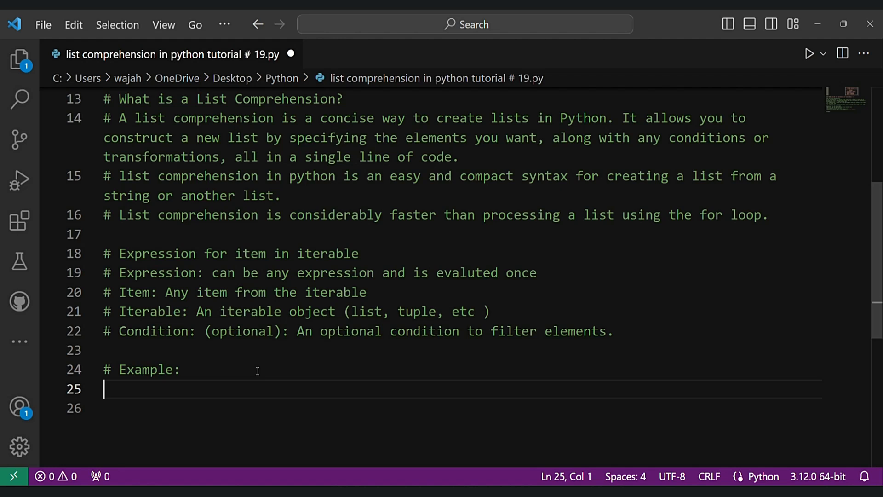
Write square = [] followed by a for num in range(5): loop header.
text(square)
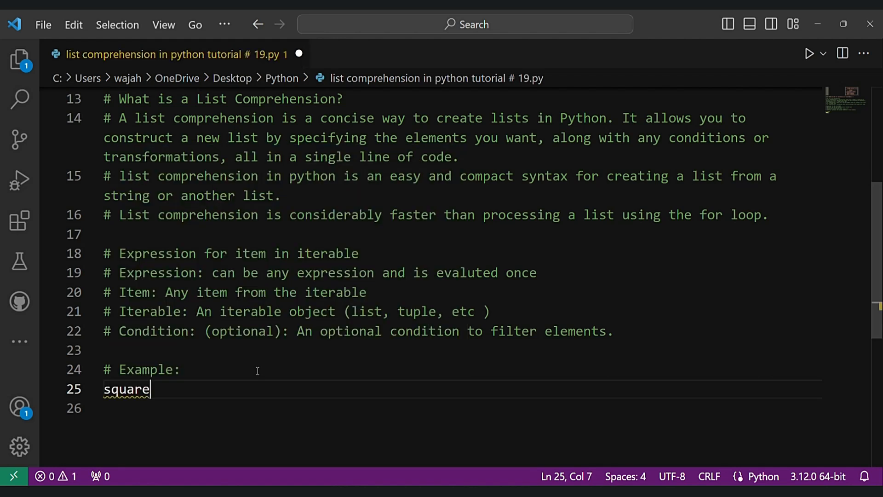
text(= [])
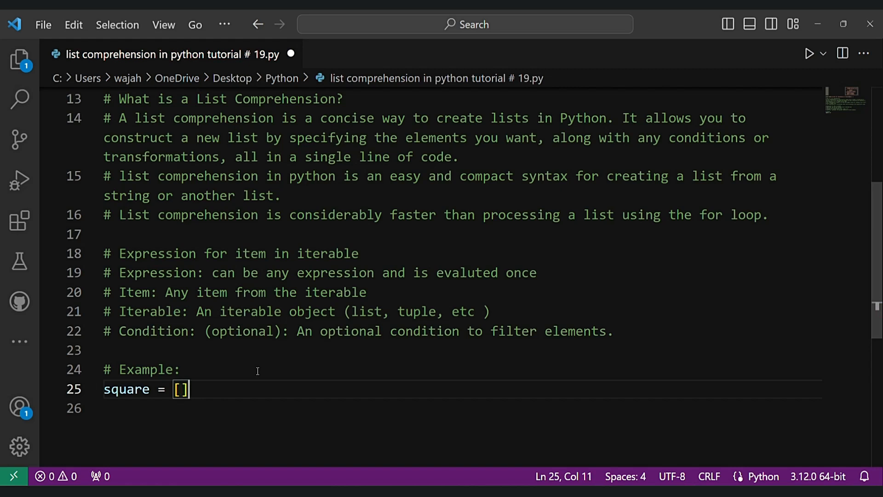
text(for num)
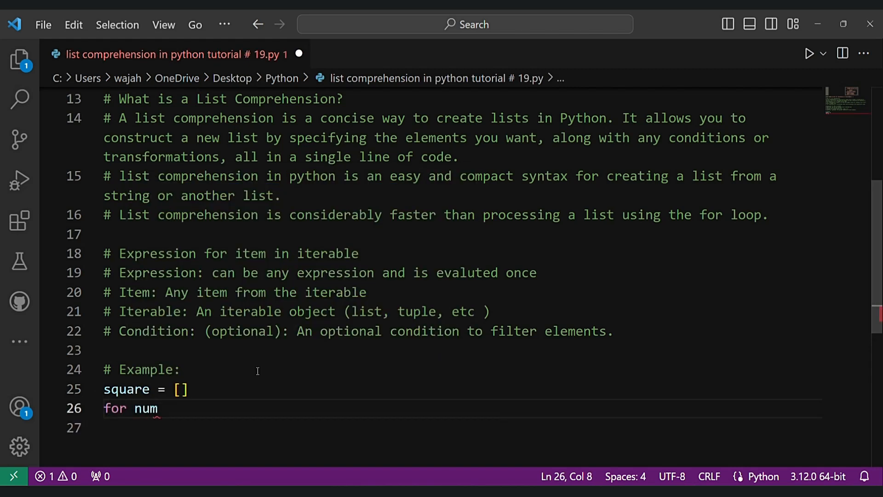
text(in range()
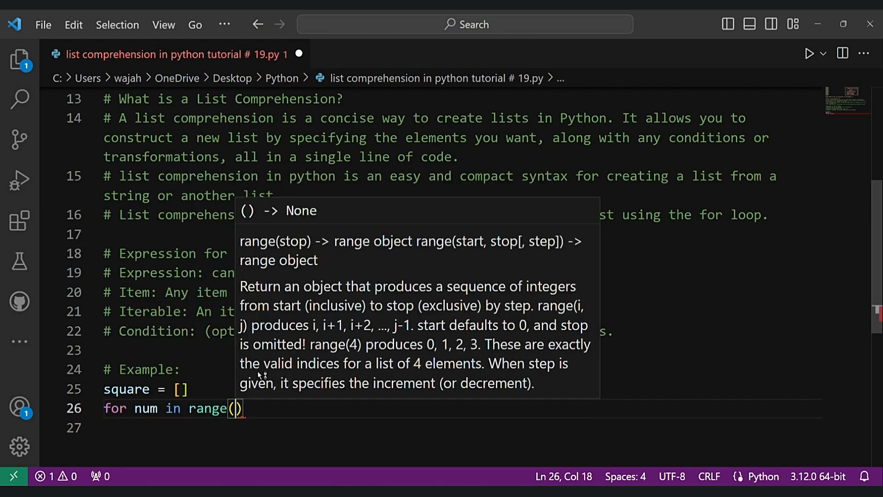
text(5):)
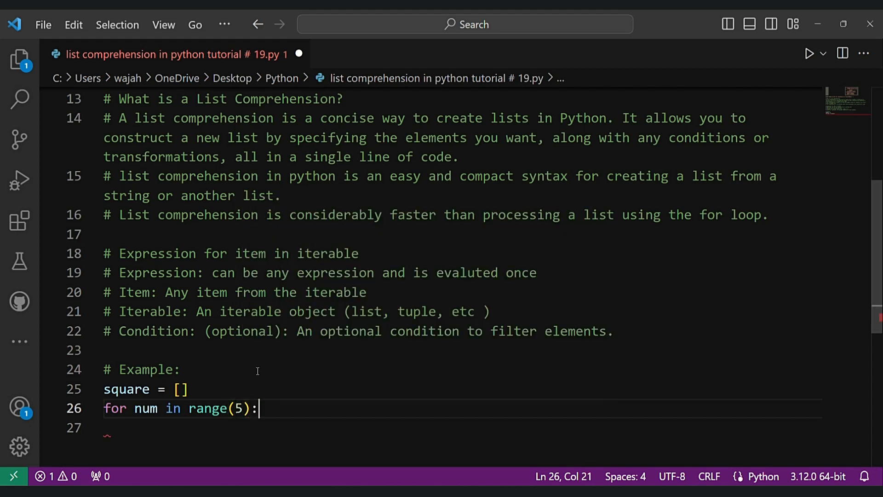
Add the loop body square.appened(num ** 2) (misspelled append).
text(sqaure)
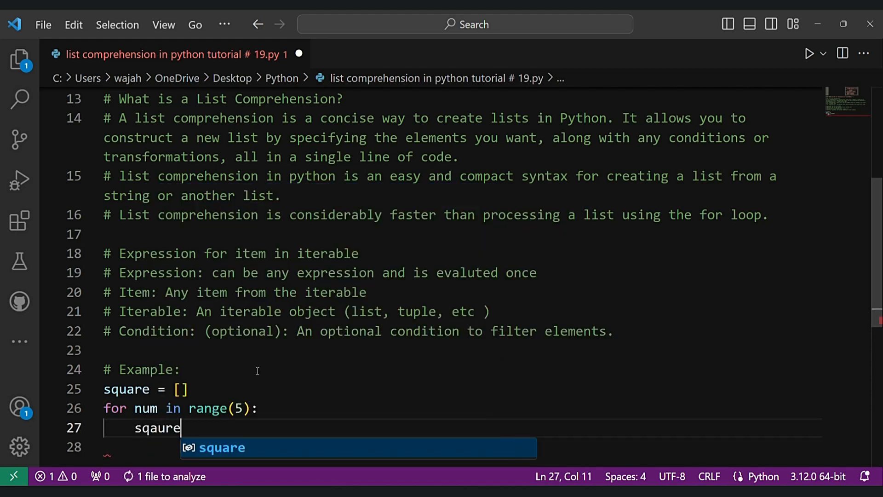
text(.)
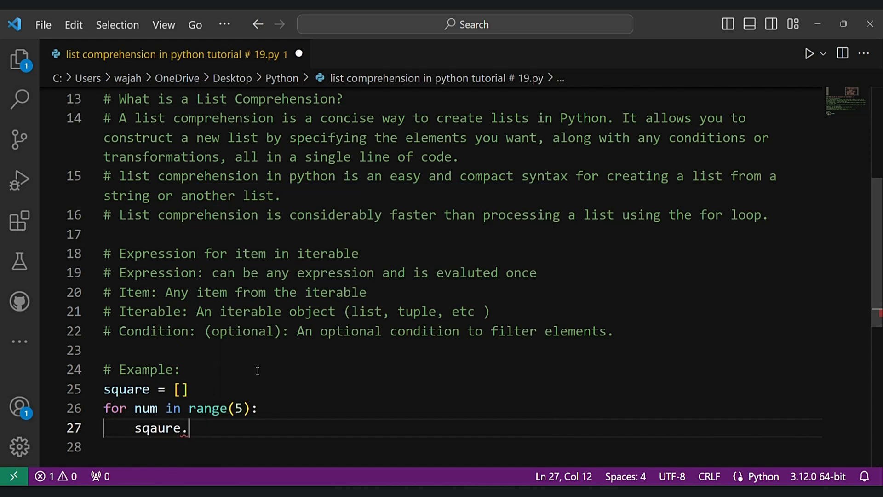
text(appened(n)
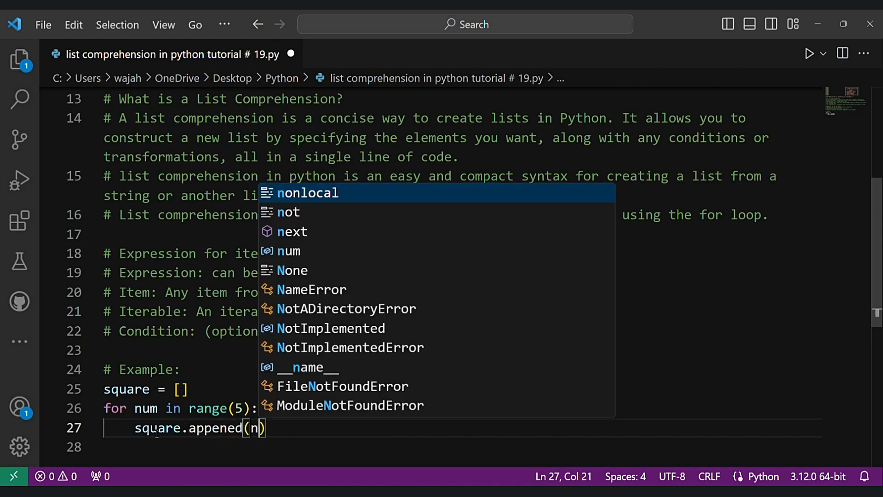
text(um ** 2)
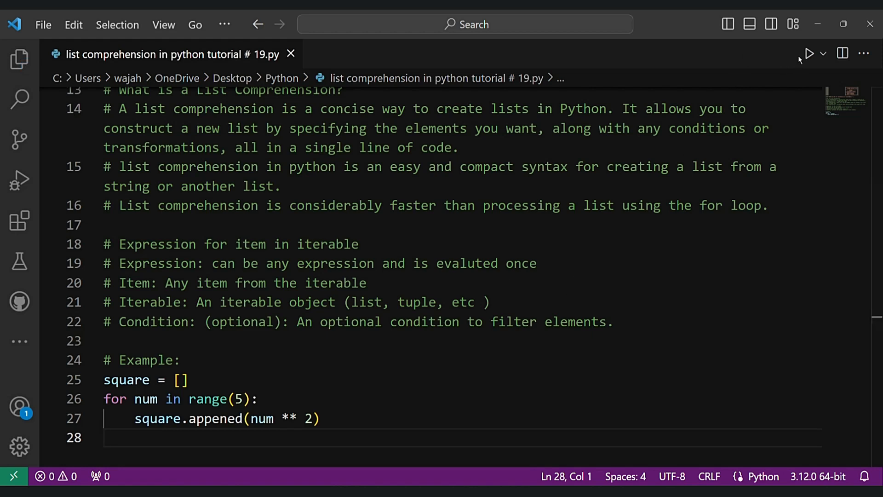
mouse_move(809, 53)
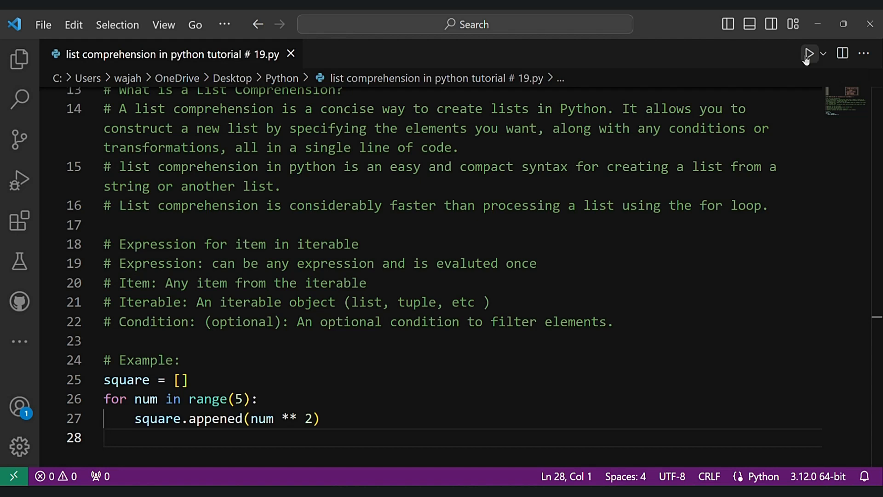
Run the script, see the AttributeError about 'appened', and return to the code.
click(808, 53)
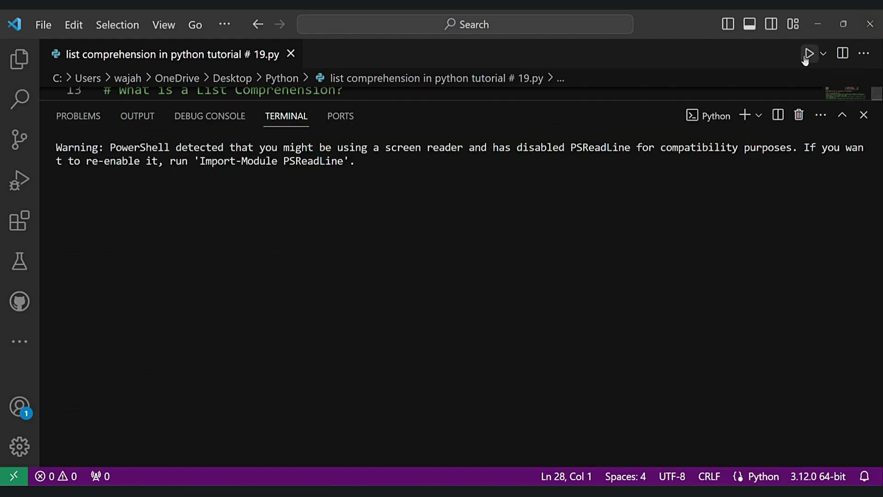
click(808, 53)
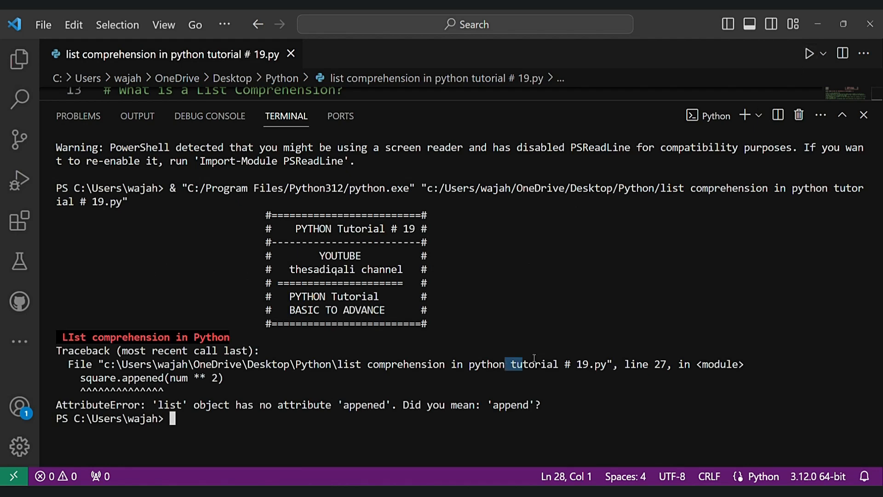
click(870, 115)
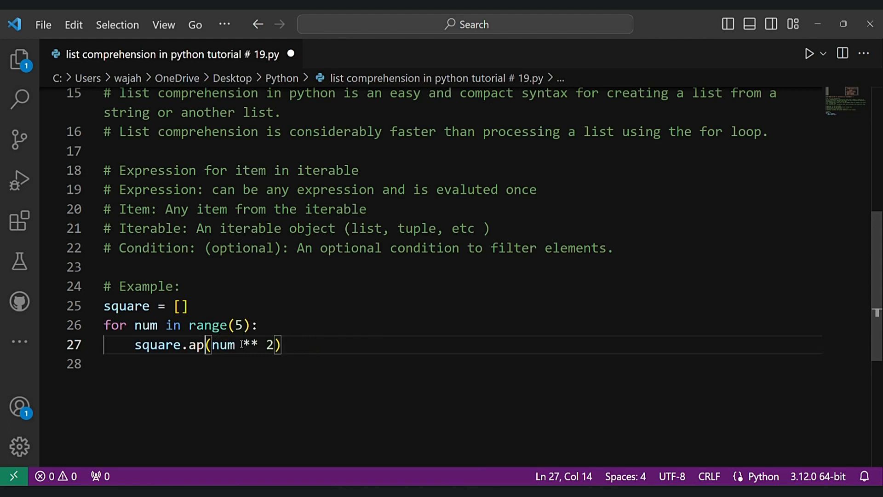
Correct the call to append and add print(square,num) inside the loop.
text(pend)
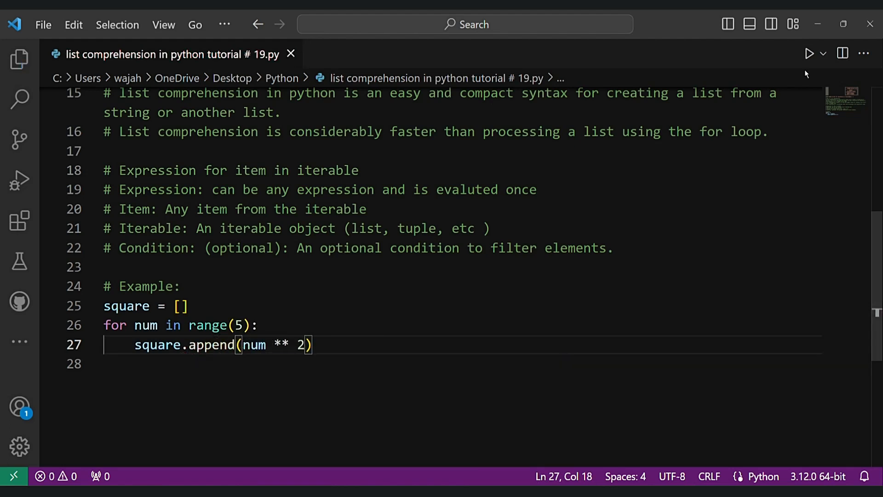
click(809, 51)
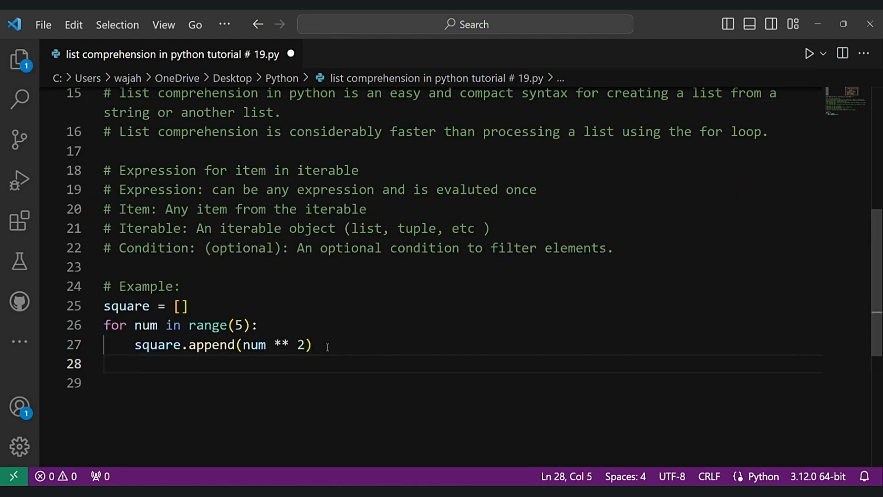
text(print()
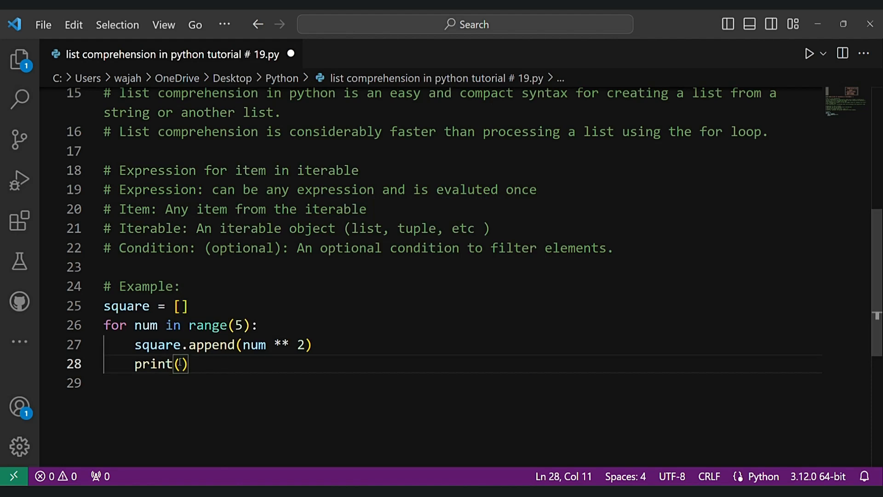
text(square,num)
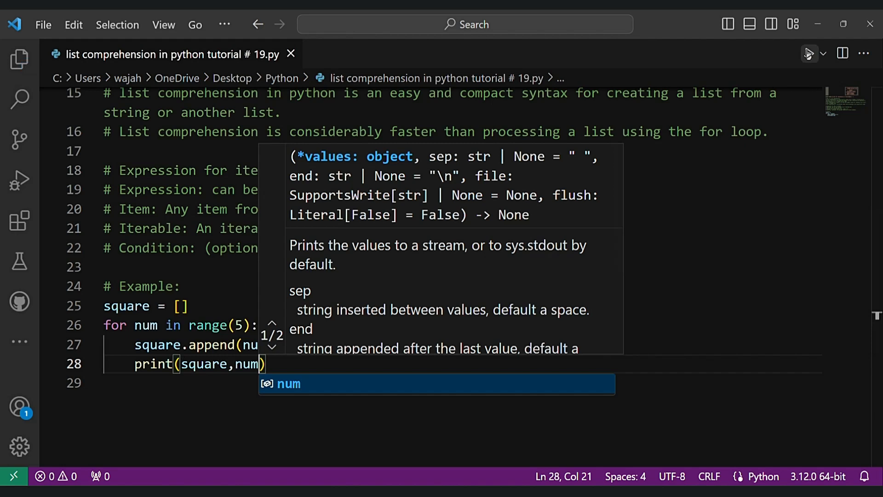
Run the script to show squares growing to [0, 1, 4, 9, 16], then hide the output.
click(809, 54)
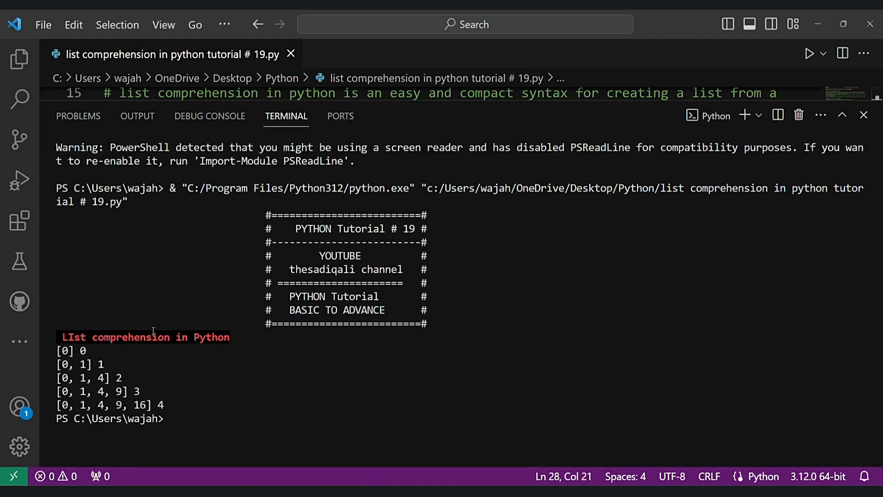
drag(62, 350, 152, 405)
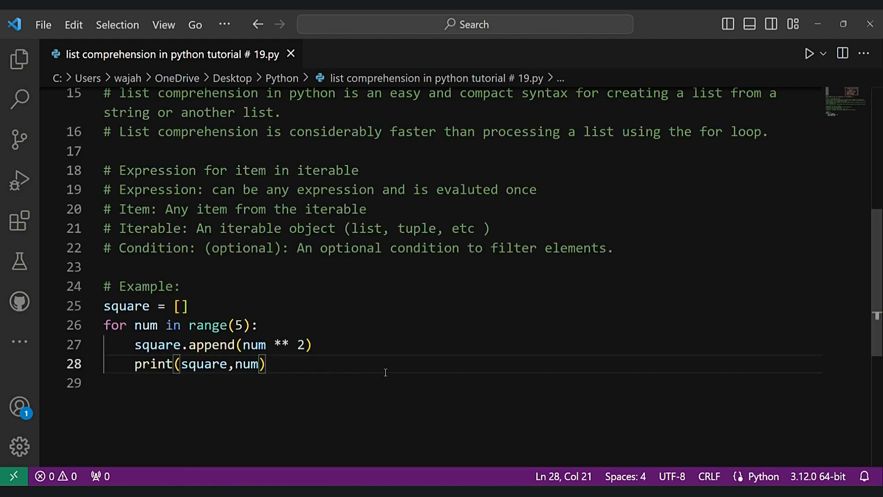
Label the number in the loop's print call with the string " Num is: ".
text(")
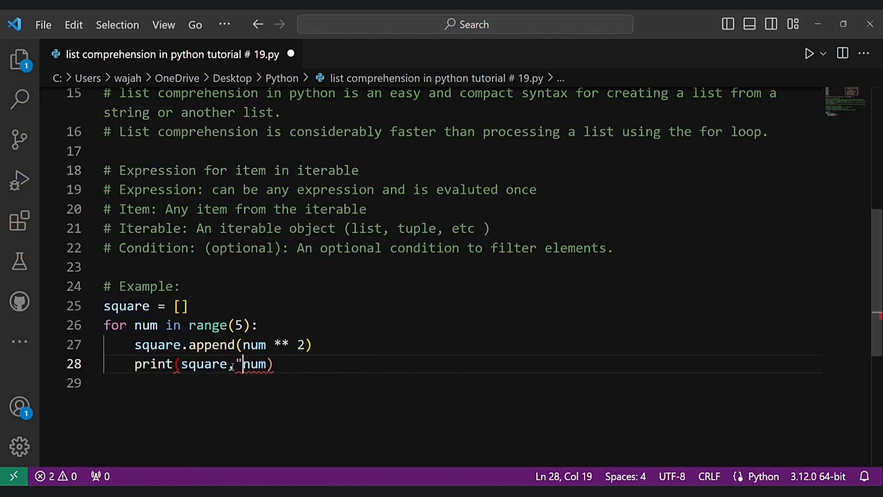
text(")
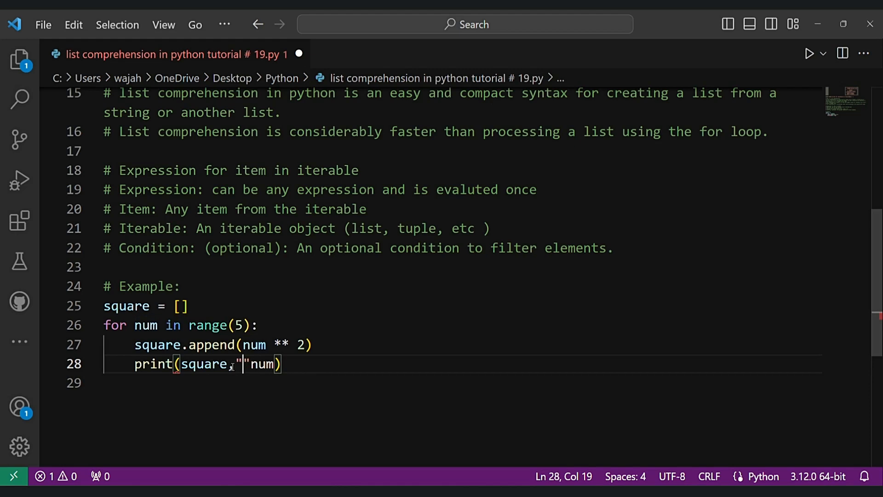
text(Num is:)
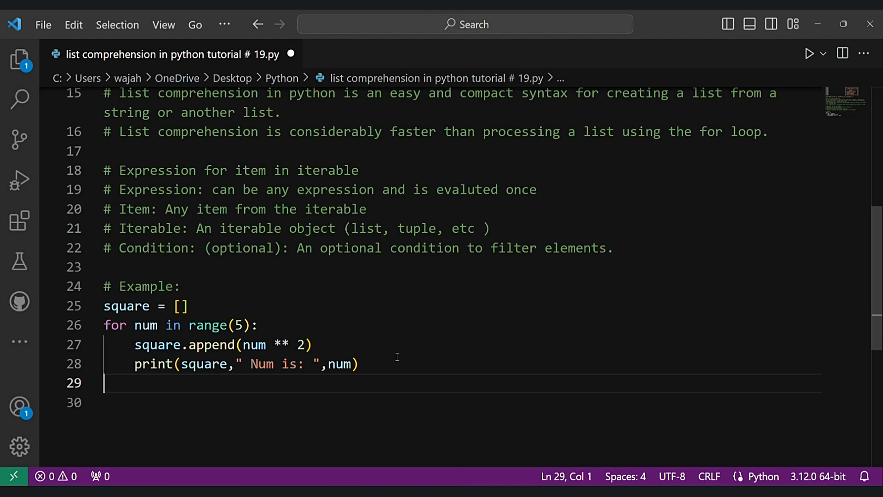
Write the comment that a list comprehension achieves the same result in a more concise way.
text(# WIt)
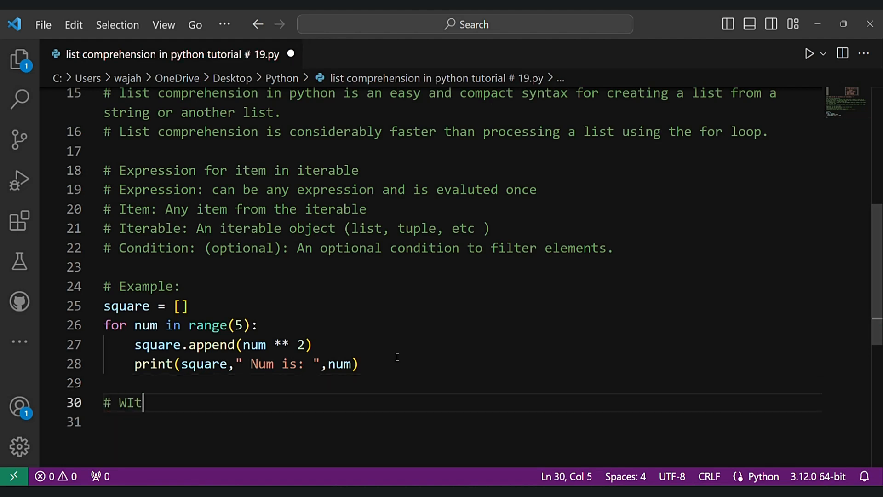
text(h a list comprehensi)
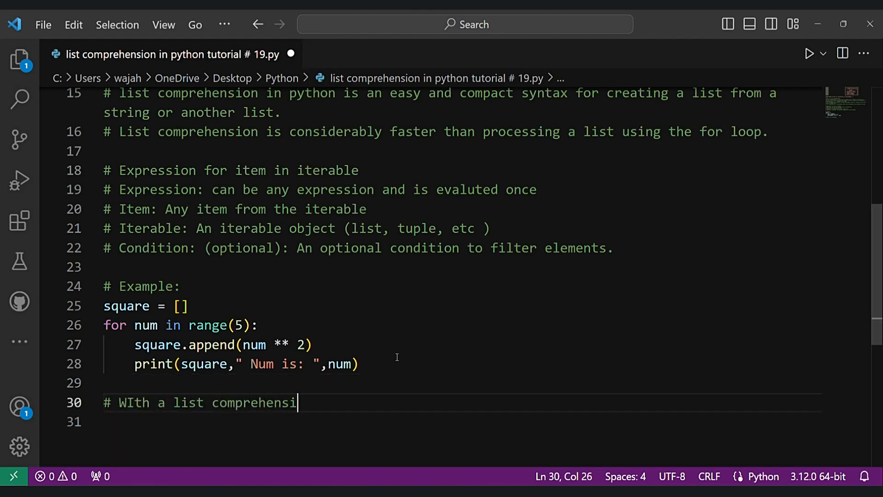
text(on, you can)
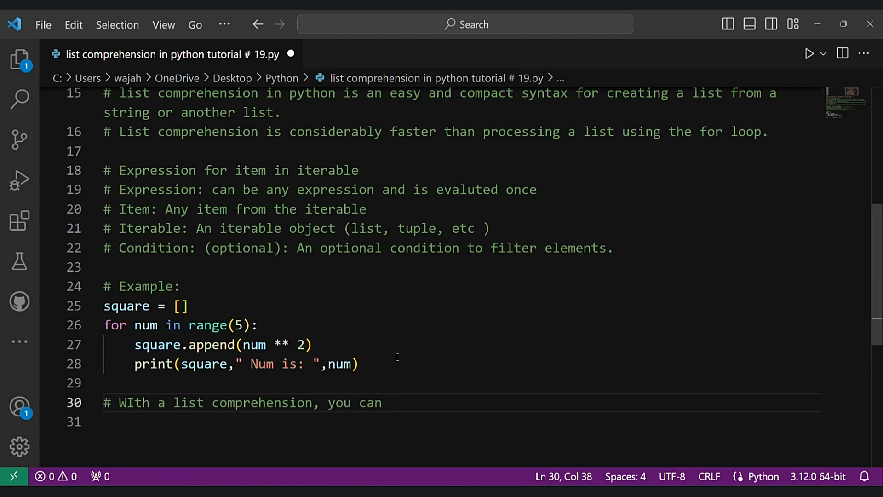
text(achieve the sa)
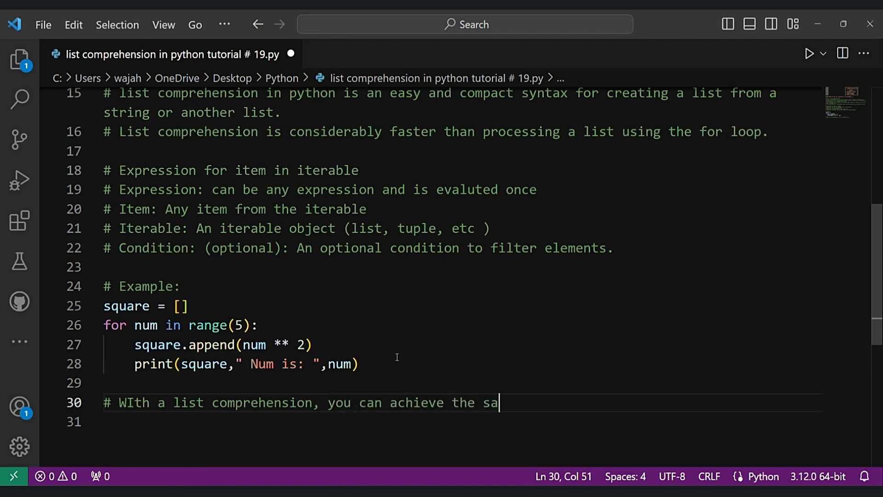
text(me result in a m)
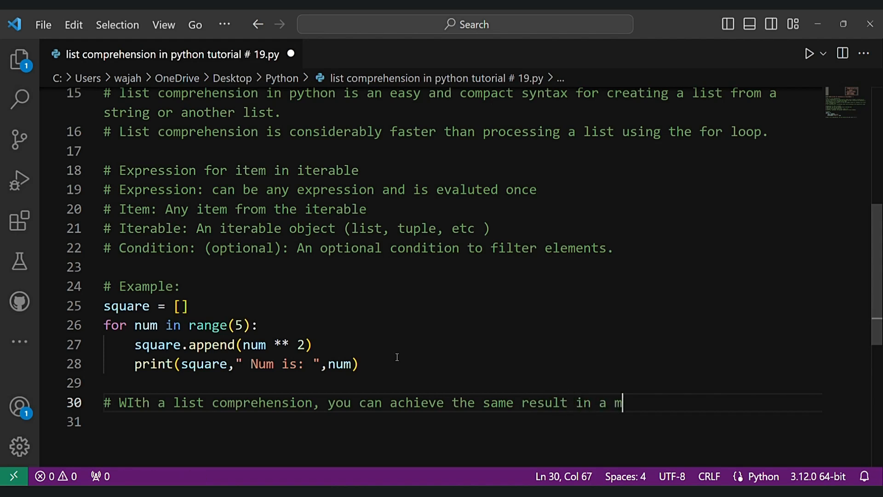
text(ore concise)
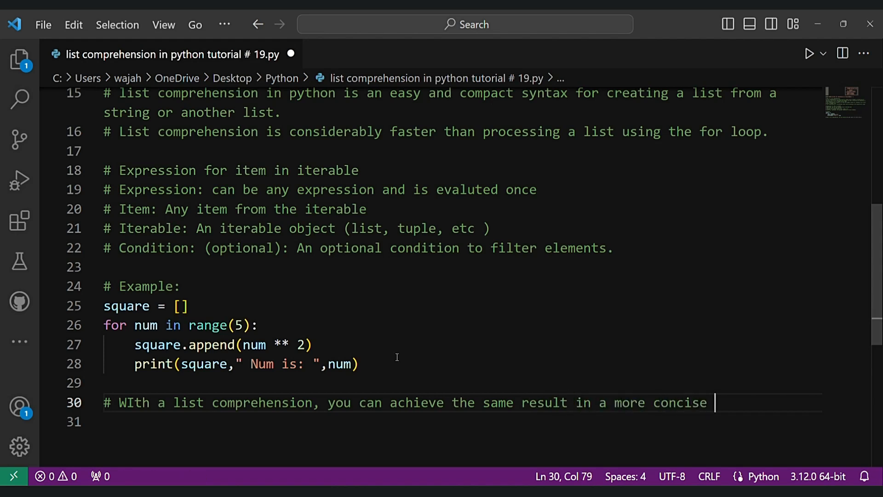
text(way.)
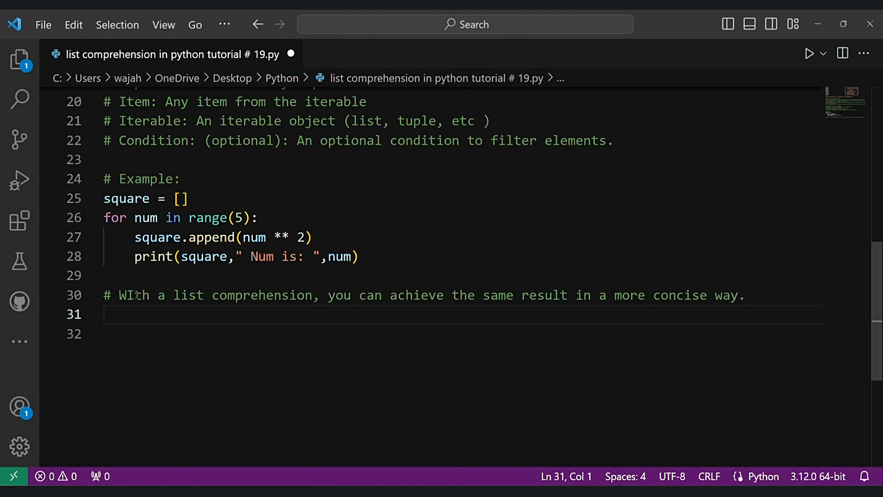
Write the one-liner square = [num ** 2 for num in range(5)].
text(square)
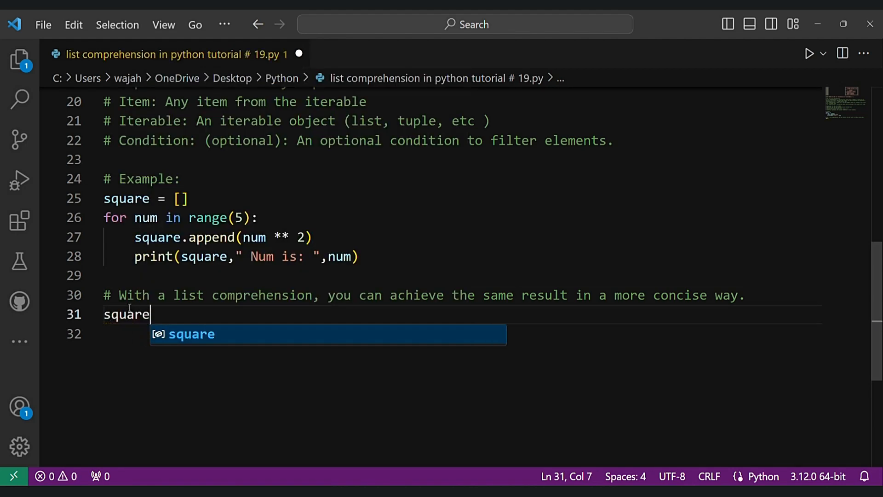
text(= [])
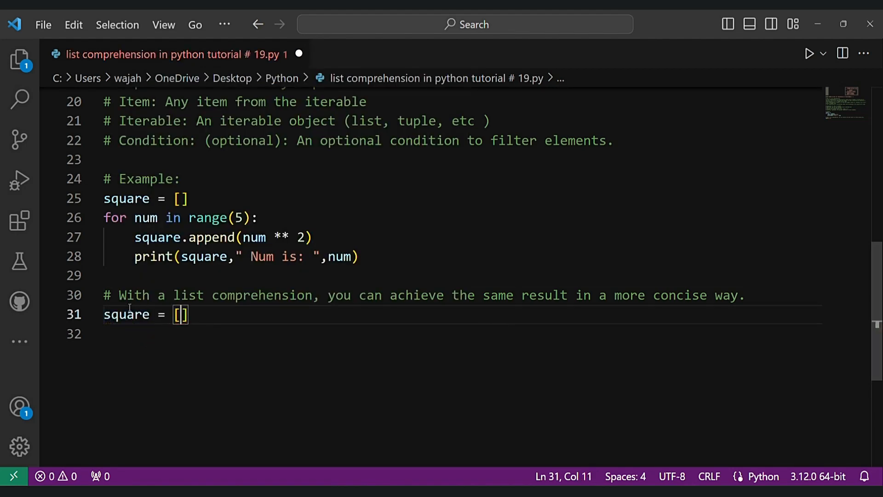
text(num **)
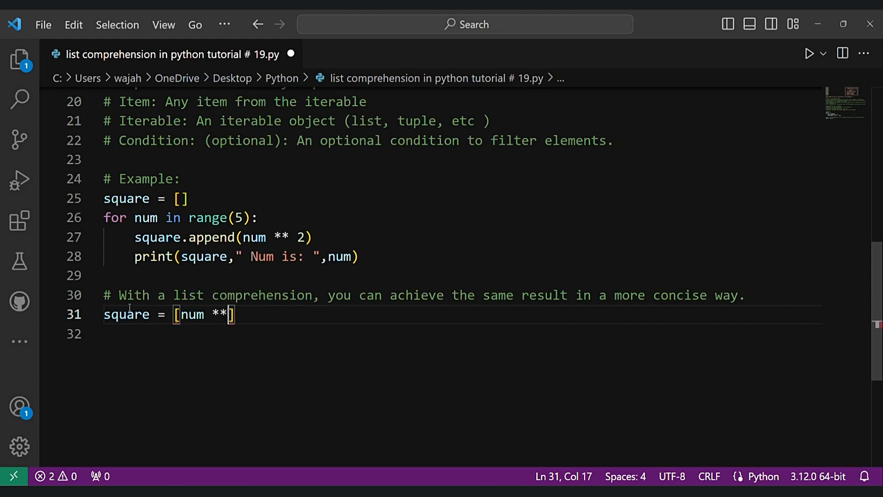
text(2 for)
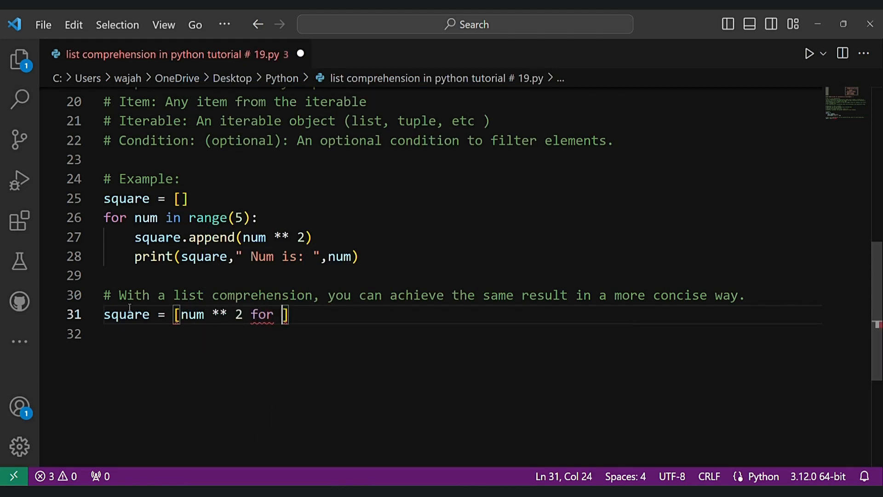
text(num in range()
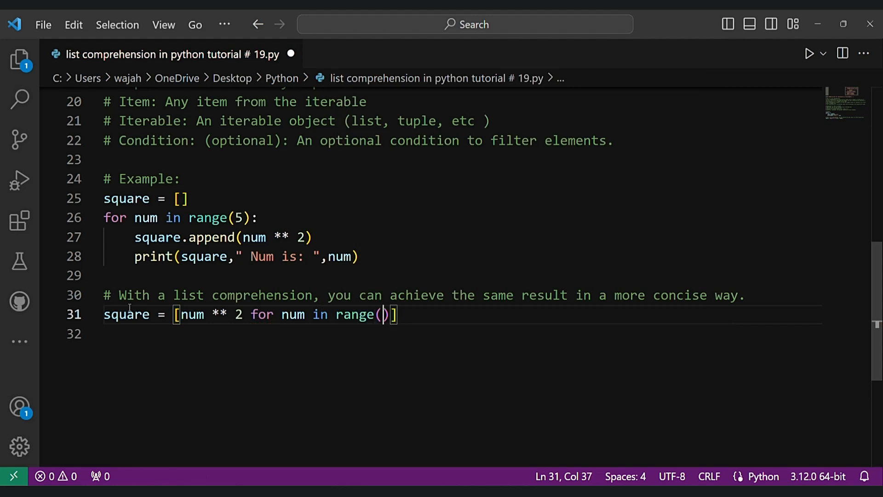
text(5)
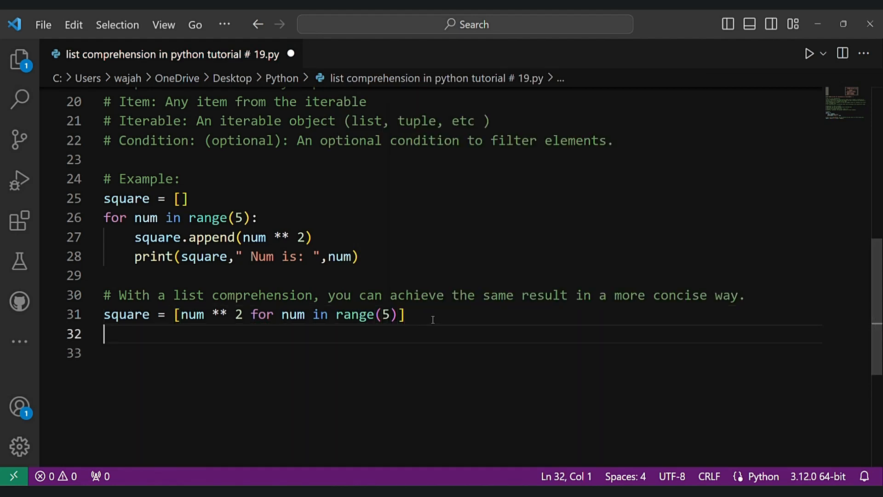
mouse_move(809, 53)
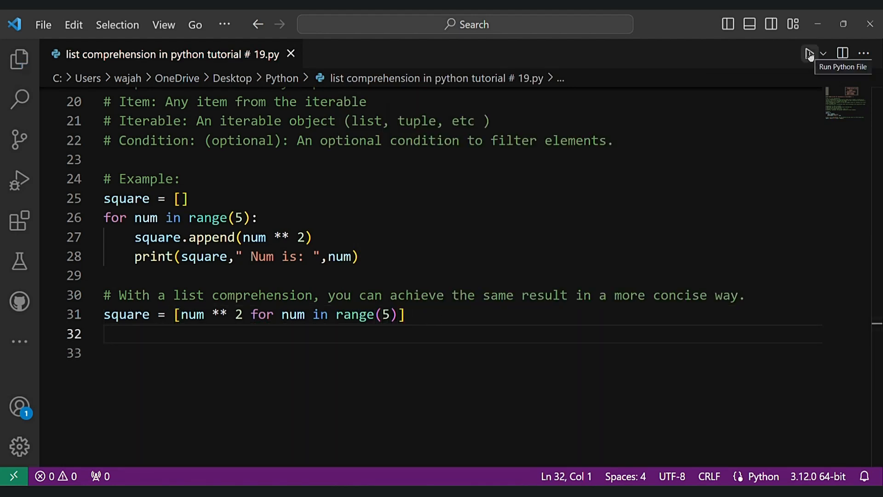
Run the script, add print("\n") above the comprehension comment, and rerun to check the blank separator.
click(808, 53)
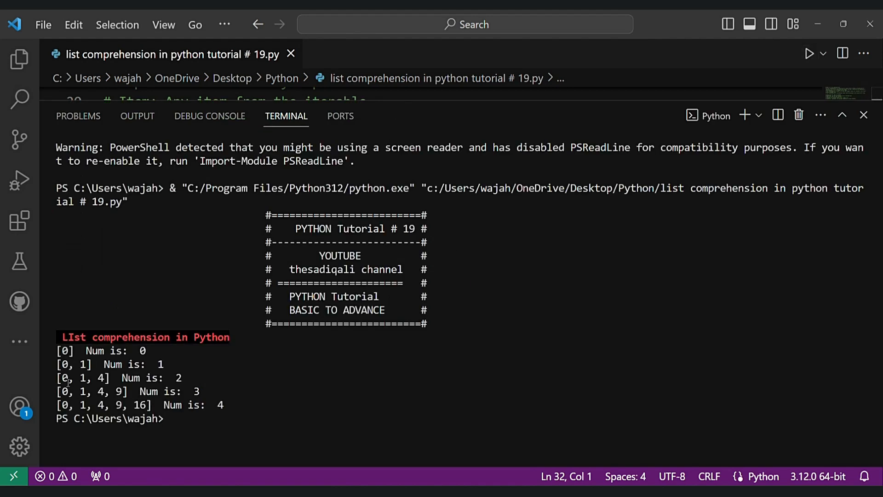
click(864, 114)
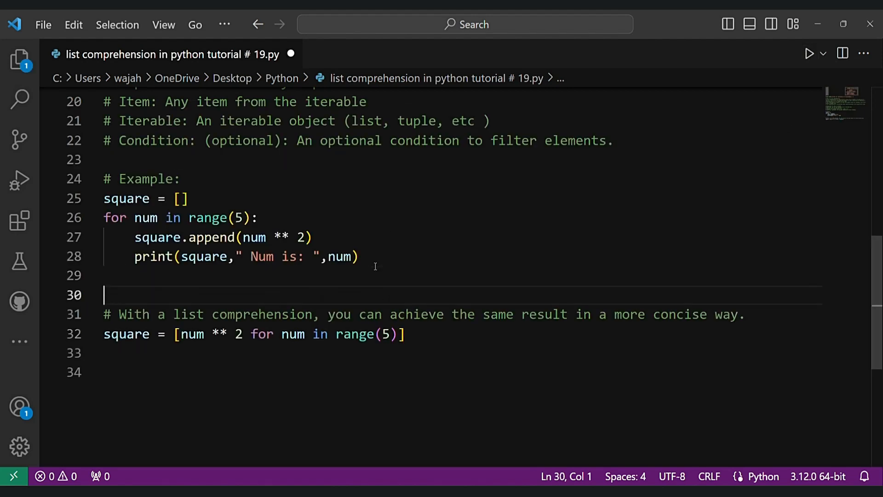
text(print(""))
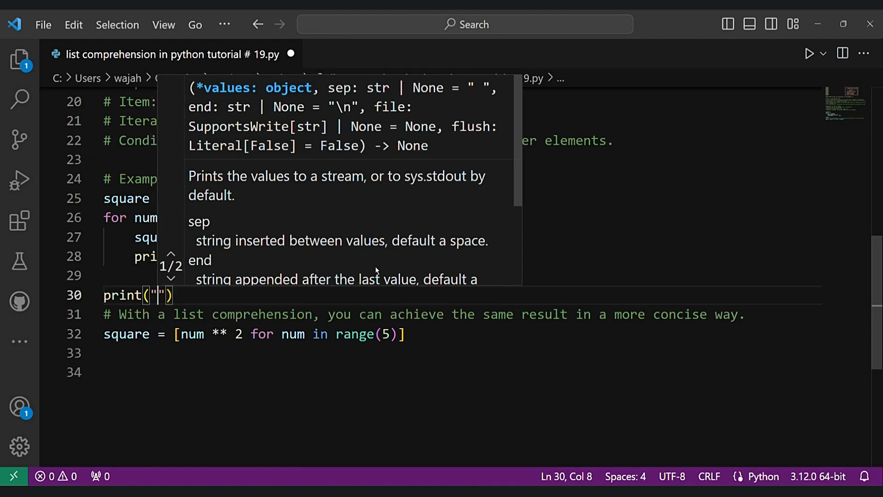
text(\n)
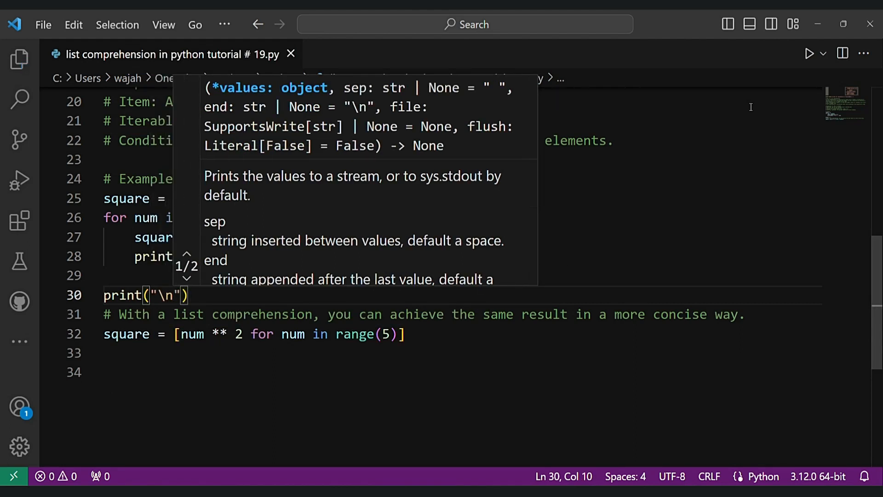
click(809, 54)
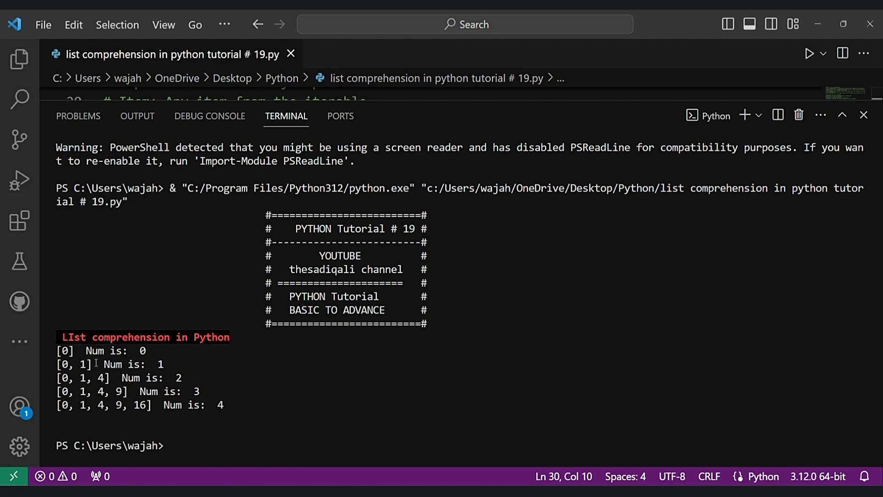
mouse_move(798, 114)
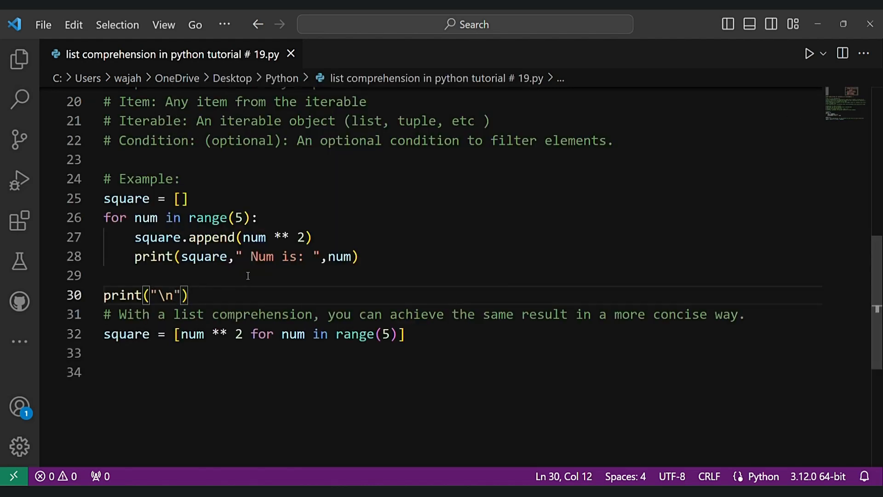
Add print(square," Num ", num) after the comprehension and run it, showing [0, 1, 4, 9, 16] Num 4.
text(print)
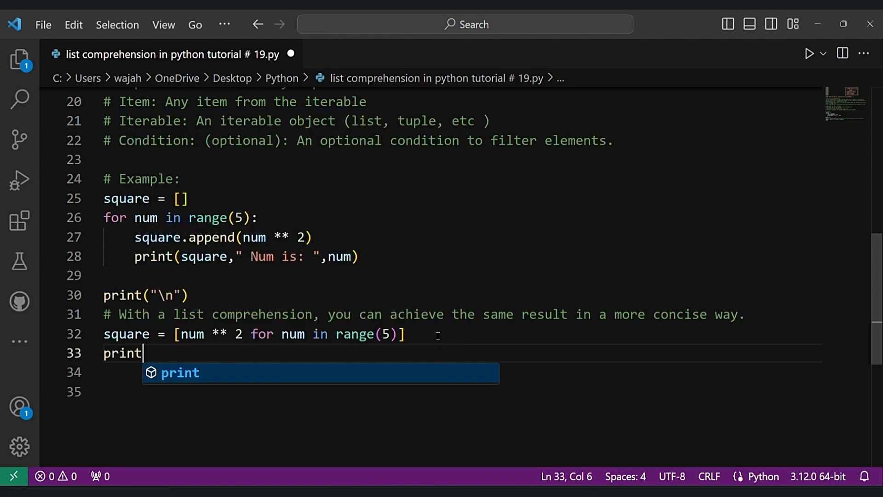
text(("s")
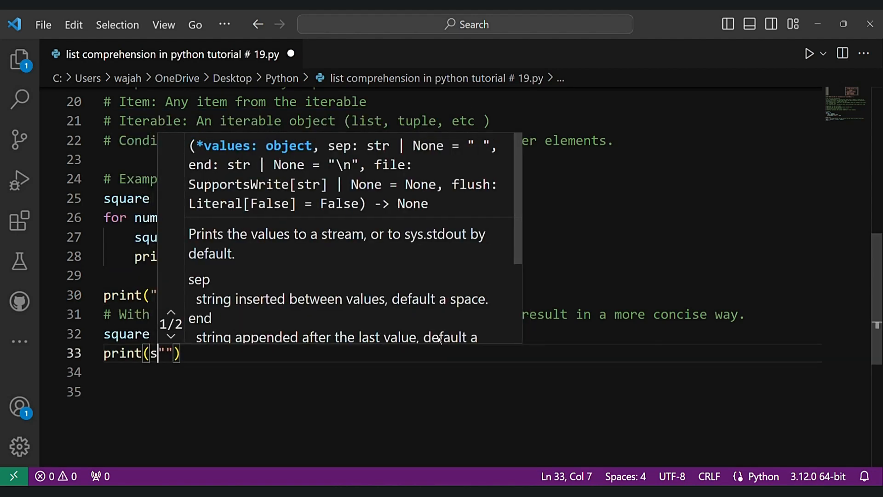
text(quare," ")
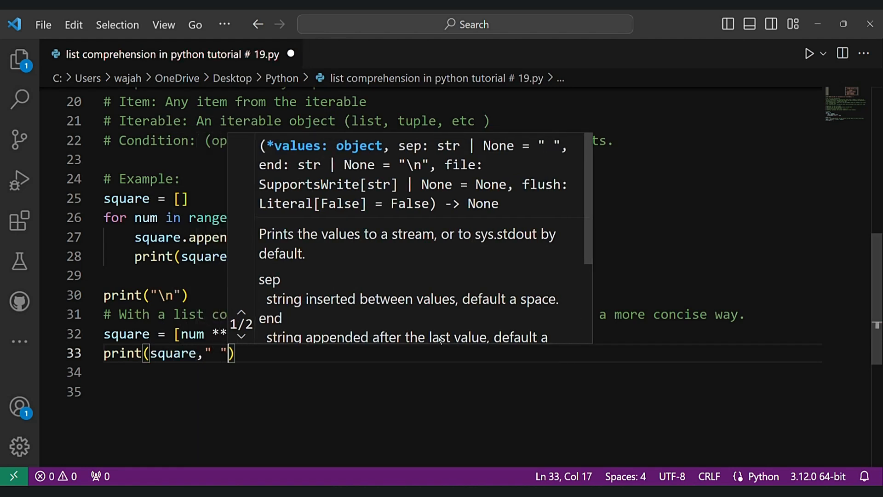
text(",)
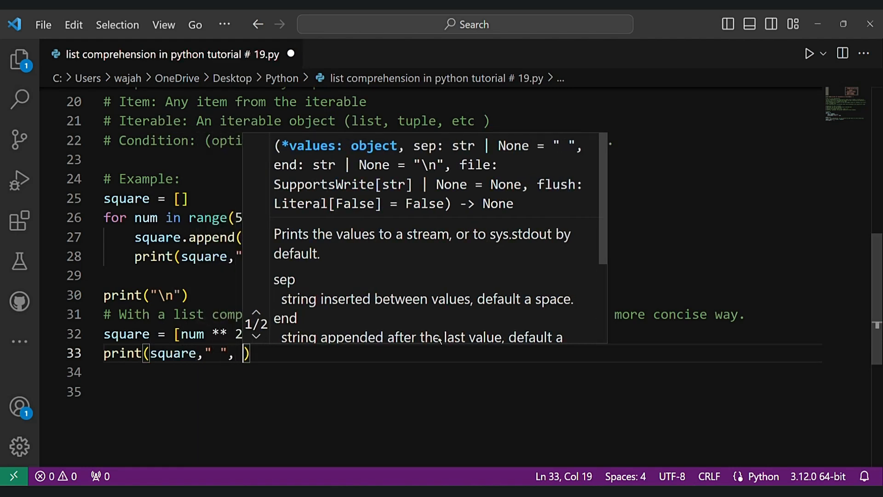
text(Num)
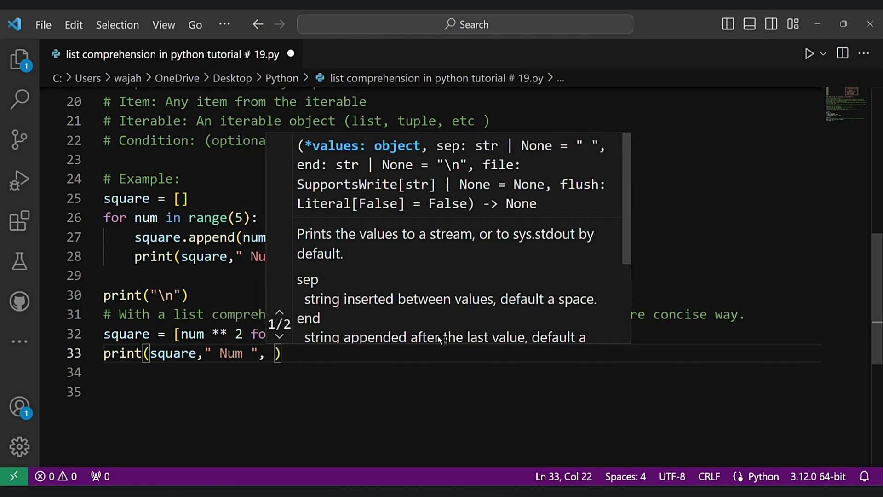
click(809, 53)
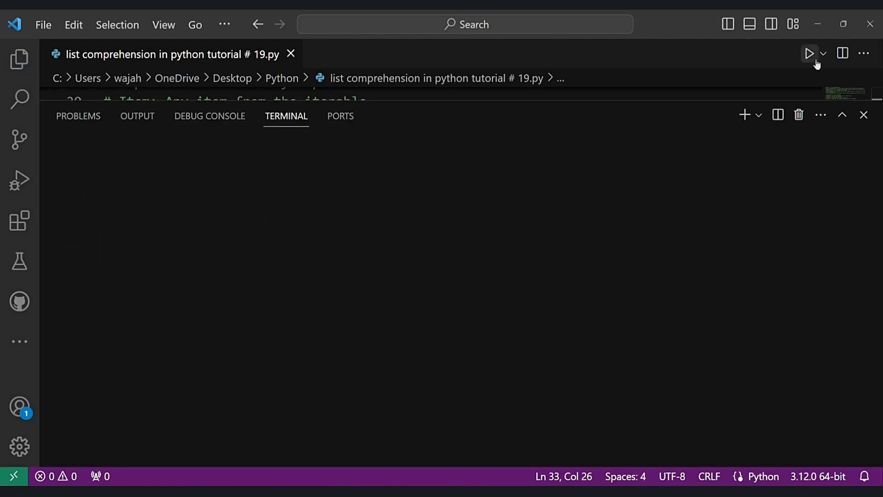
click(809, 53)
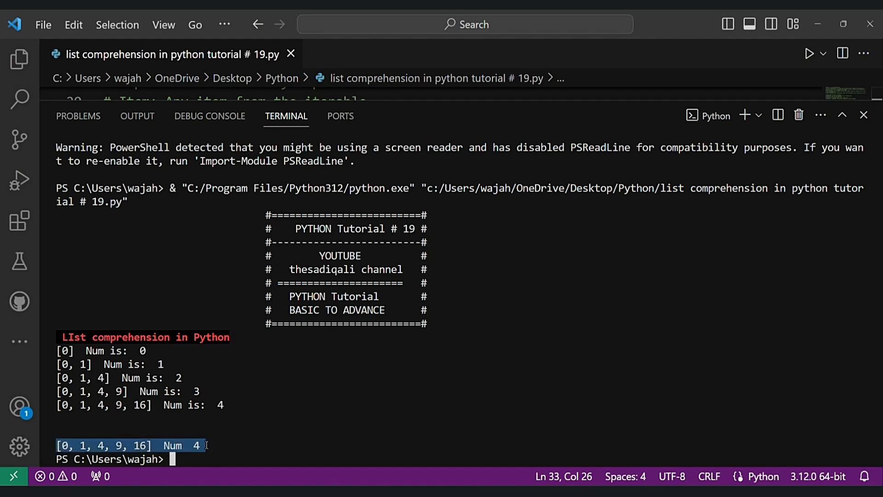
mouse_move(798, 115)
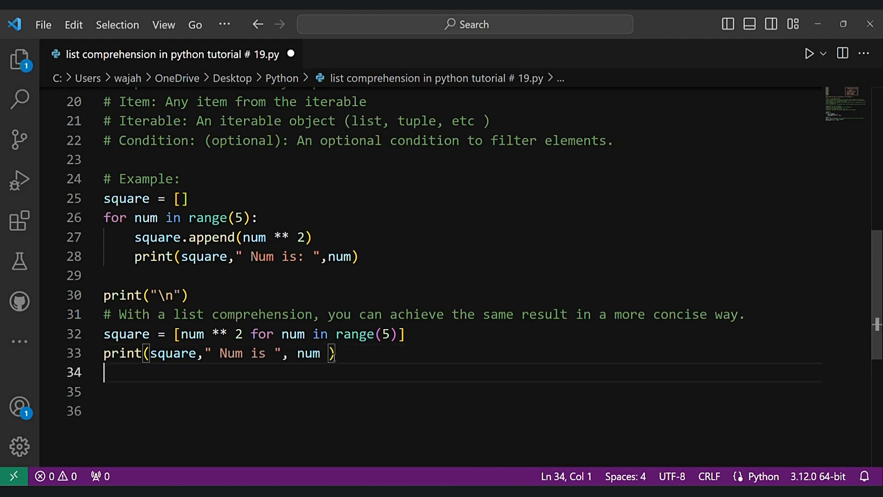
Write the comments "# Adding a Condition" and "# Now lets say you want to include only the even squares:".
key(Enter)
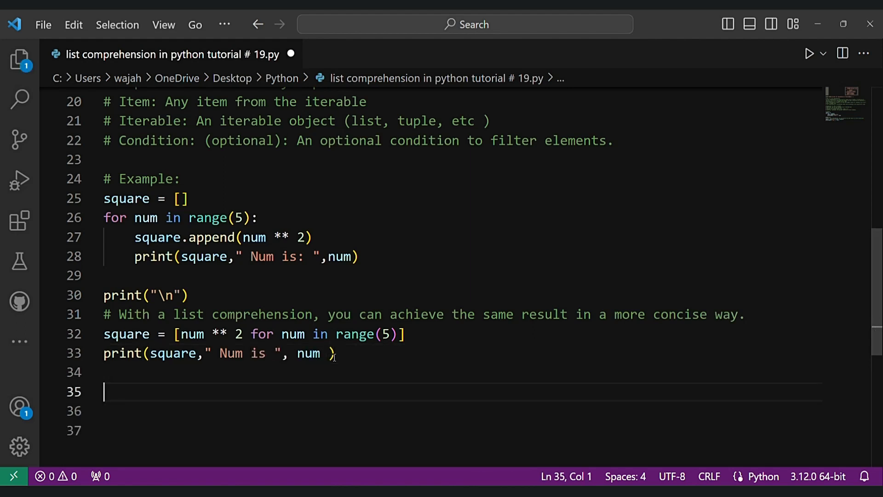
text(# A)
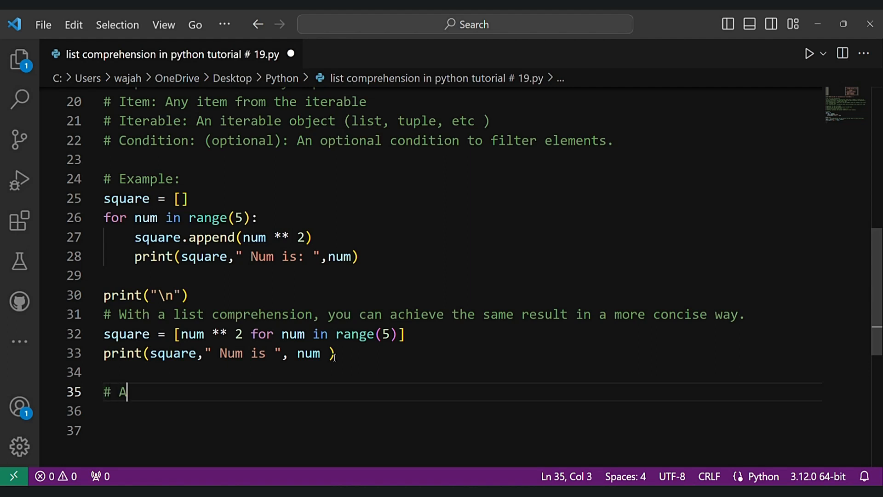
text(dding a Condition)
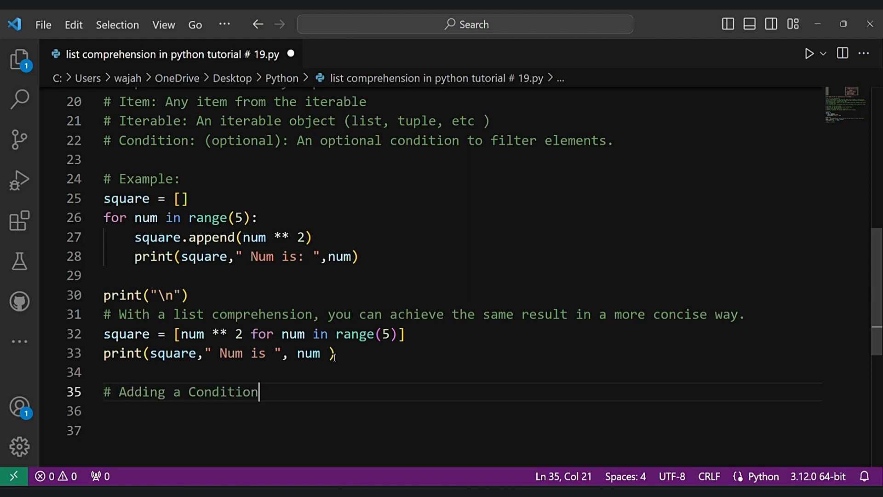
text(# Now lets)
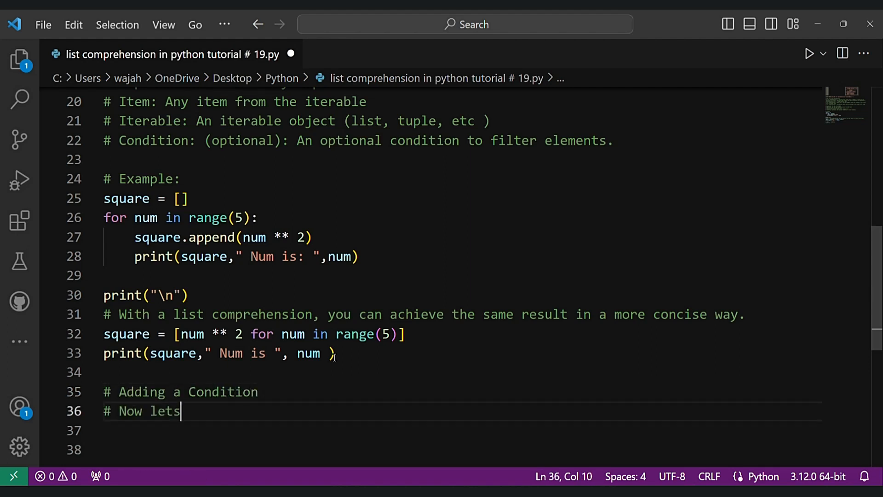
text(say you want to include only the even sq)
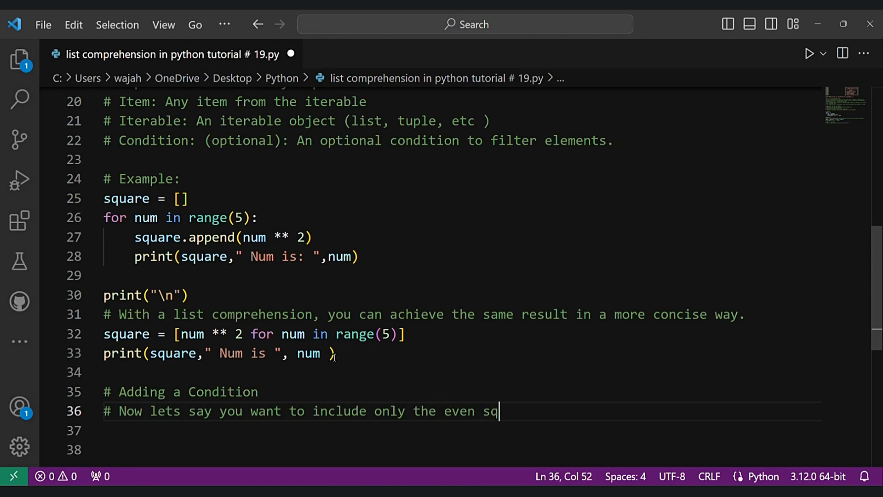
text(uares:)
click(458, 431)
text(even_)
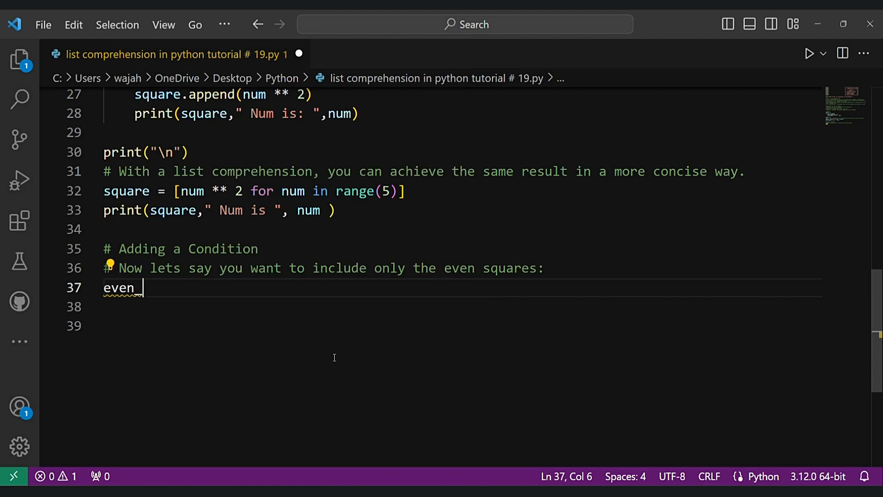
Write even_square = [num ** 2 for num in range(5) if num % 2 == 0] and print(even_square).
text(square =)
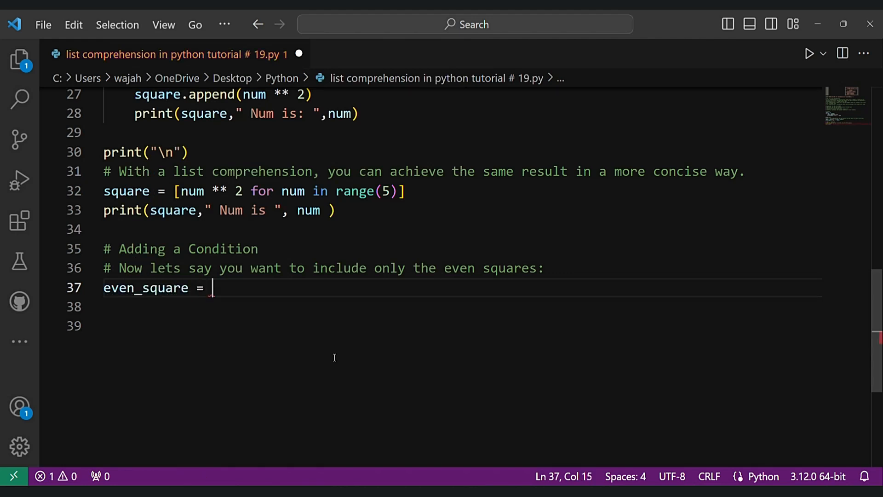
text([num])
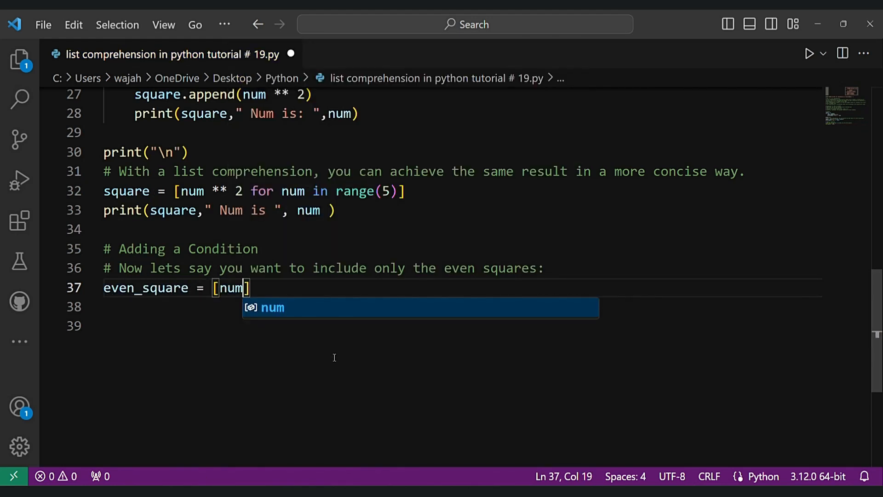
text(** 2 for num in range()
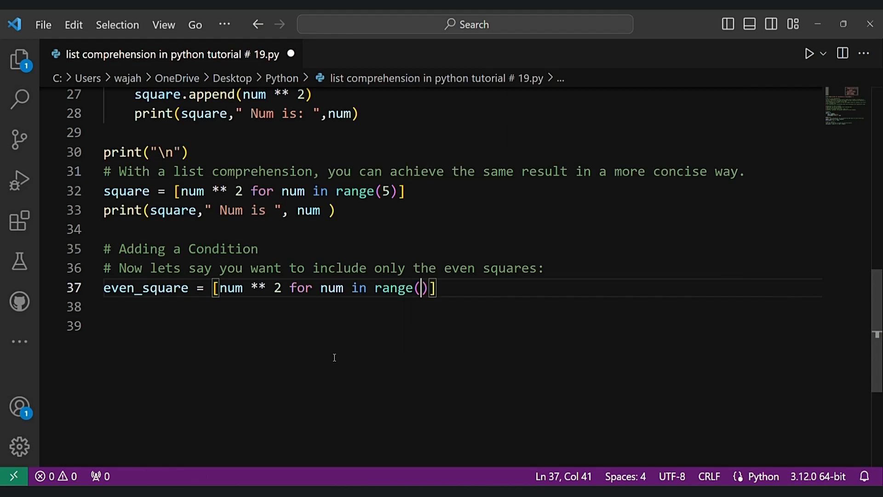
text(5) if n)
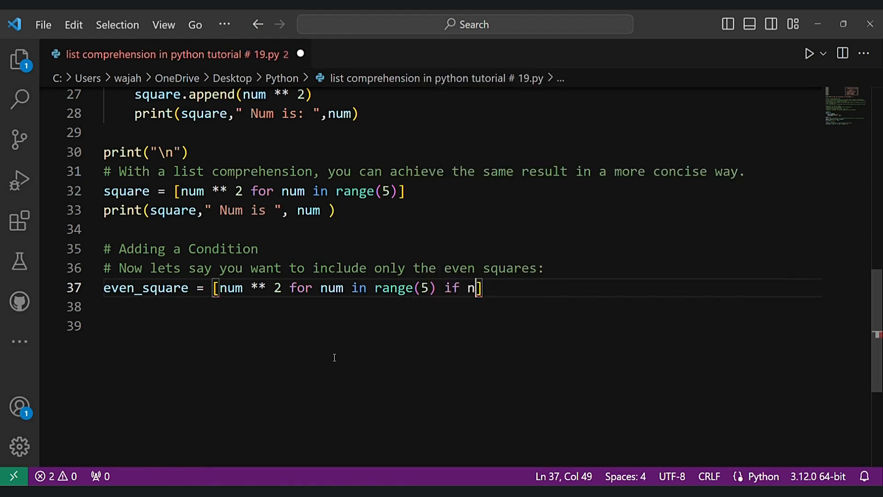
text(um % 2 =)
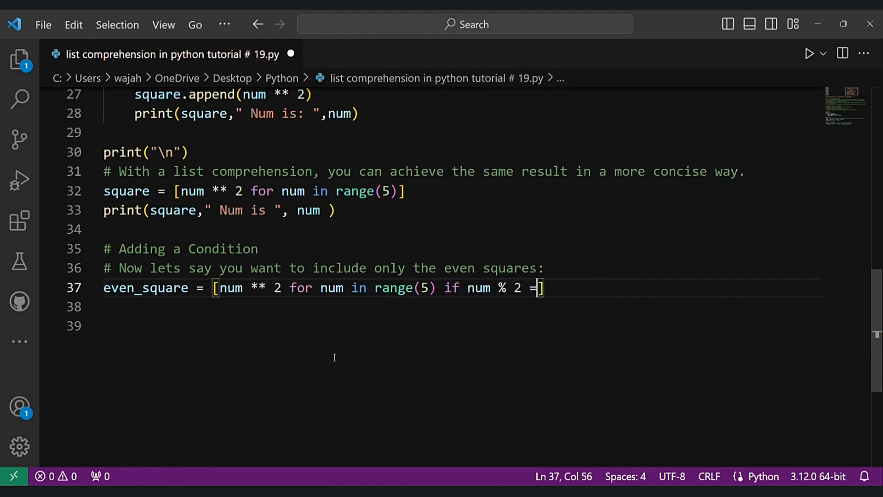
text(= 0)
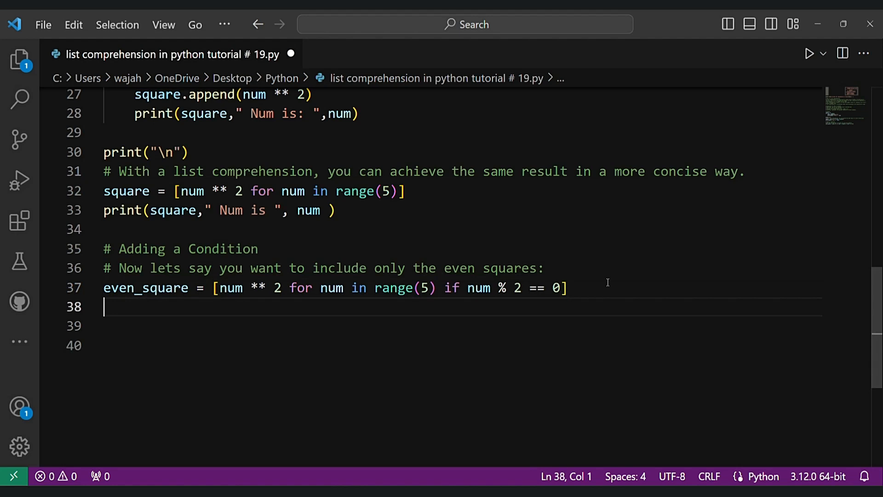
text(print(even_square))
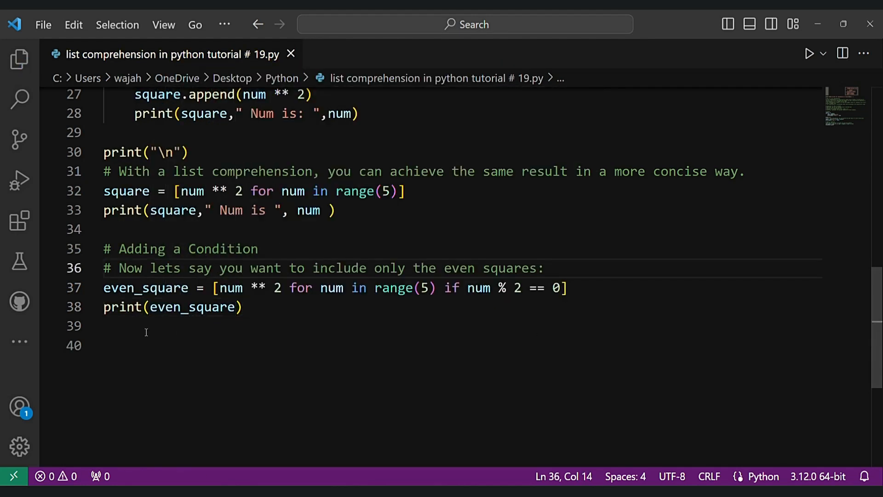
key(Enter)
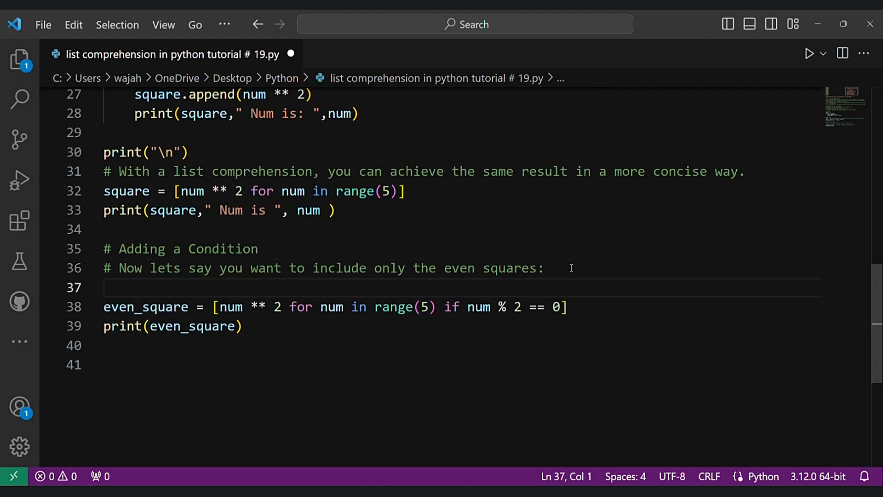
Add print("\n\nAdding a Condition \n") above the even squares and run to see [0, 4, 16].
text(print("\n"))
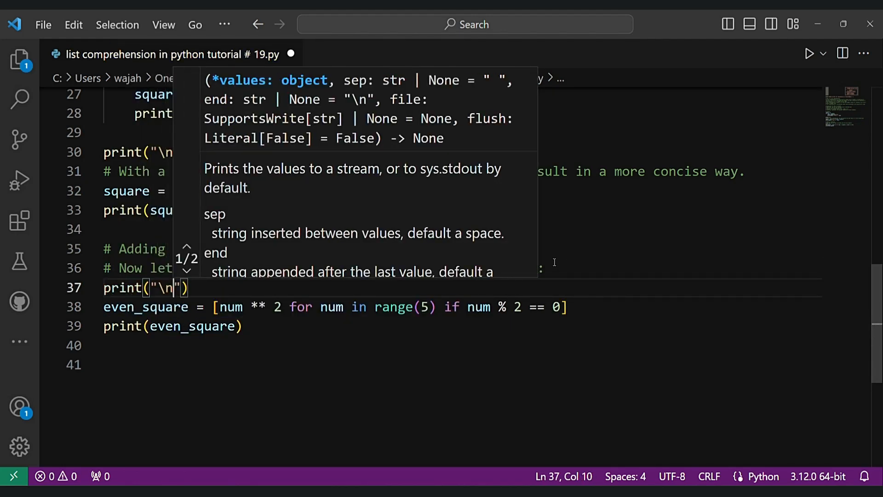
drag(120, 249, 265, 248)
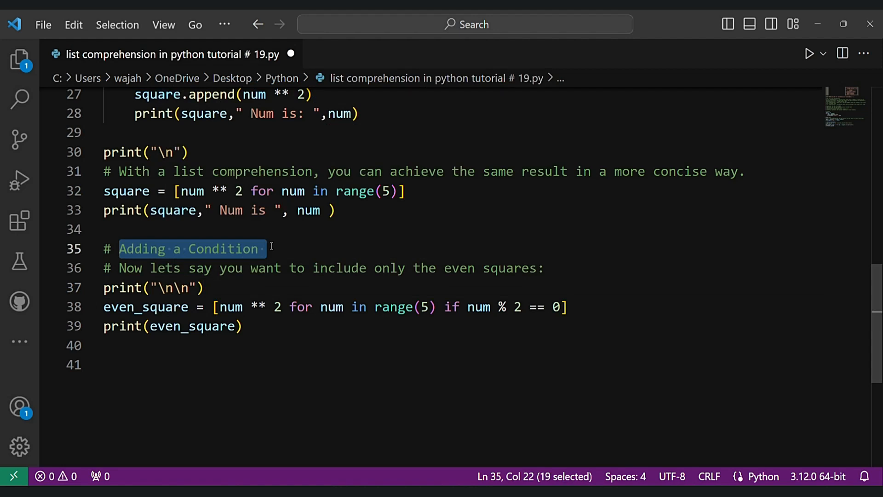
text(Adding a Condition \b\n)
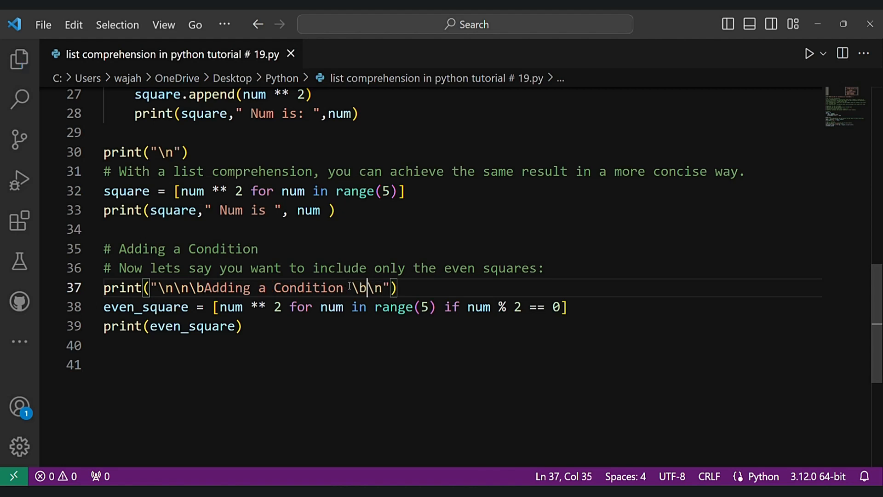
click(809, 53)
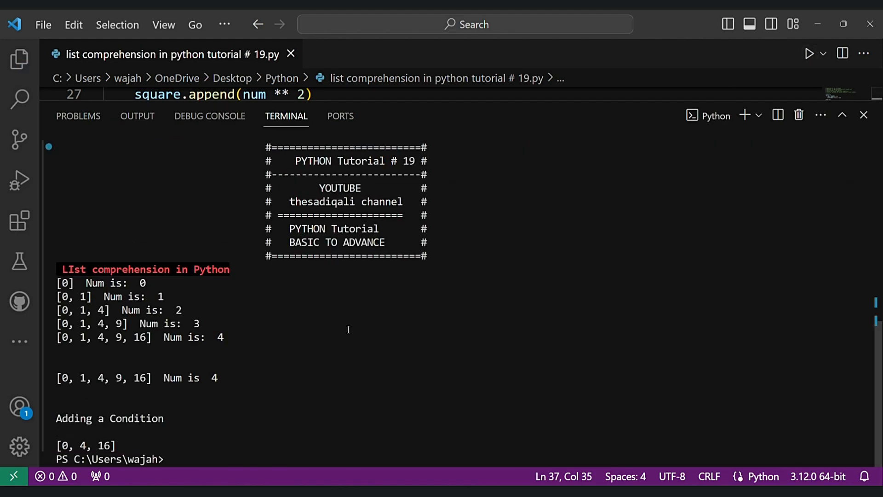
drag(56, 416, 143, 445)
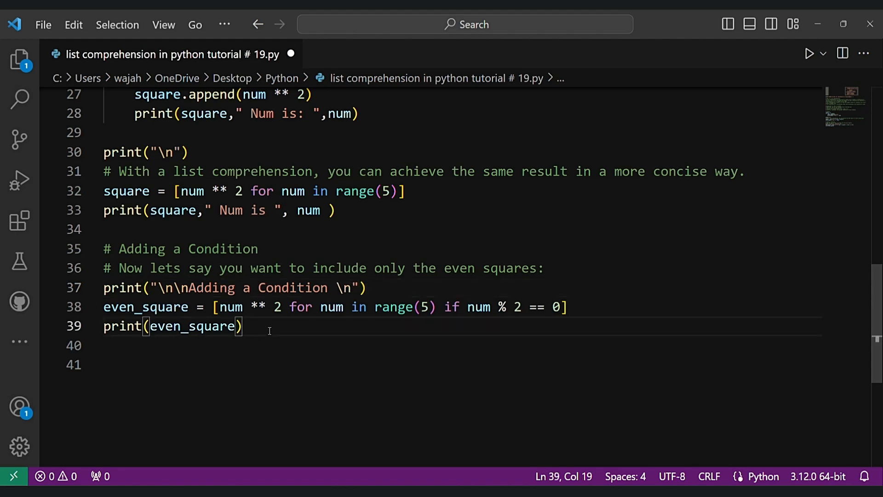
Extend the print to print(even_square, " Num is ", num) and run to get [0, 4, 16] Num is 4.
text(,)
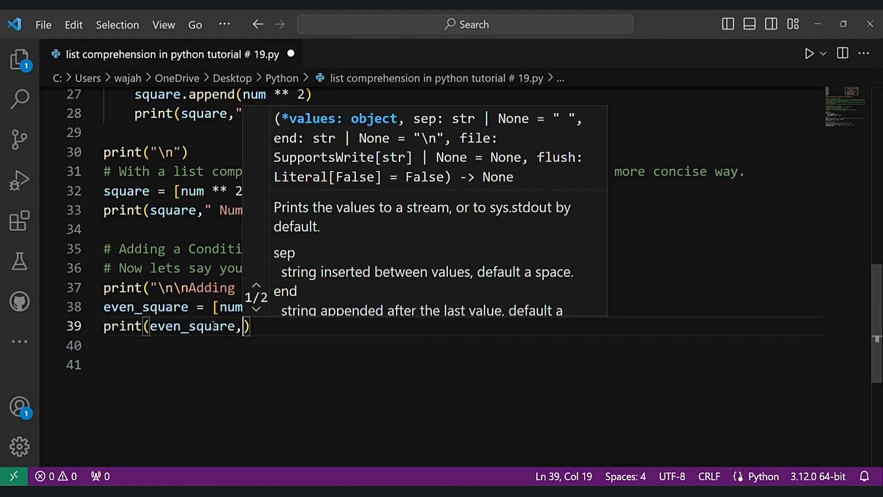
text(" ")
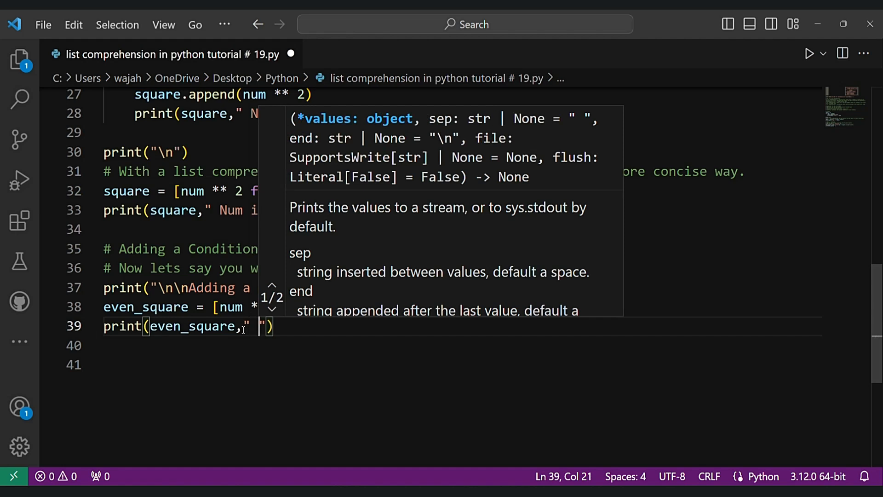
text(", num)
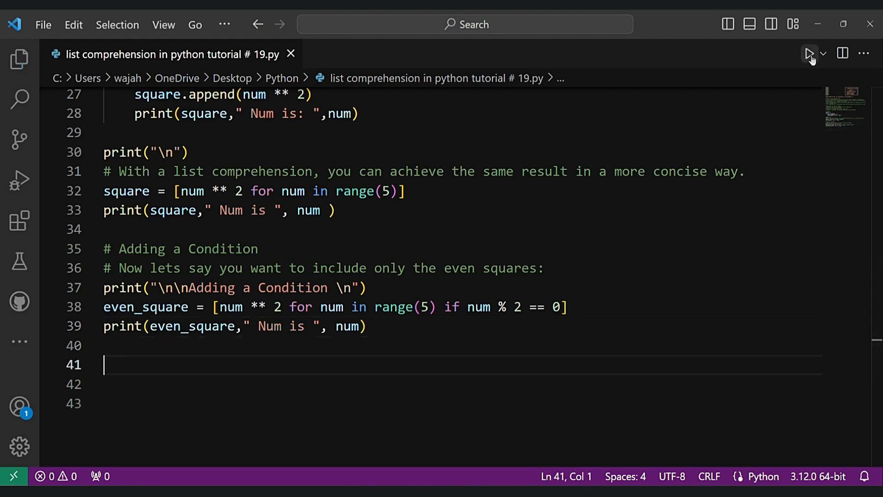
click(809, 54)
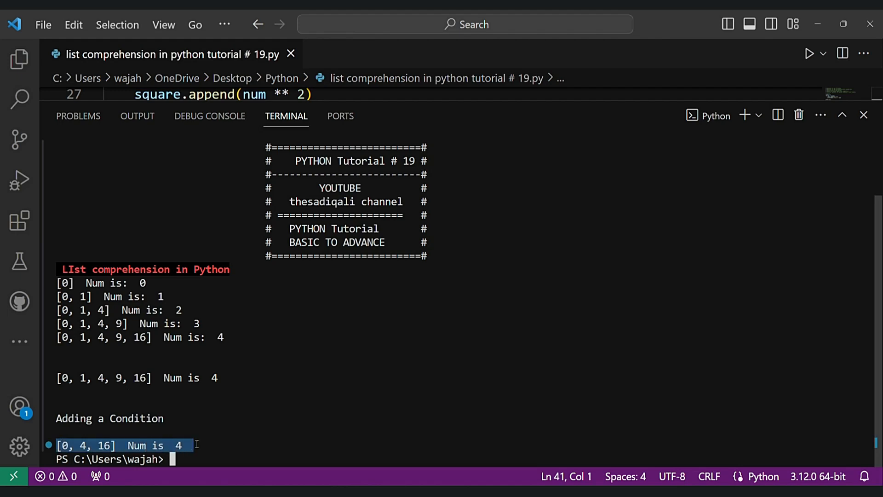
click(864, 115)
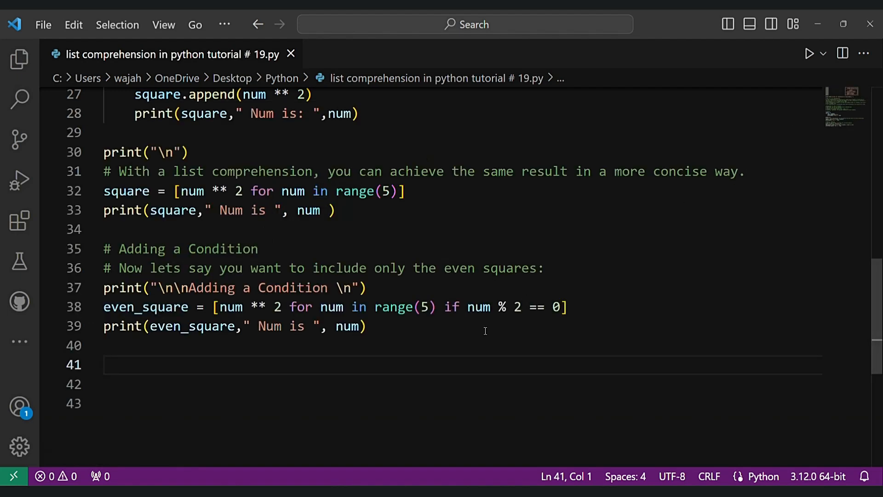
Add a comment that list comprehension results in shorter and more readable code.
text(# LIst comprehension often)
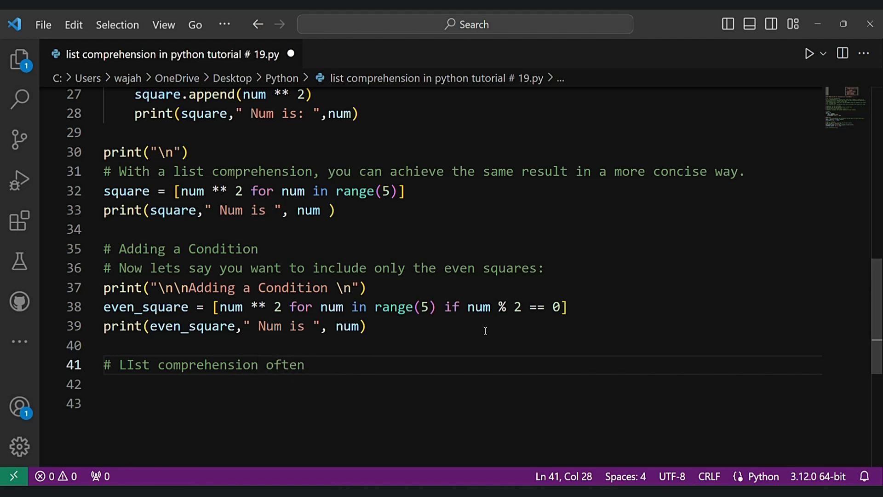
text(result in shorte)
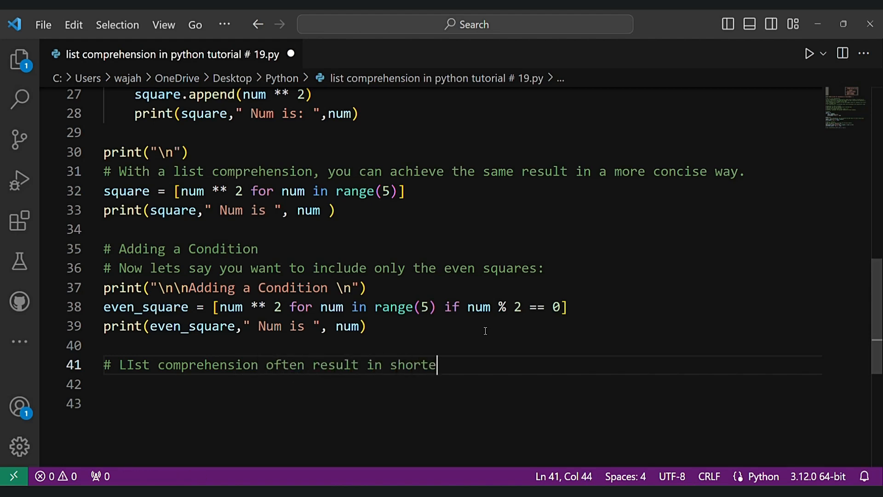
text(r and more)
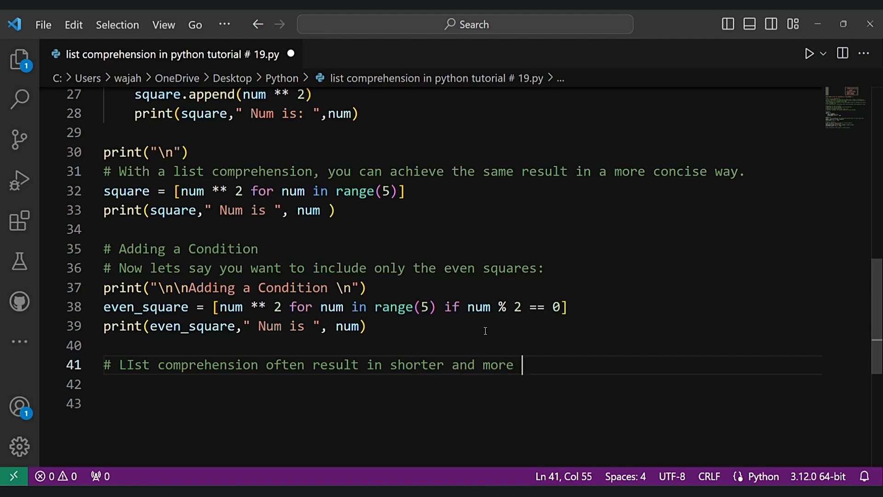
text(readble code.)
click(459, 385)
text(#)
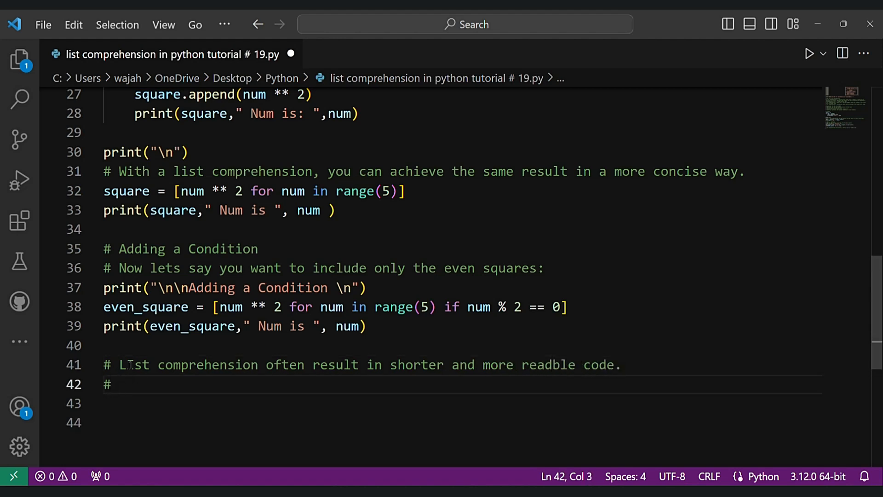
Add an Efficiency comment: they are usually faster than equivalent traditional loops.
text(Eff)
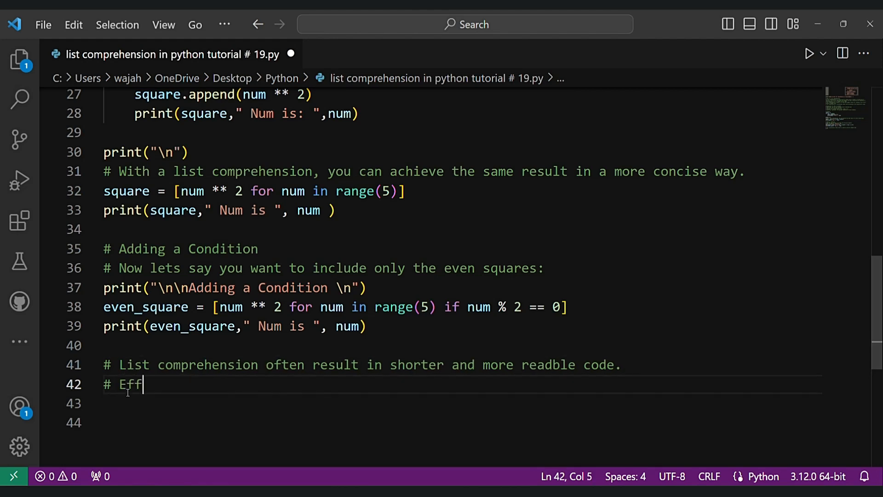
text(icieny)
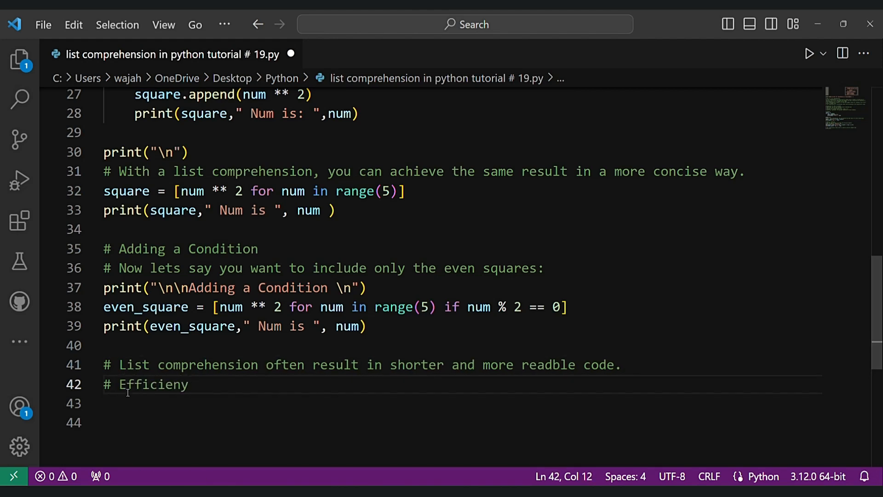
text(: They ar)
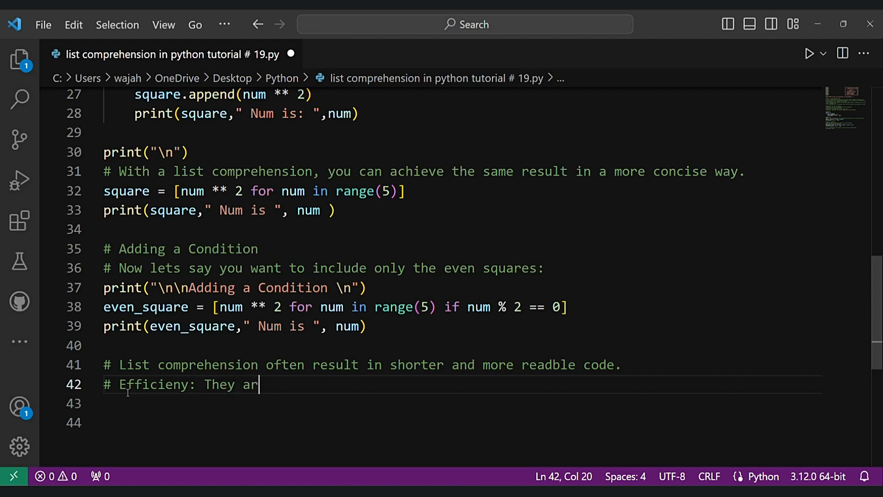
text(e usually)
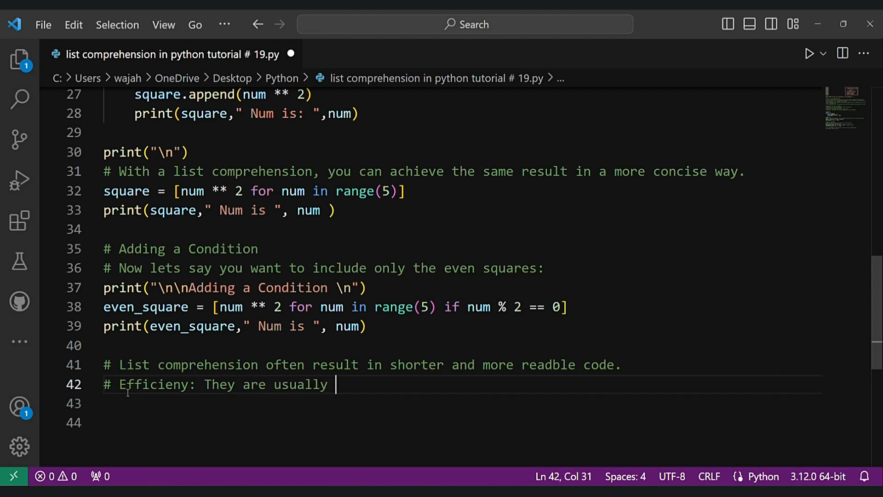
text(faster than)
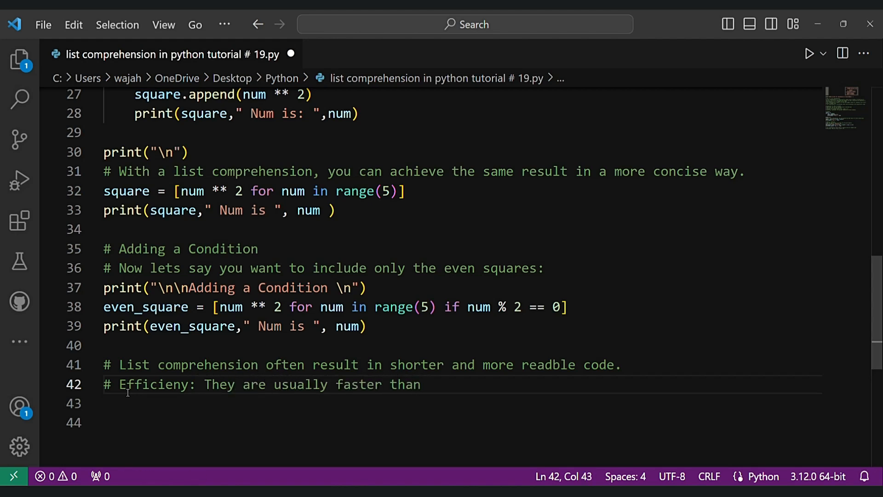
text(equalent)
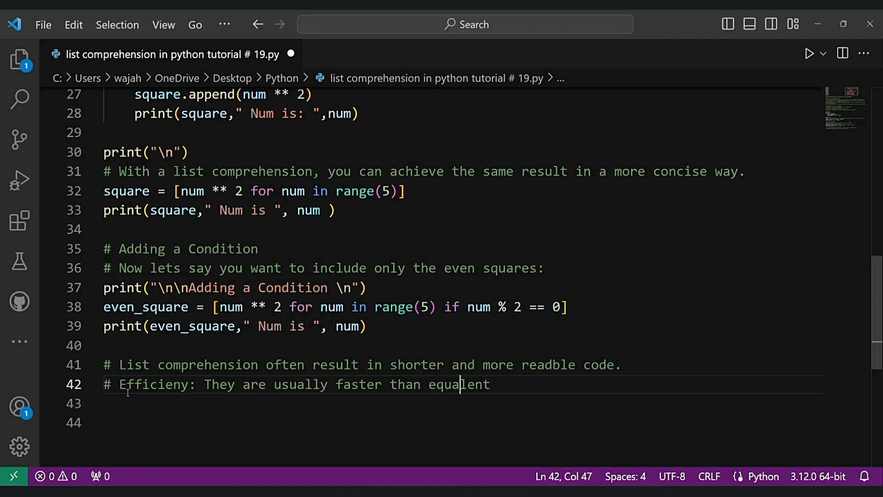
text(ivalent)
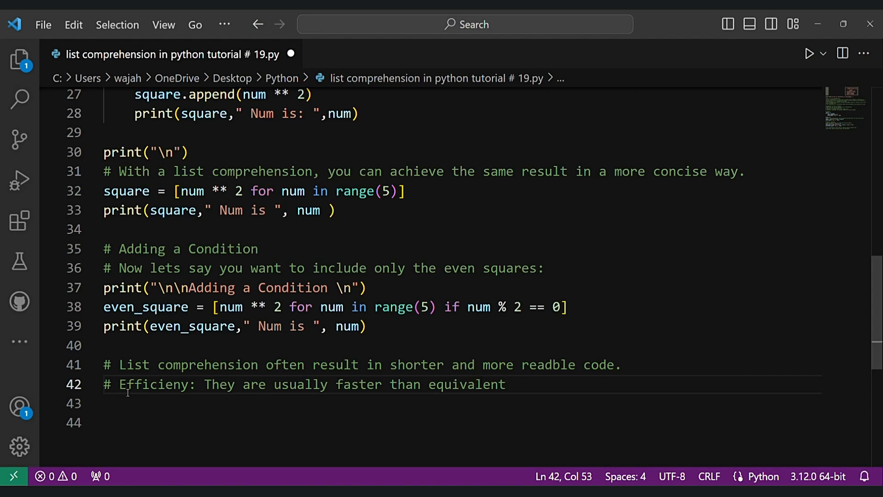
text(tradional loops.)
click(458, 403)
text(#)
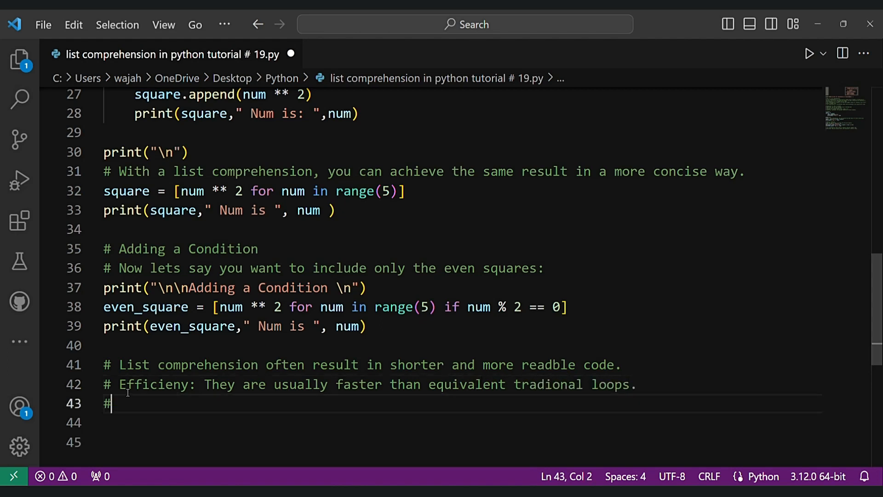
Add a Readability comment: they express the creation of a list in a clear way.
text(Re)
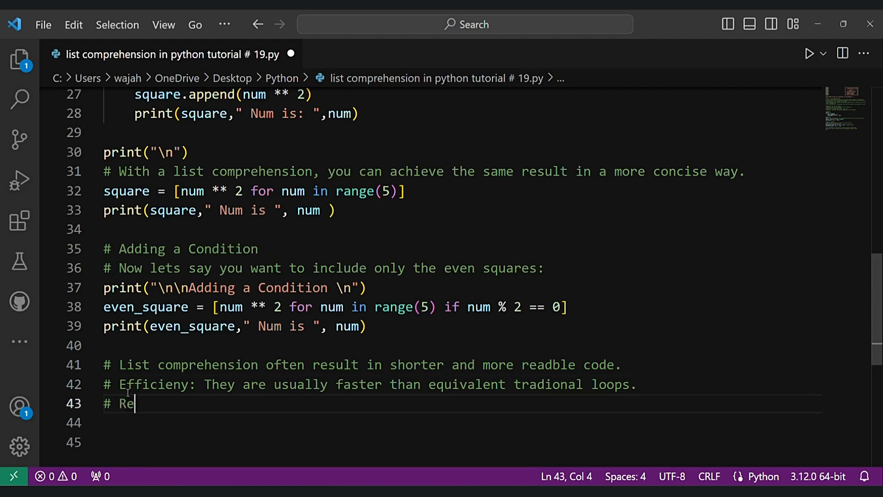
text(adiblil)
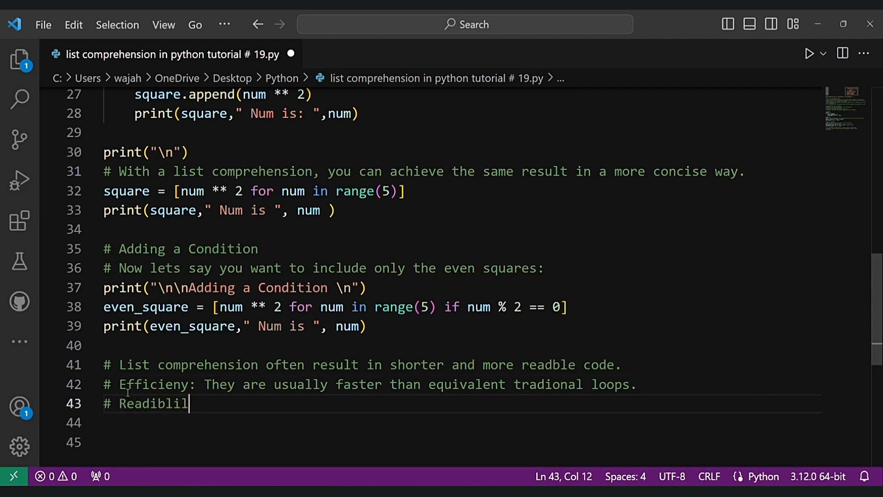
text(lity:)
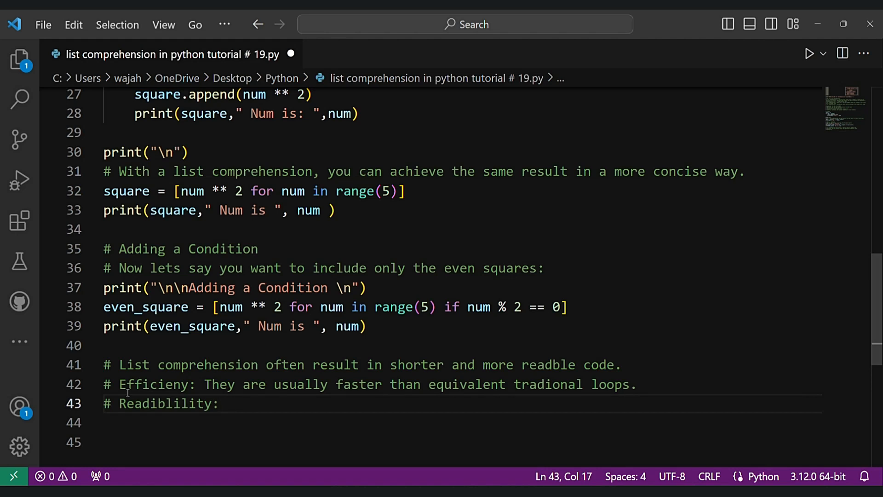
text(They)
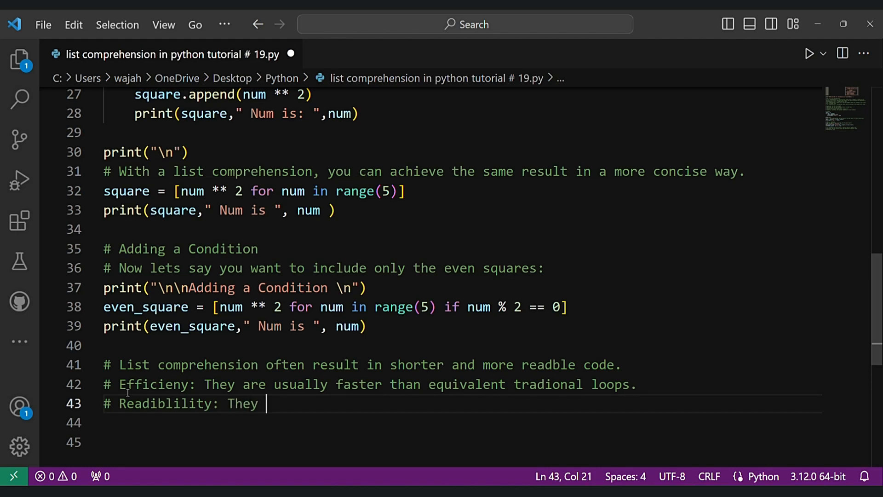
text(express)
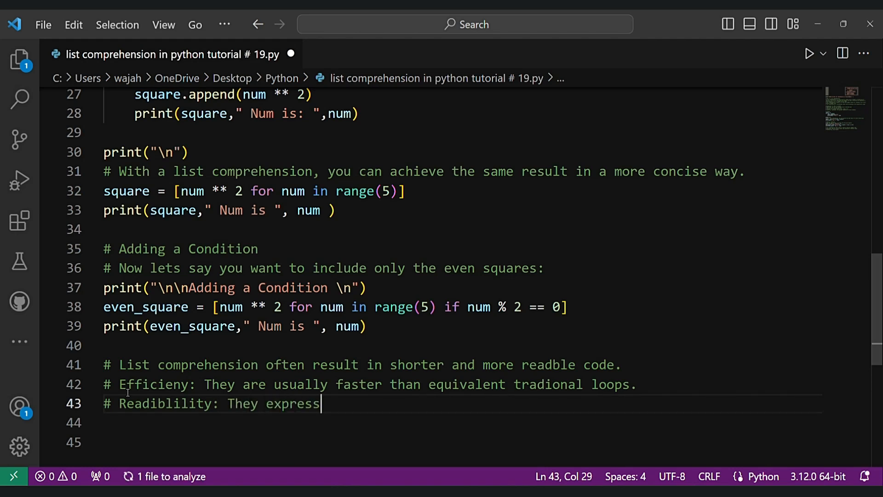
text(the creation of a)
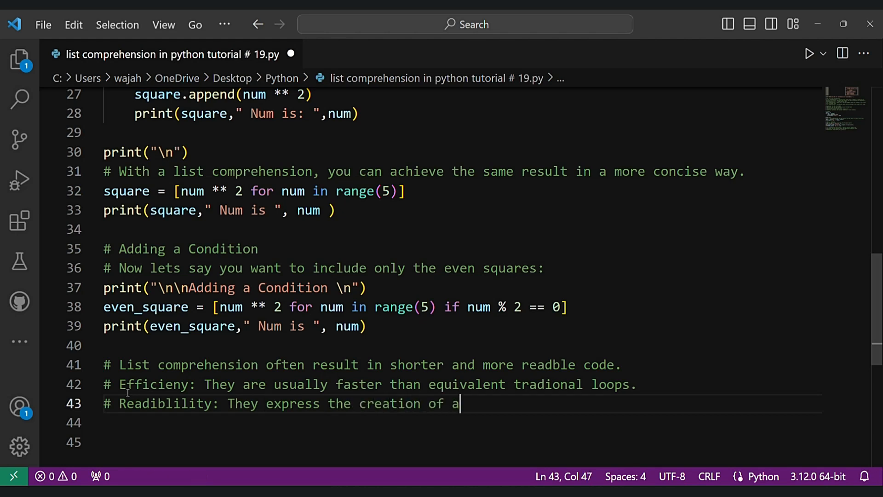
text(list in a clear and straight forward manner.)
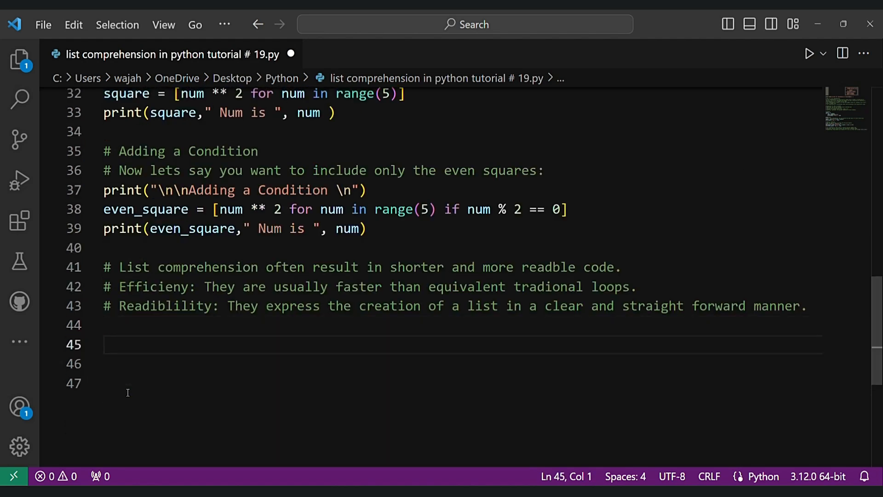
Add a summary comment calling list comprehensions a powerful and expressive feature in Python.
text(# Li)
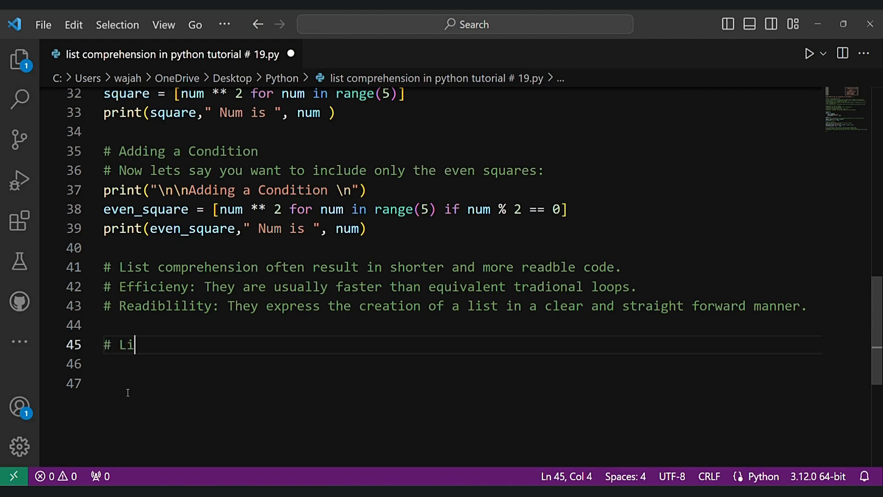
text(st comprehension)
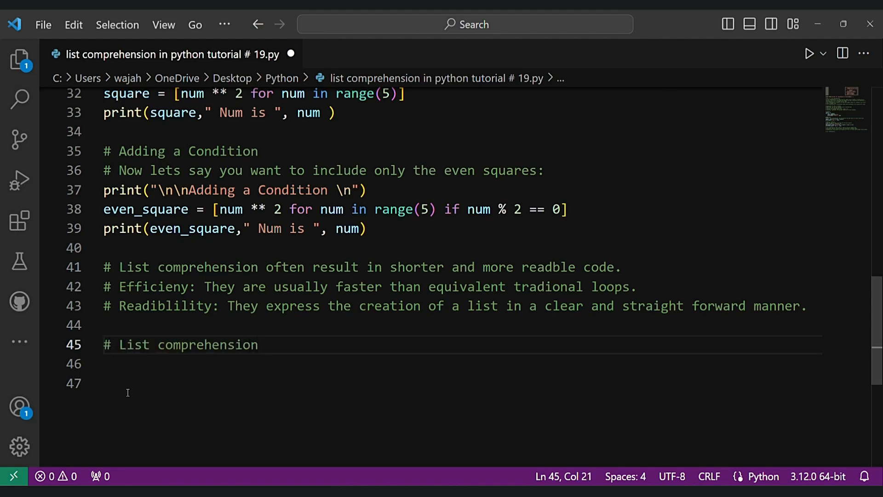
text(are a powe)
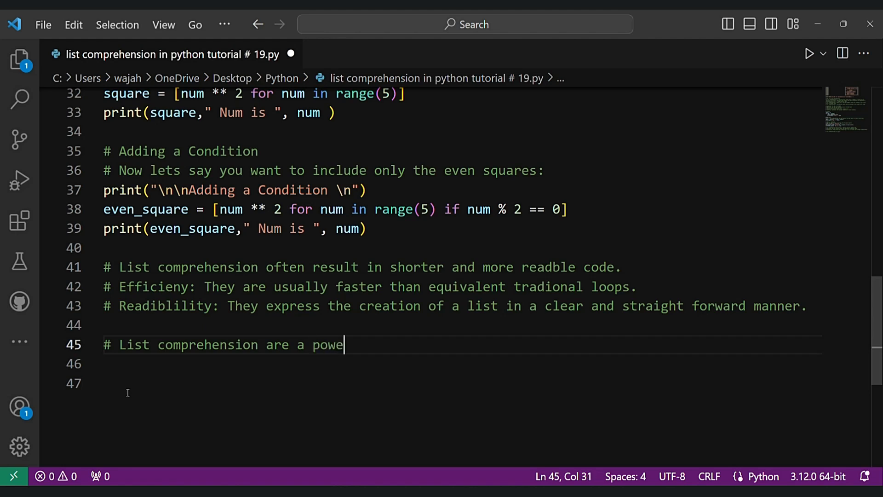
text(rfull and e)
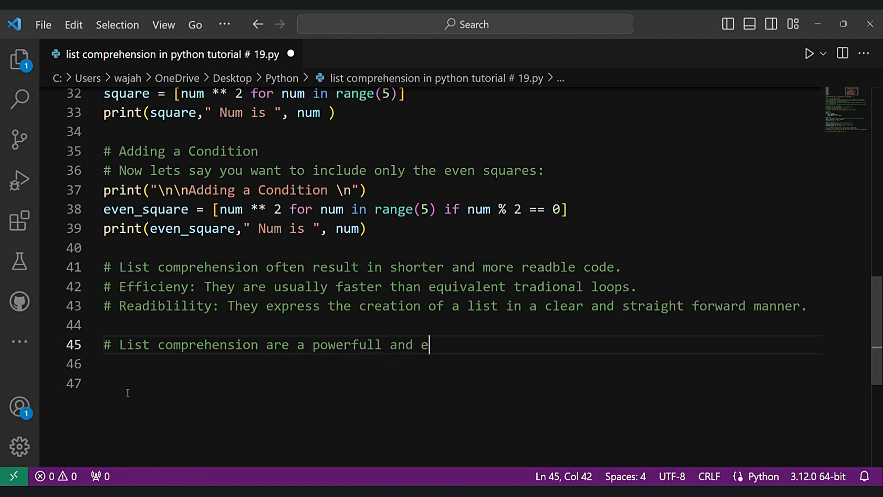
text(xpressive feature)
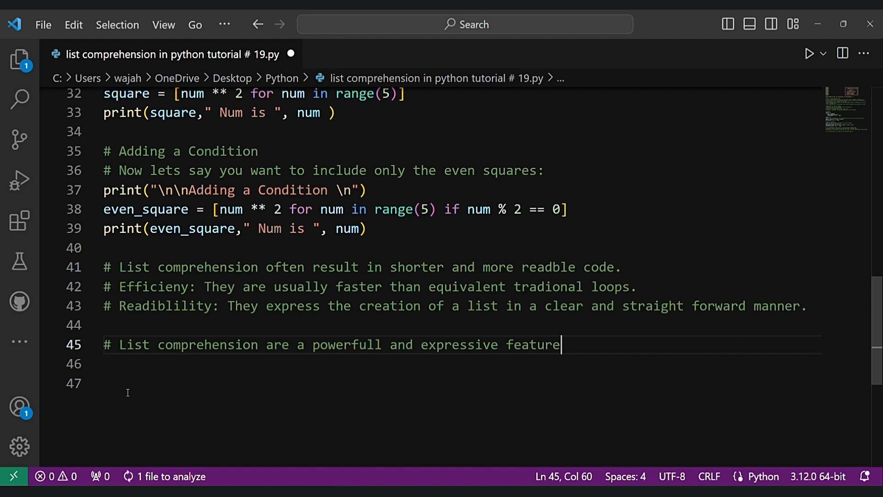
text(in python.)
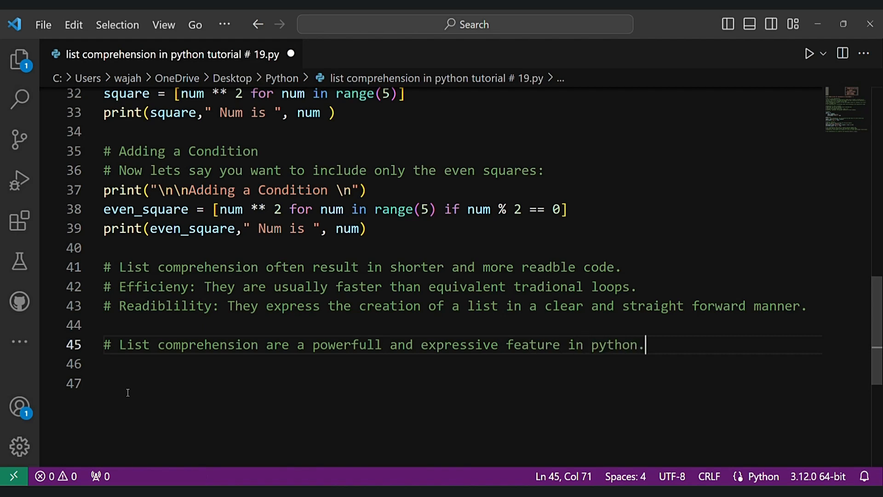
key(Enter)
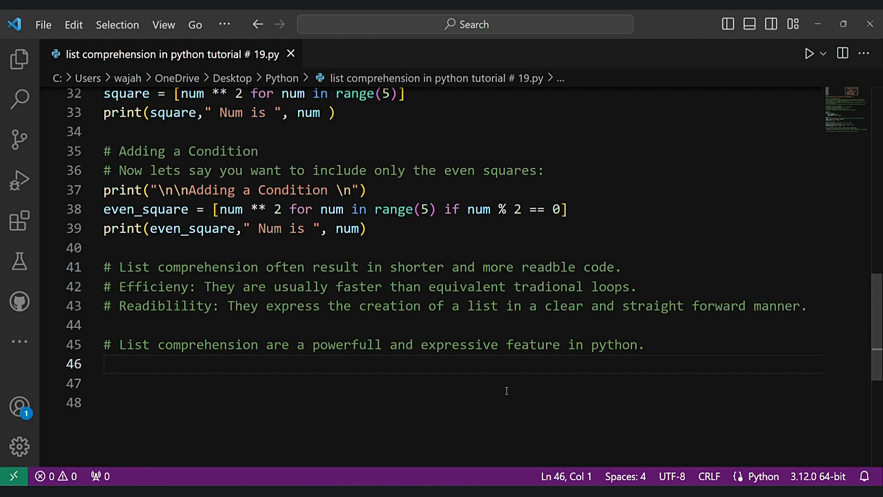
Start an Example section with a math import * and a #using for loop comment.
text(# Examp)
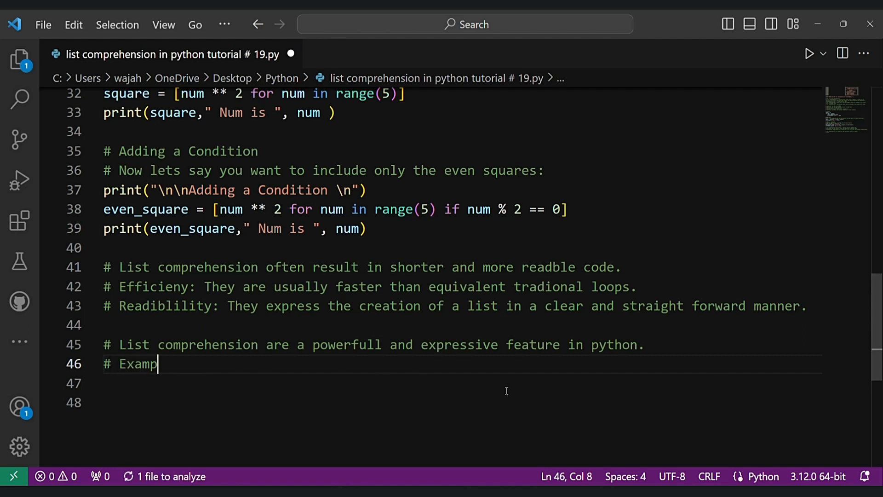
text(import math)
click(458, 402)
text(from math)
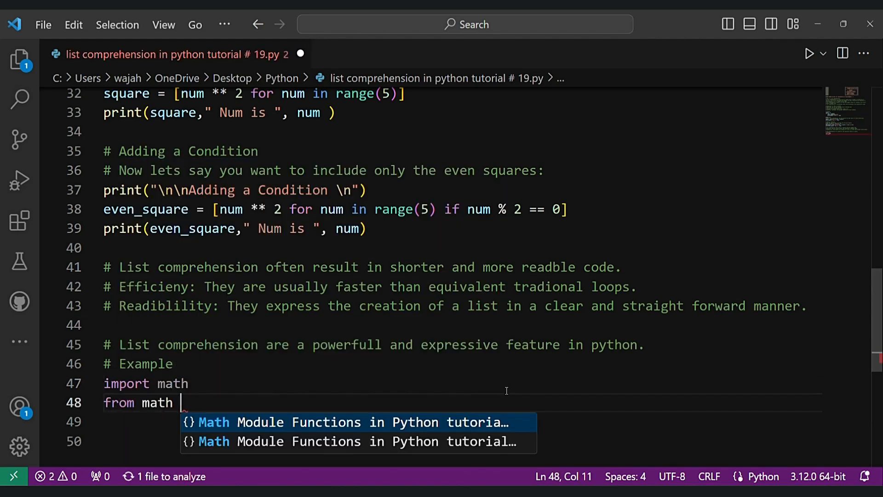
text(import *)
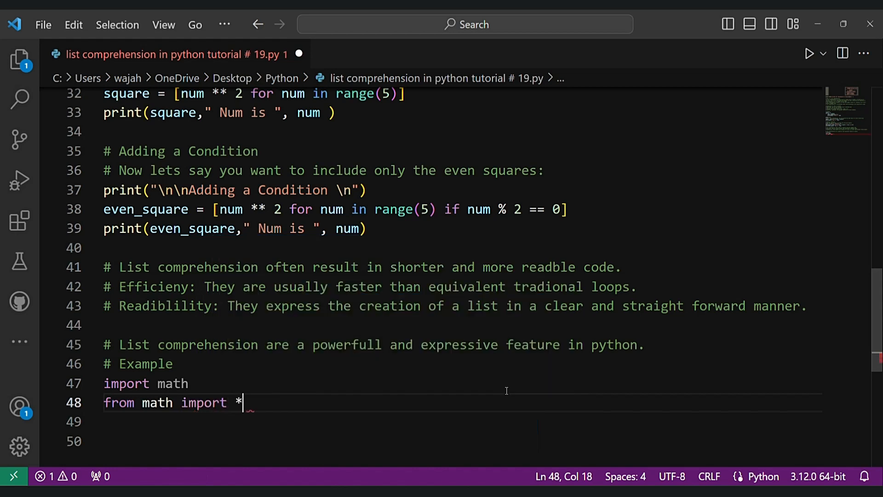
key(Enter)
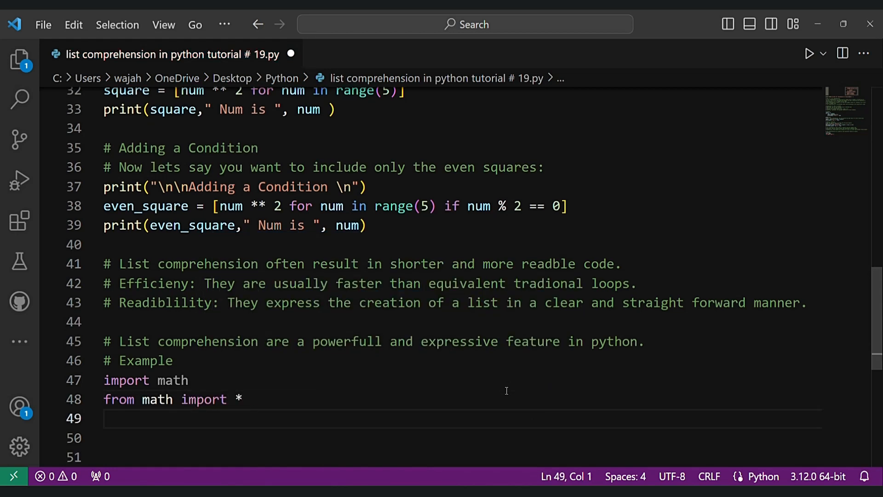
text(#using for loop)
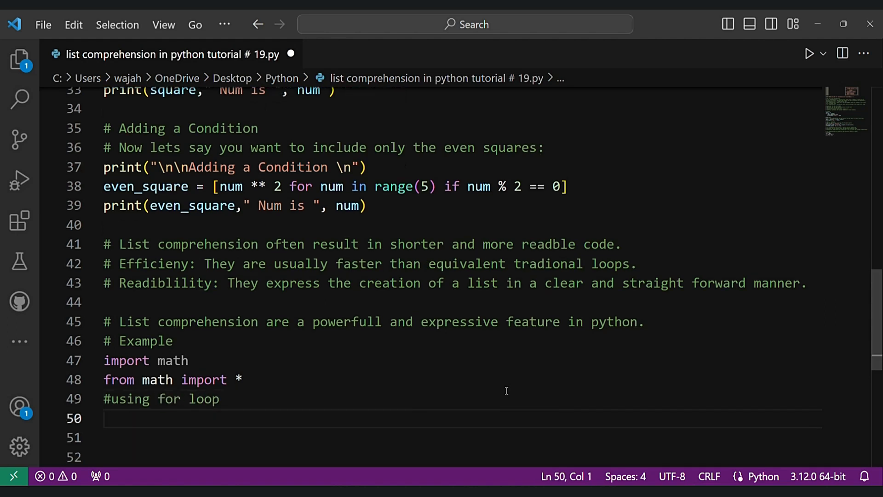
Write cubic_num = [] and a for i in range(5) loop with i**=3 and print(cubic_num).
text(cubic_)
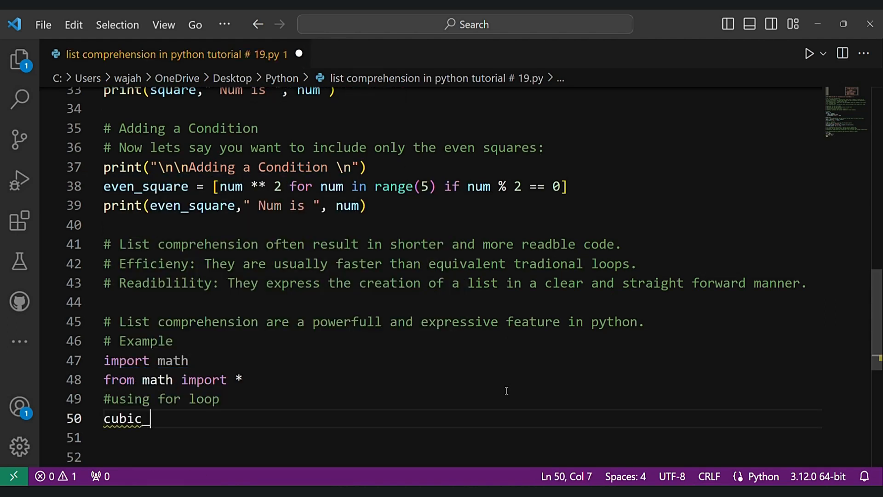
text(num = [)
click(458, 437)
text(for i in)
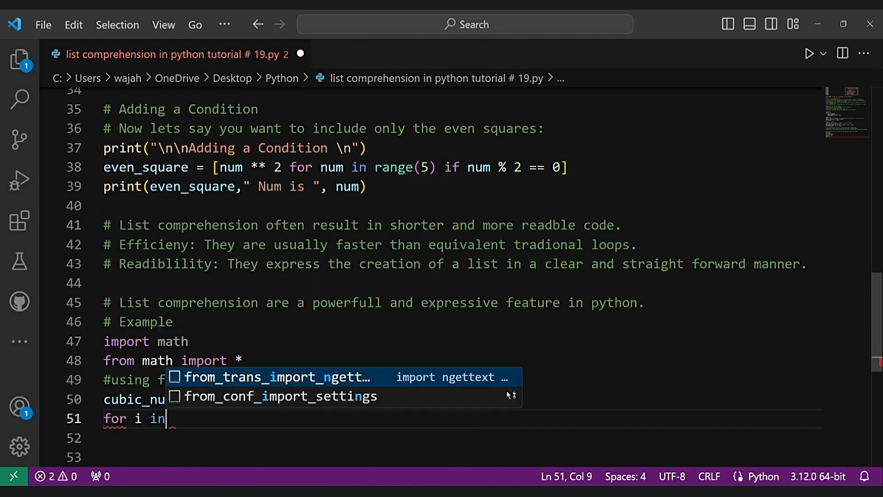
text(range(5))
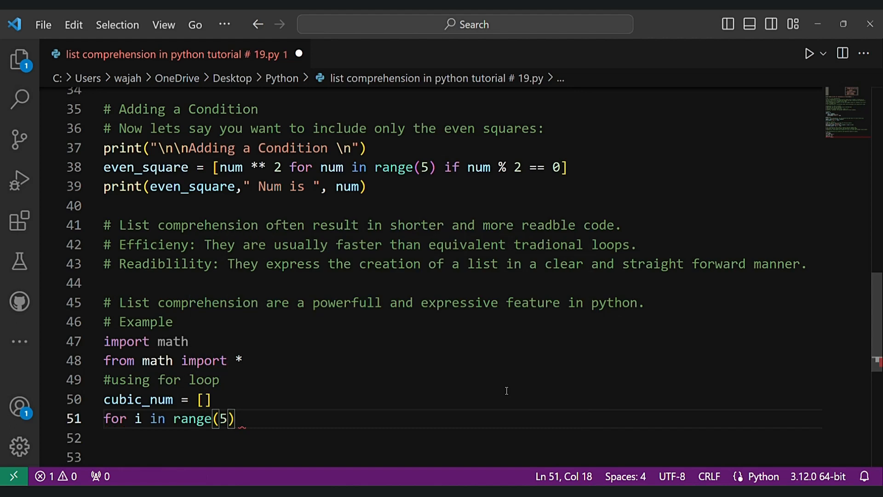
text(:)
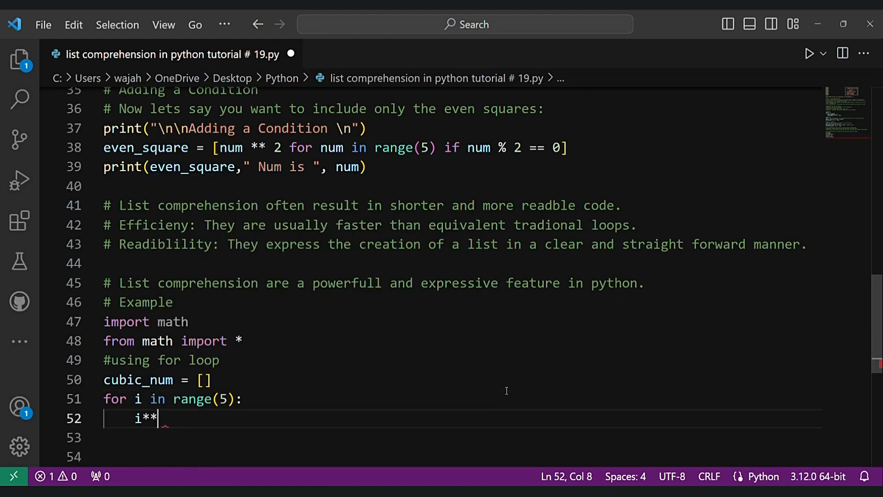
text(3)
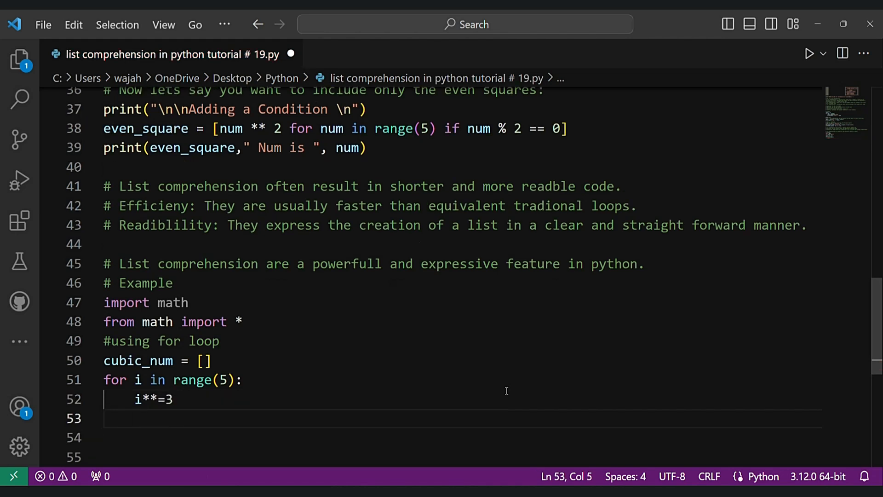
text(print()
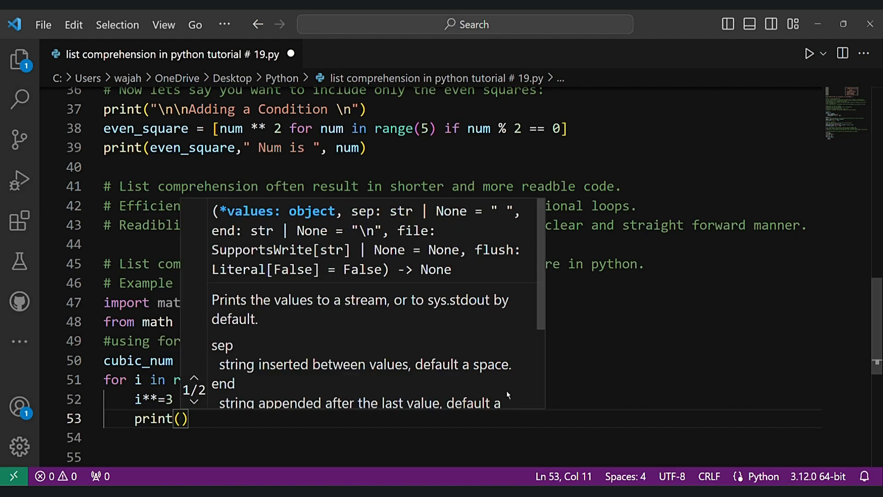
text(cubic_num)
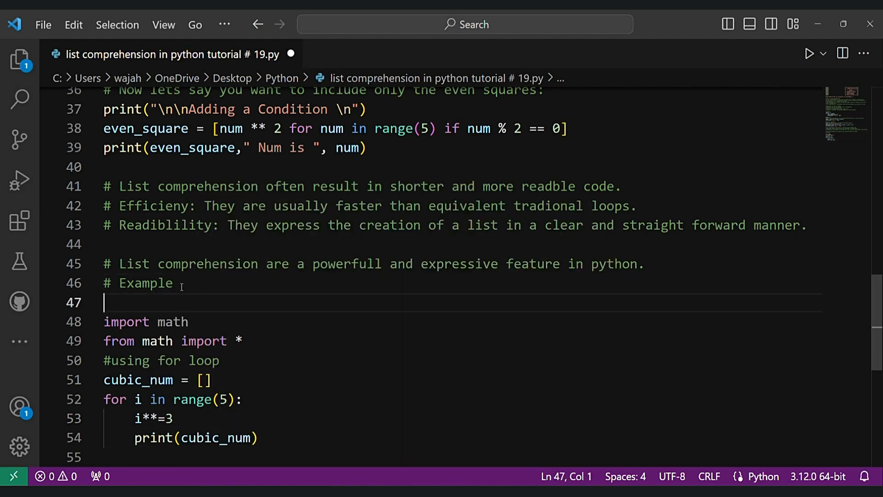
Add print("\n\nExample\n") as a heading and run the script.
text(print("\n\n"))
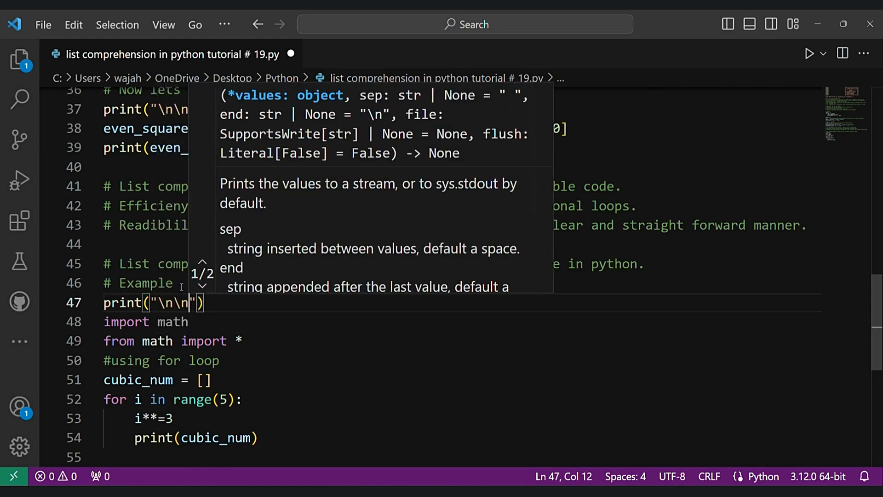
text(Example\n)
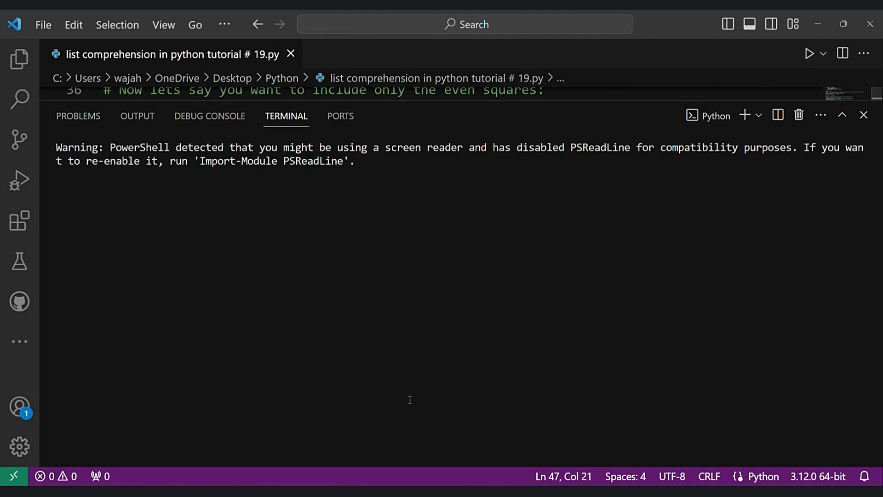
click(809, 51)
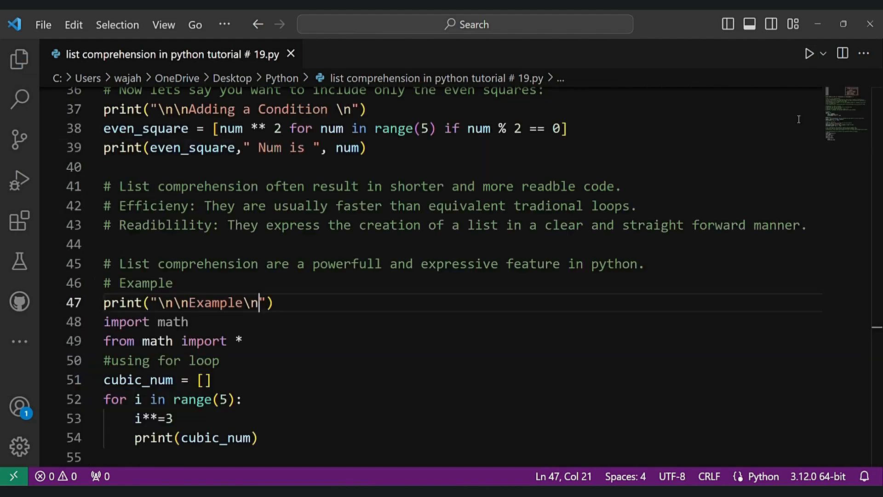
Append each cube inside the loop with cubic_num.append(i) before printing the list.
click(203, 380)
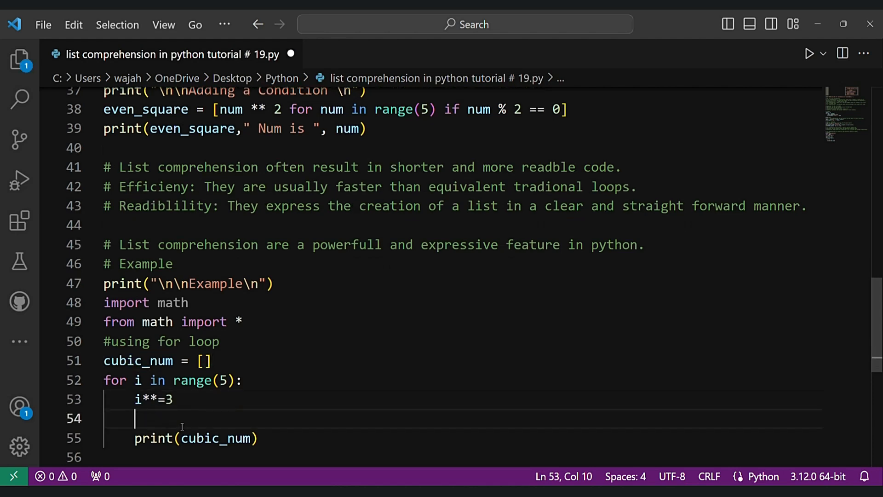
text(cubic_num.append(i)
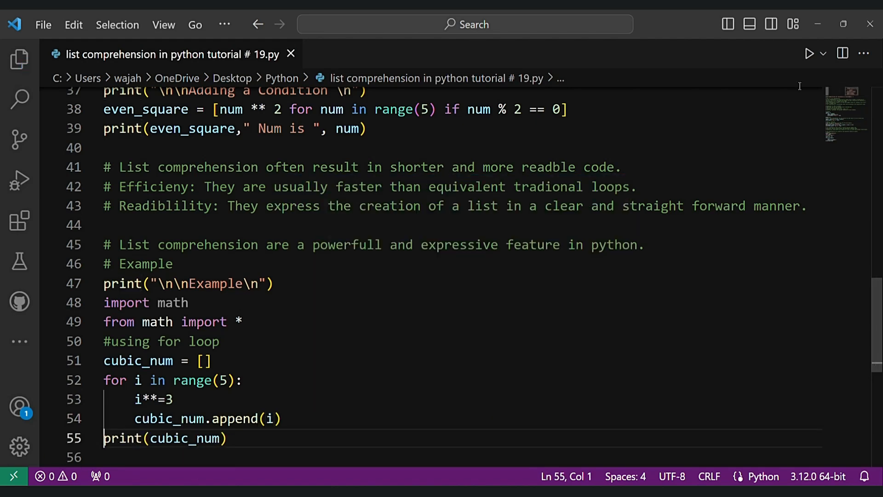
click(809, 53)
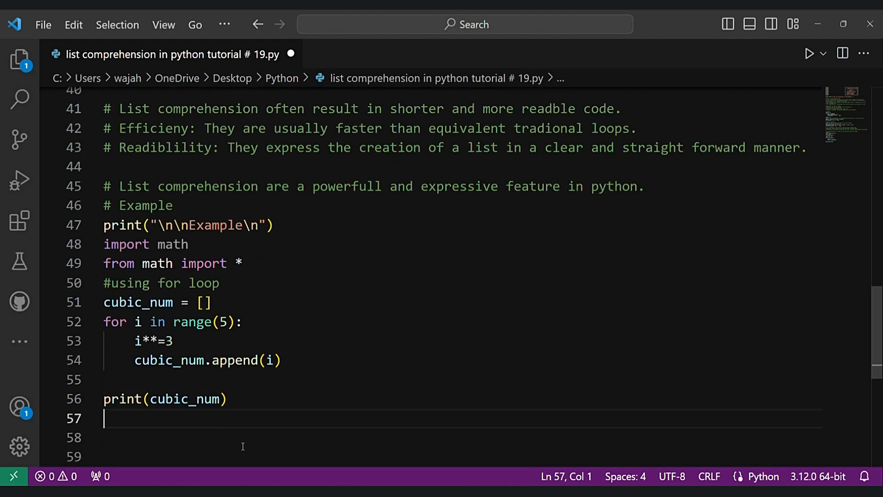
Add a list-comprehension version cubic_num = [i**3 for i in range(5)] with its print.
text(# Using list)
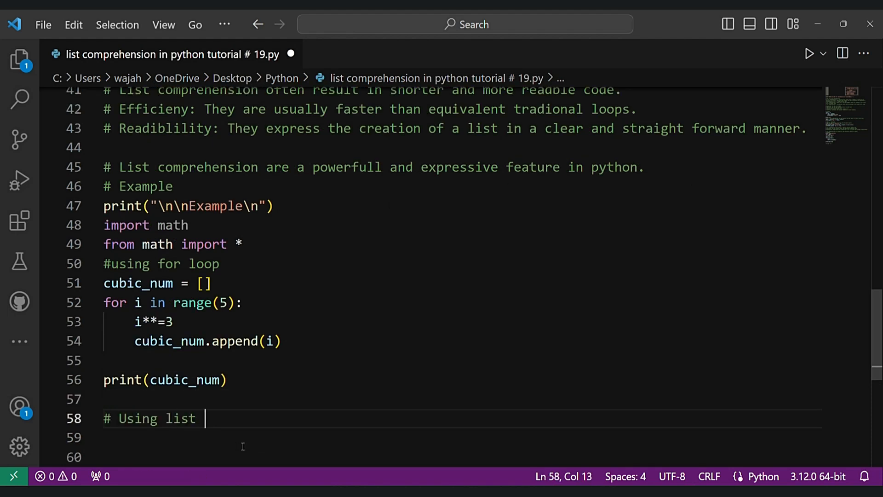
text(comprehension)
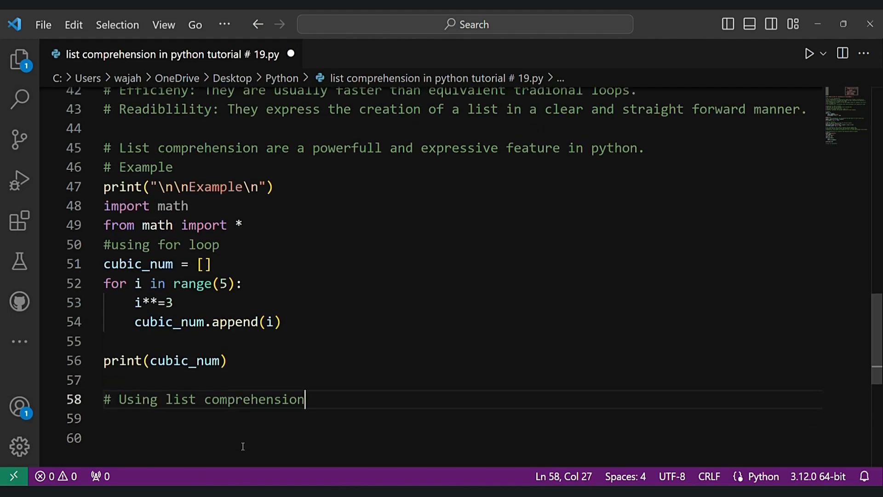
text(cubic_num)
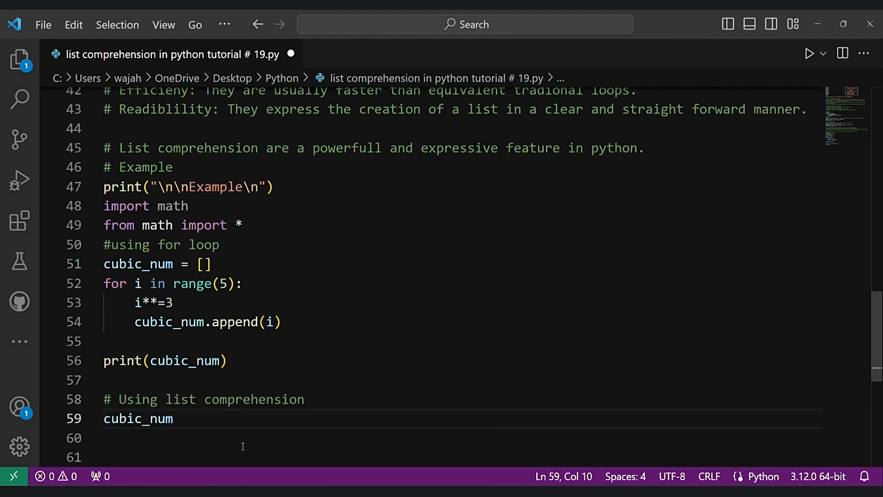
text(= [])
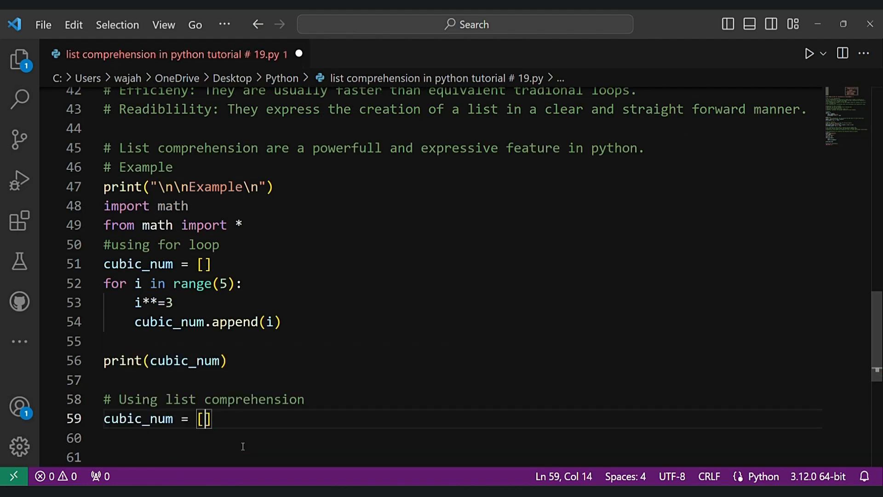
text(i**3 for i in range(5)
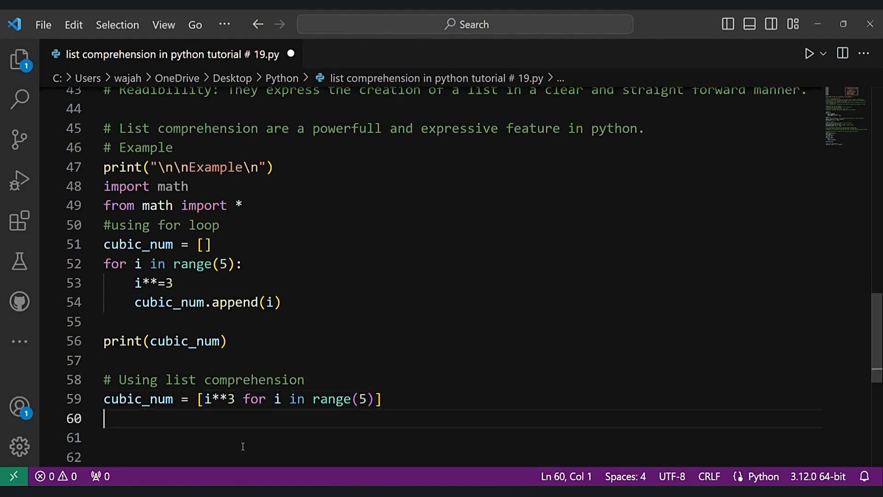
text(print(cubic_num)
click(458, 457)
text(#)
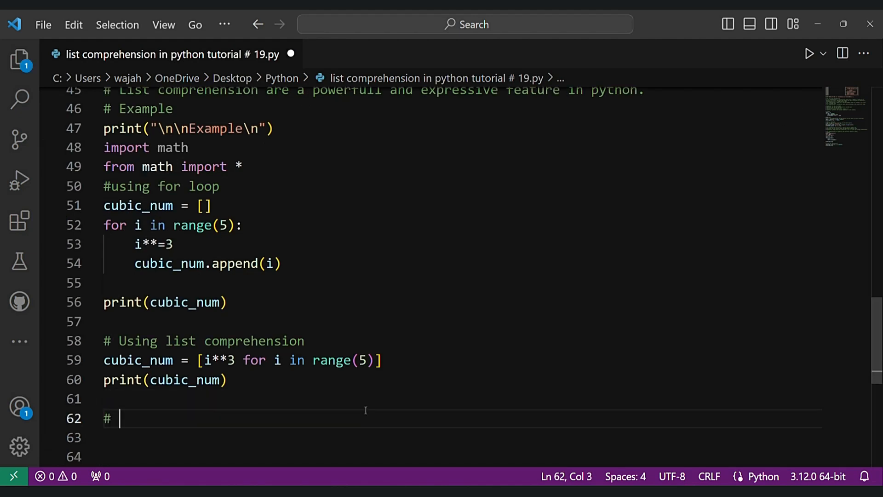
Add a second version cubic_num = [math.pow(i,3) for i in range(5)] and print(cubic_num).
text(using list comprehension)
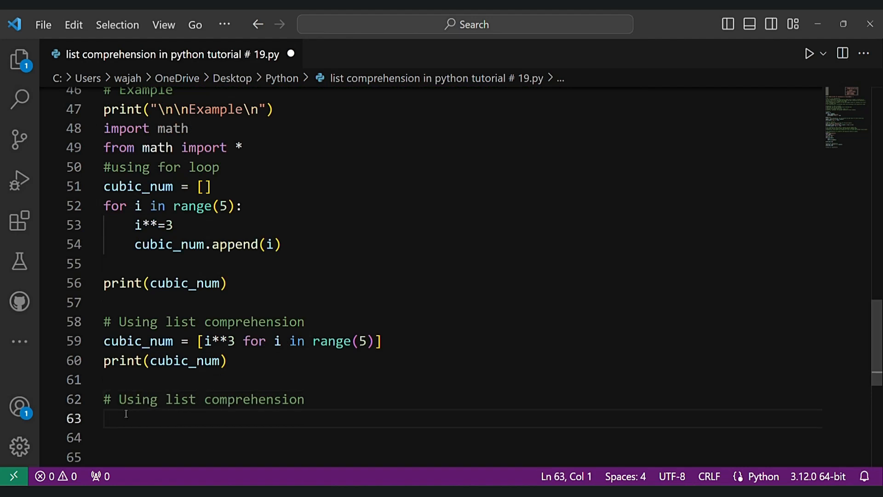
text(cubic_num)
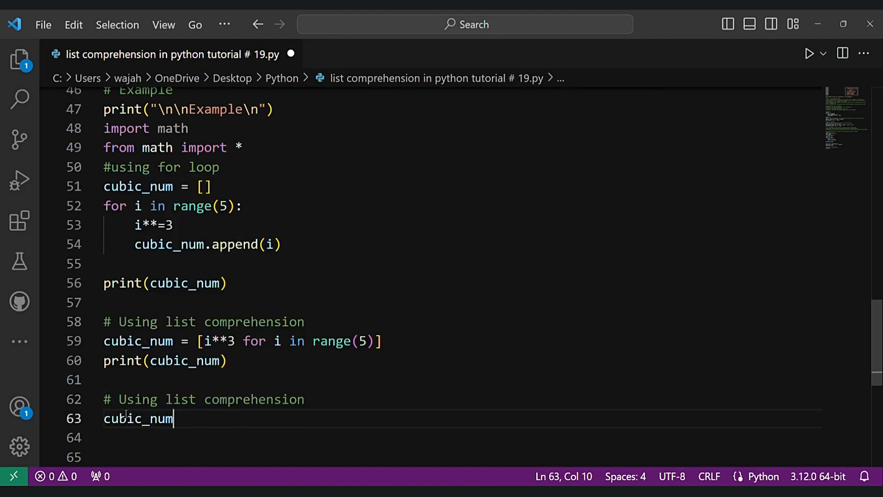
text(= [math)
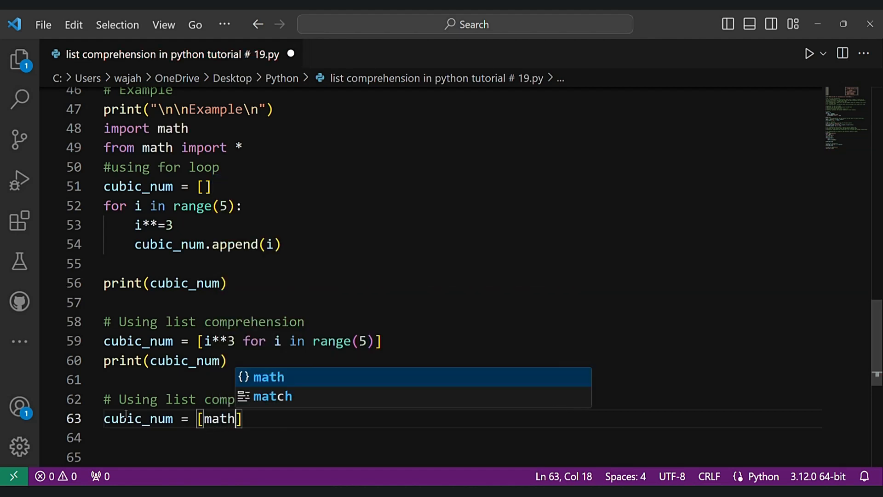
text(.pow(i,)
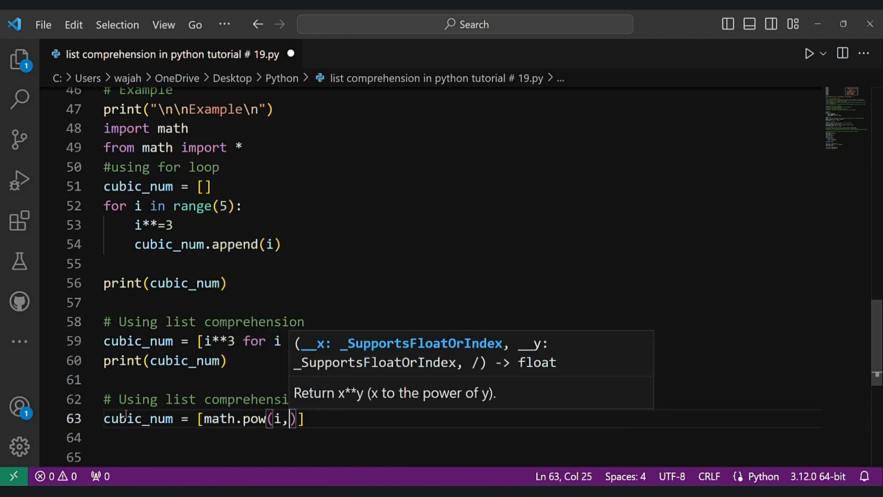
text(3) for i in range(5)
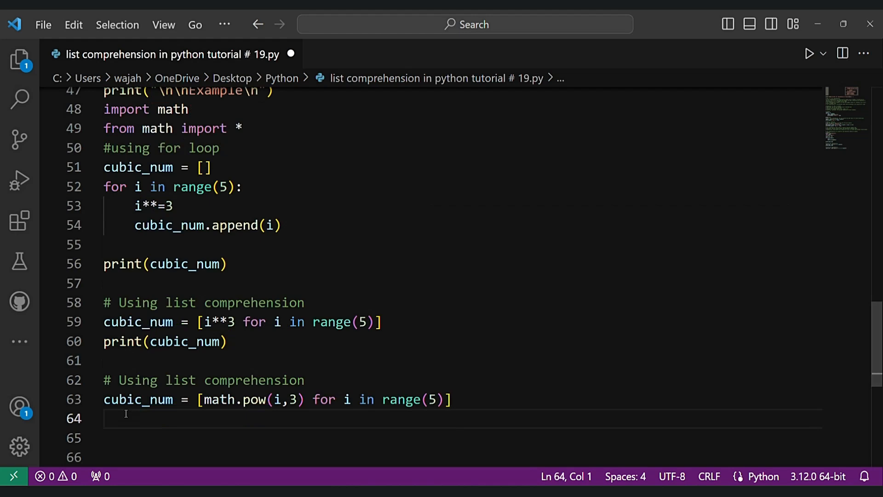
text(print(cubic_num))
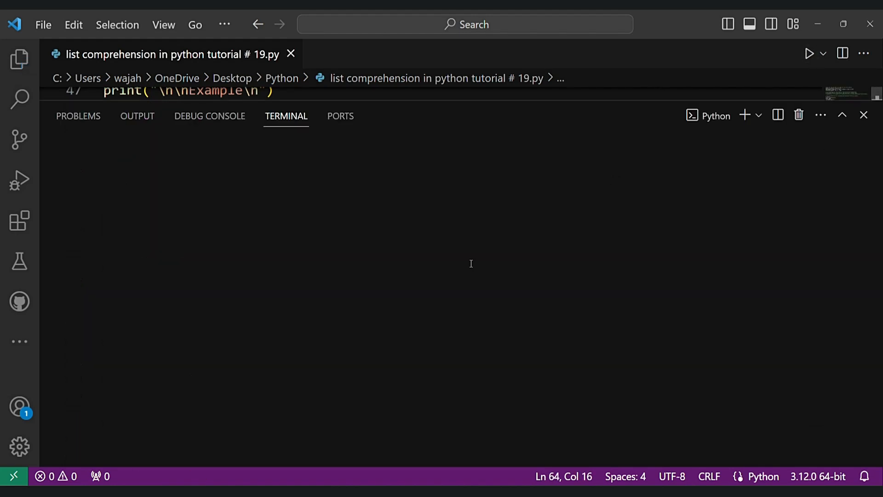
Run the script so the cube lists [0, 1, 8, 27, 64] print from all three approaches.
click(810, 53)
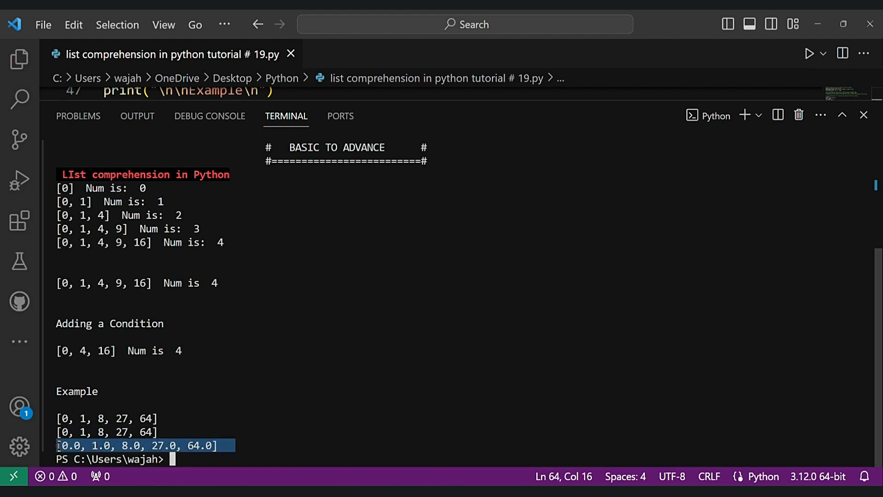
mouse_move(755, 133)
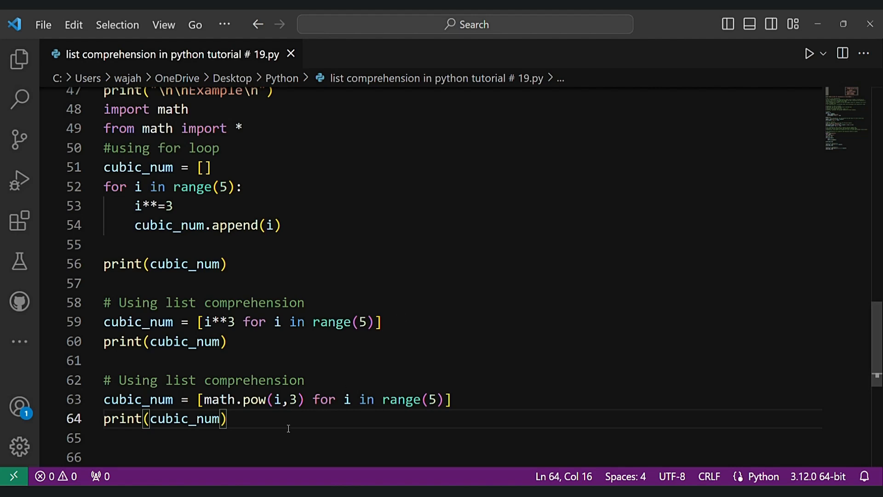
Start an Example 2 section with a comment and a print("\n\nExample 2") heading.
text(# Example)
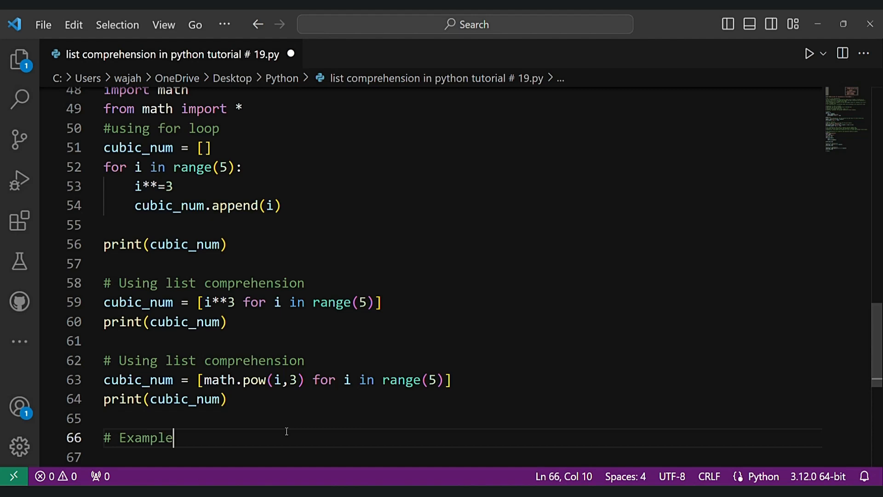
text(print()
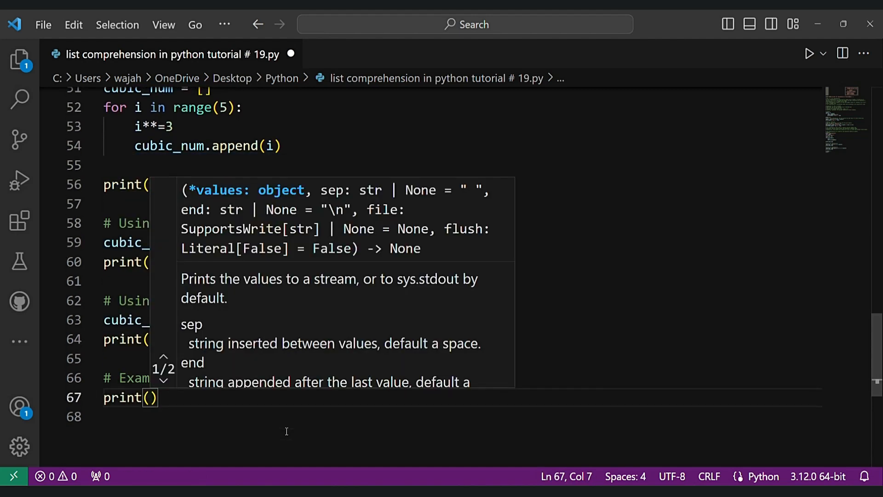
text("\n\n")
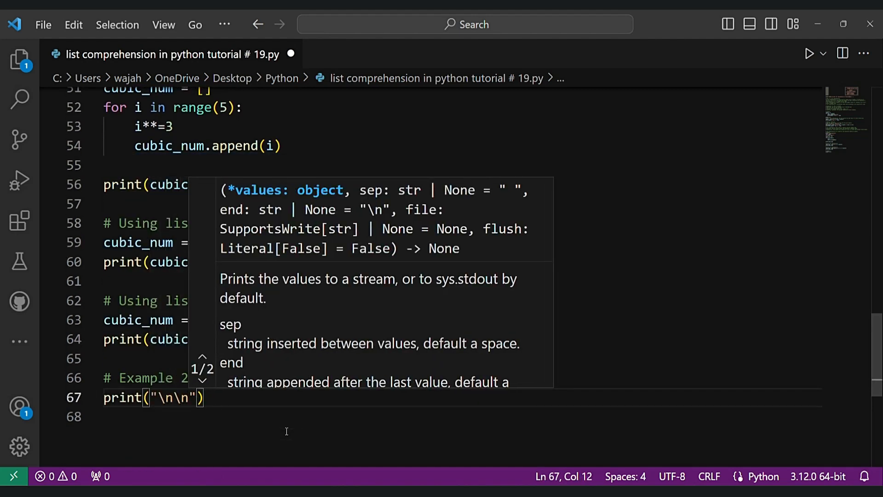
text(Example 2)
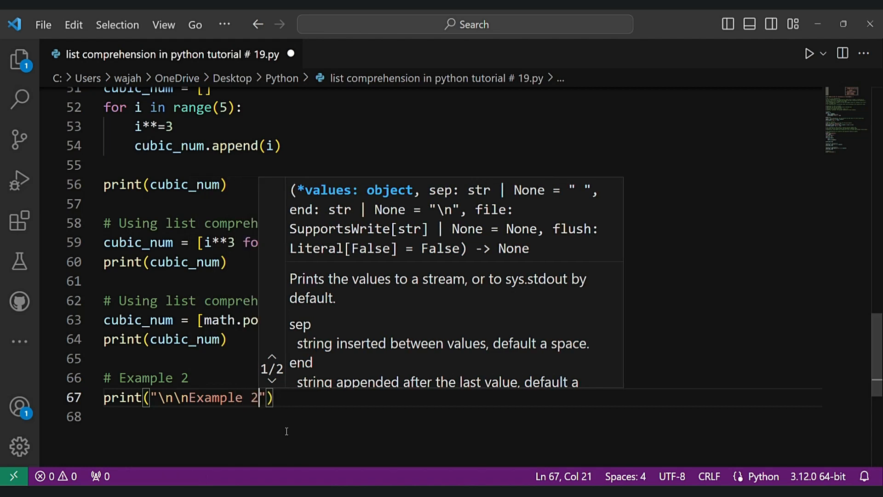
Define the languages list with 'python', 'java', 'C++', 'Php' and a #using for loop comment.
text(languages = [)
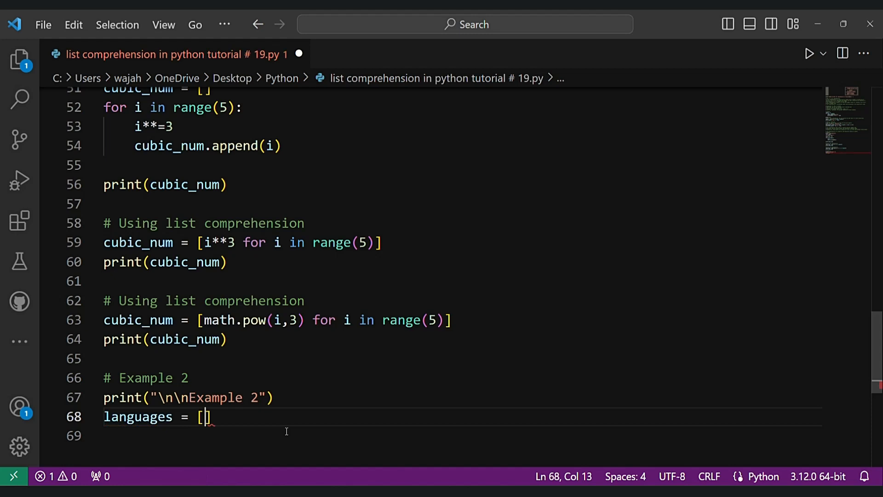
text('python')
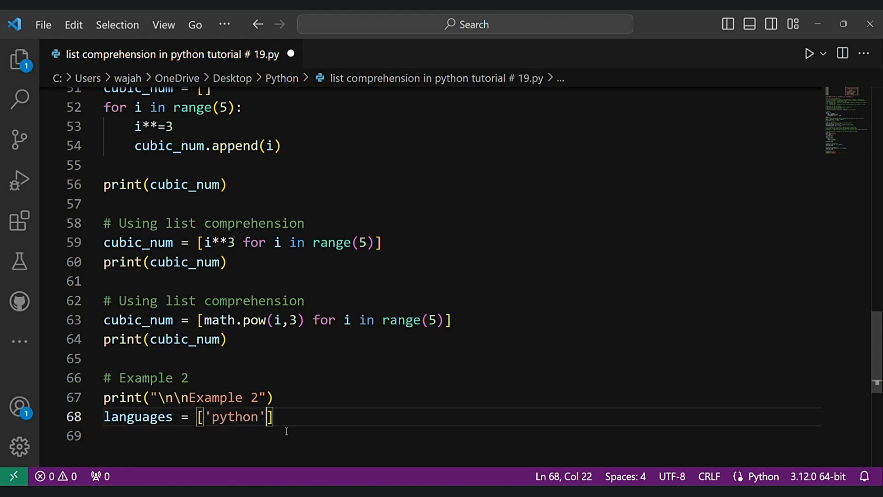
text(,'java')
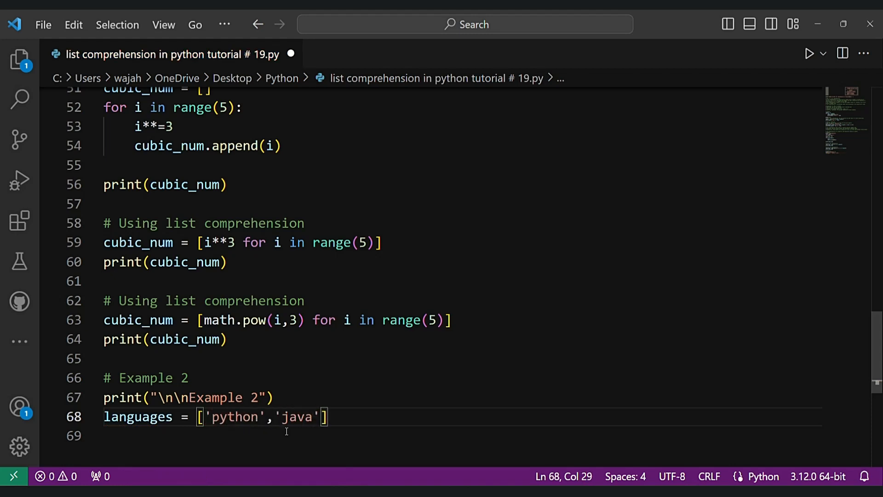
text(,'')
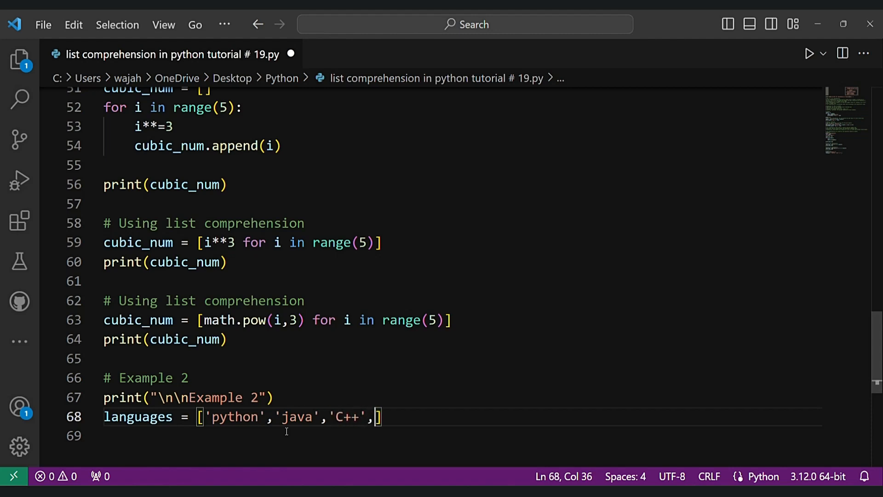
text(')
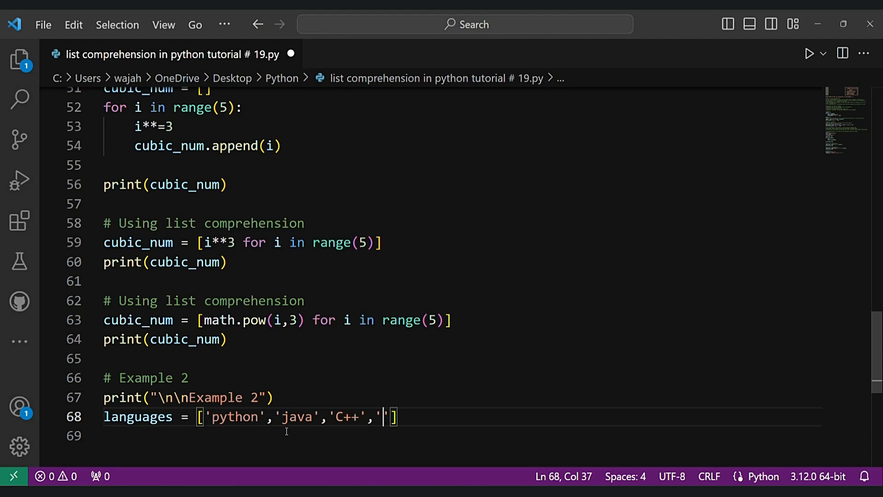
text(Php)
click(458, 435)
text(using for)
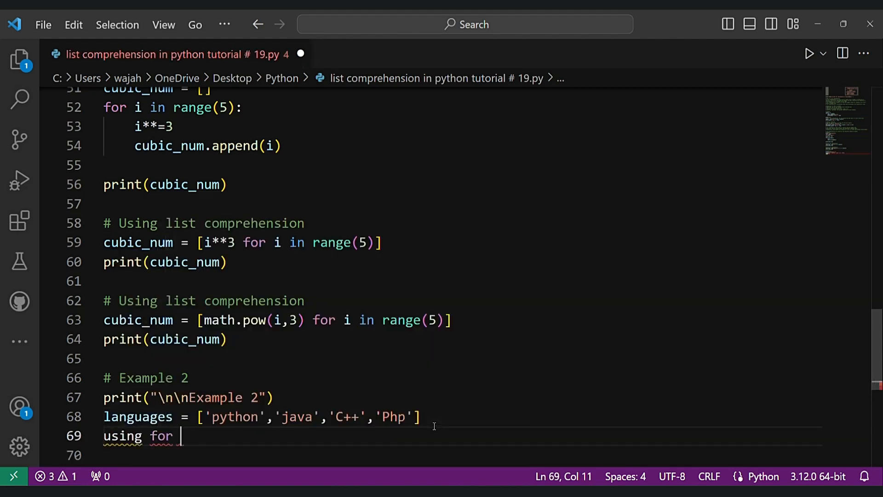
text(looo)
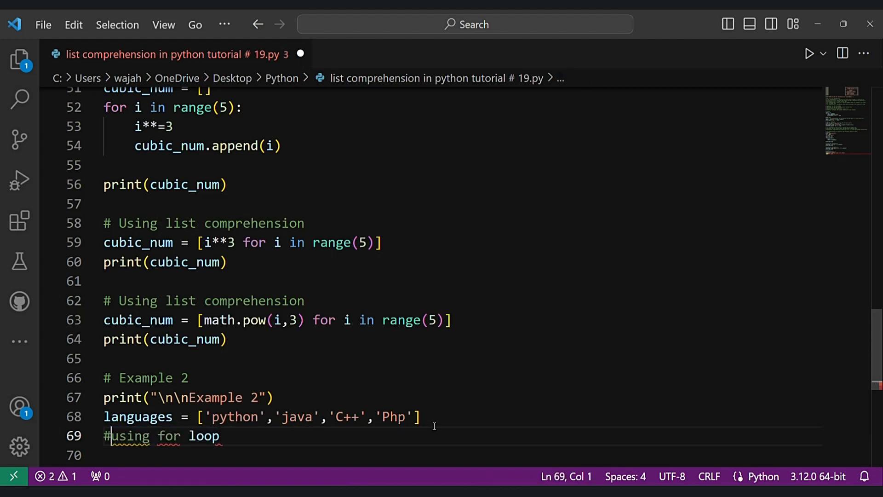
Write a for loop over languages appending every entry except 'C++' to languages_lis.
text(for i)
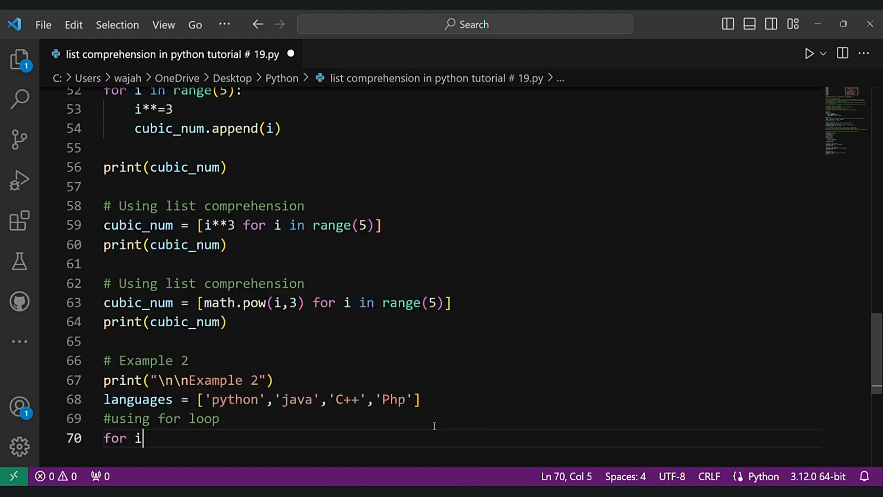
text(in languages)
text(if)
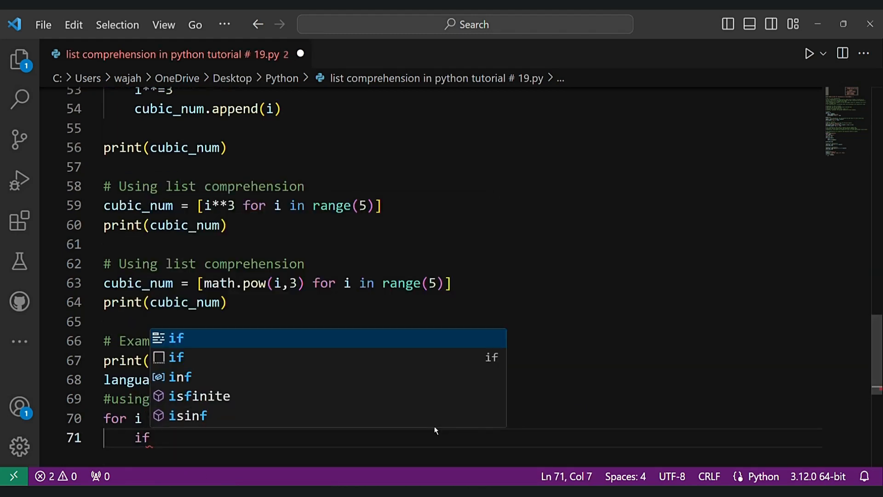
text(i!=)
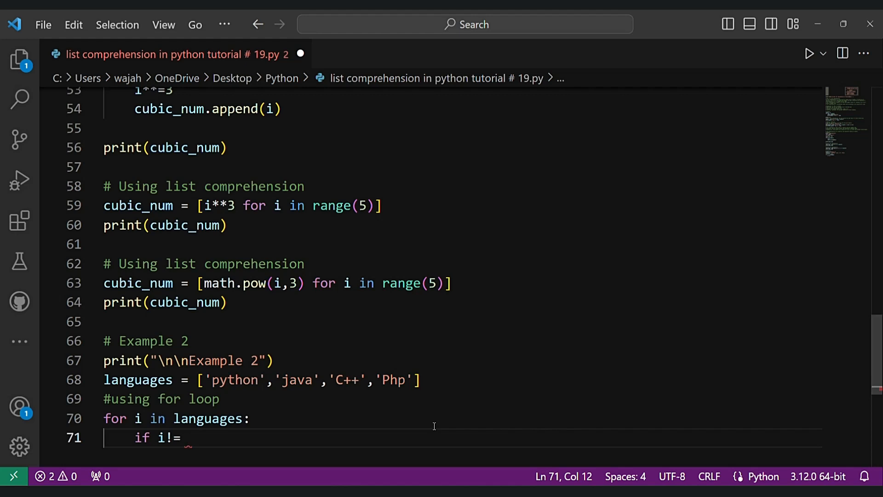
text('')
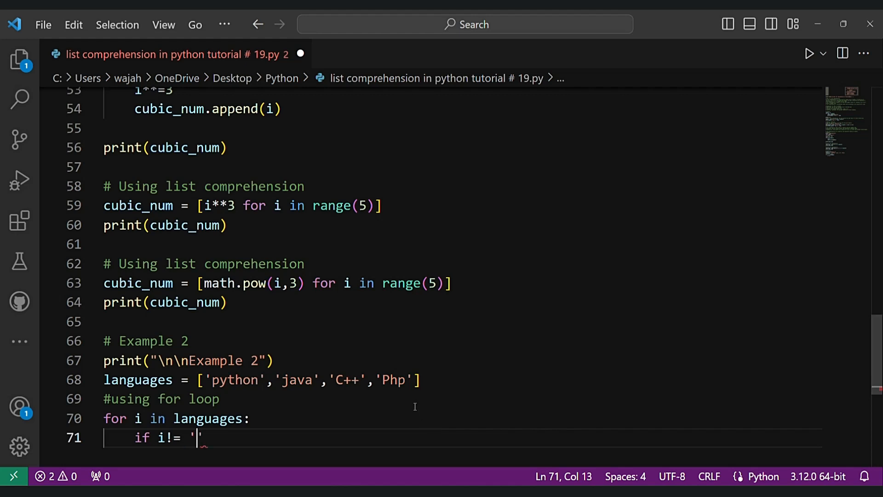
text(C++)
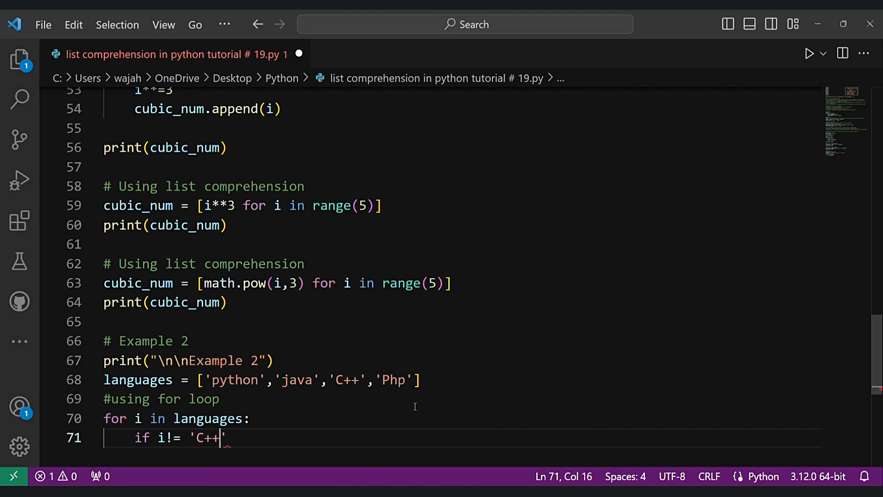
text(:)
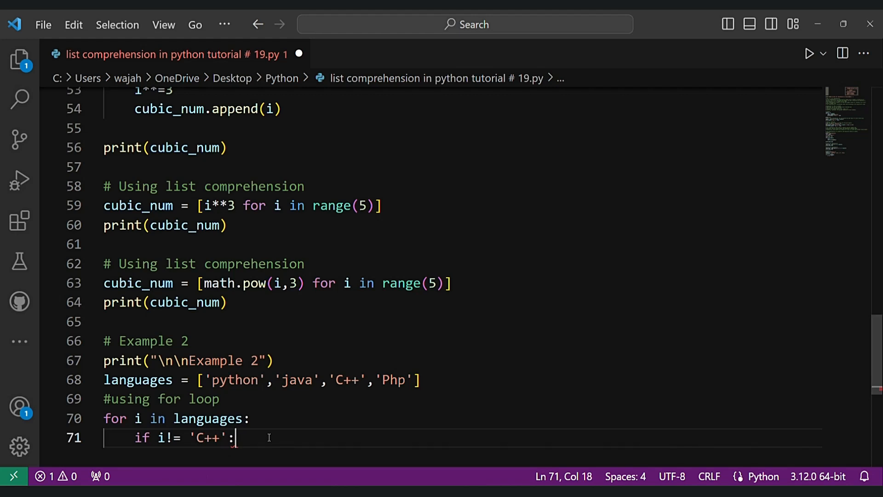
text(lang_)
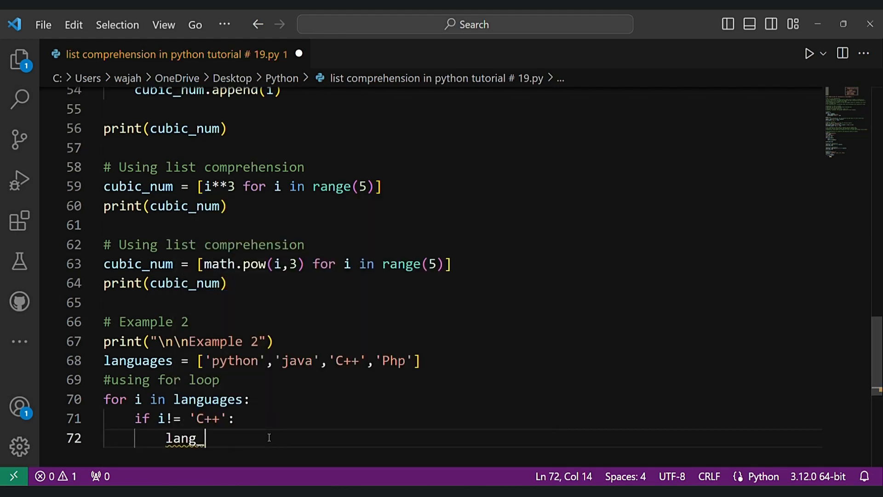
key(Backspace)
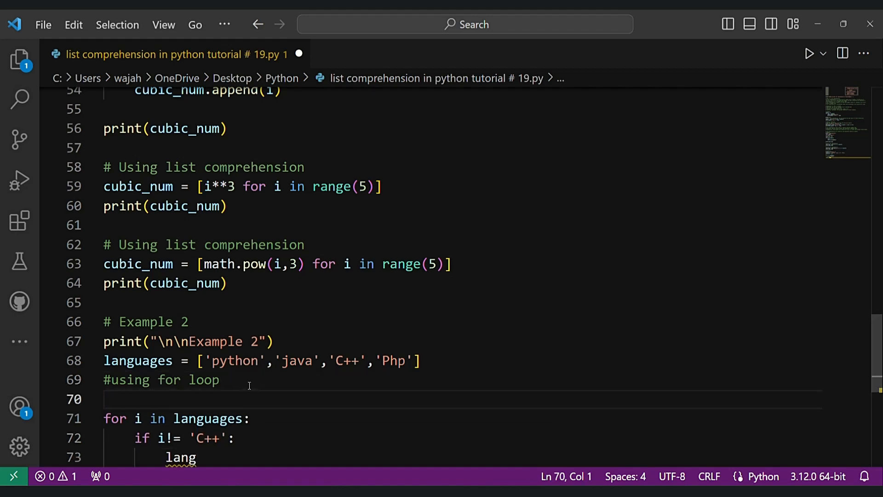
text(languages_lis = [)
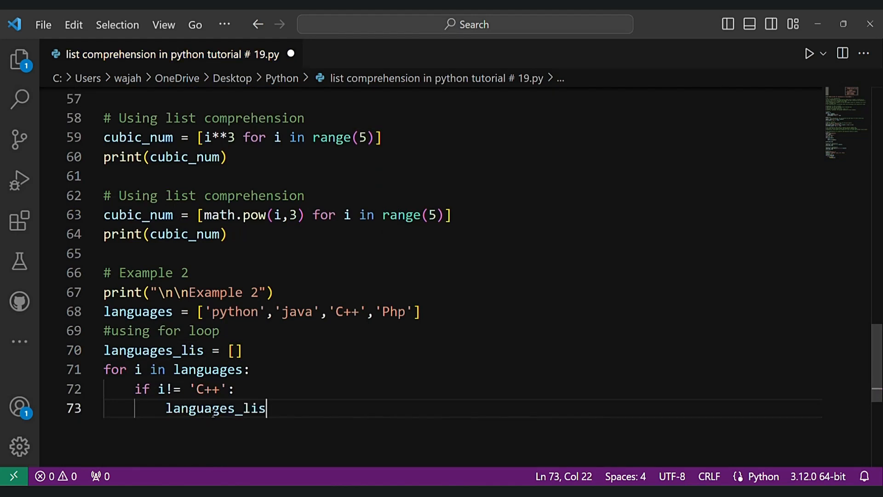
text(.append()
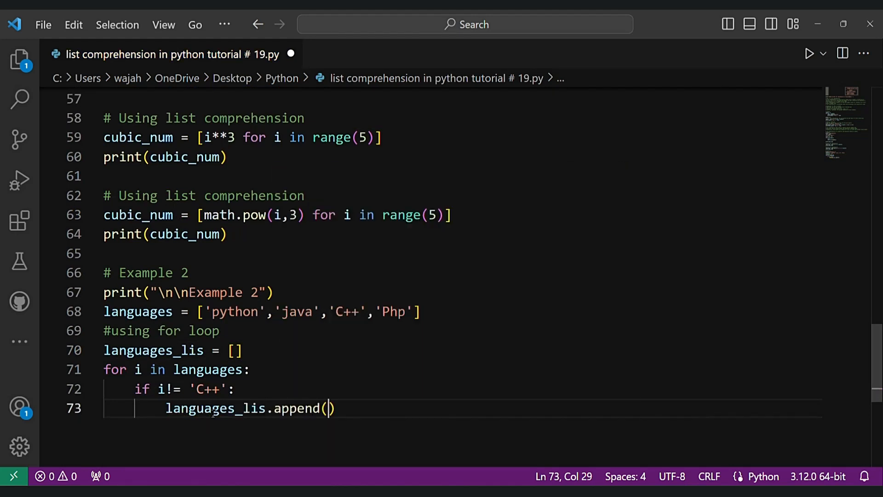
text(i)
text(pritn())
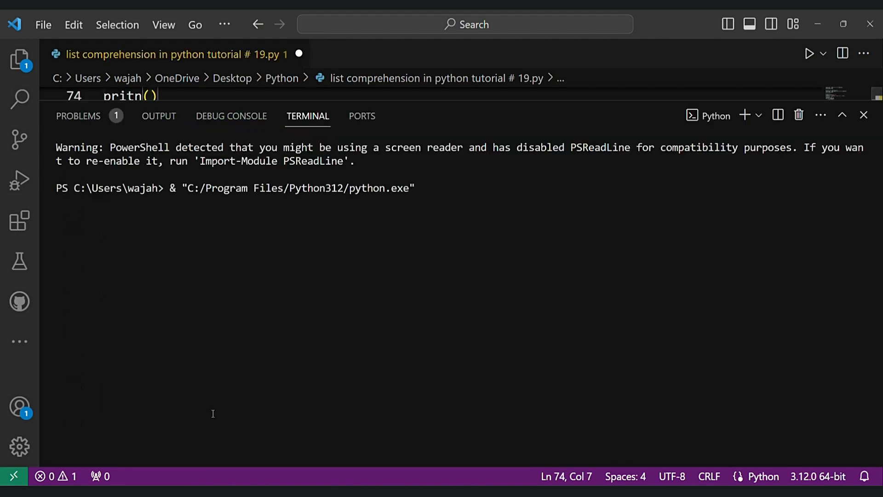
click(851, 115)
text(n)
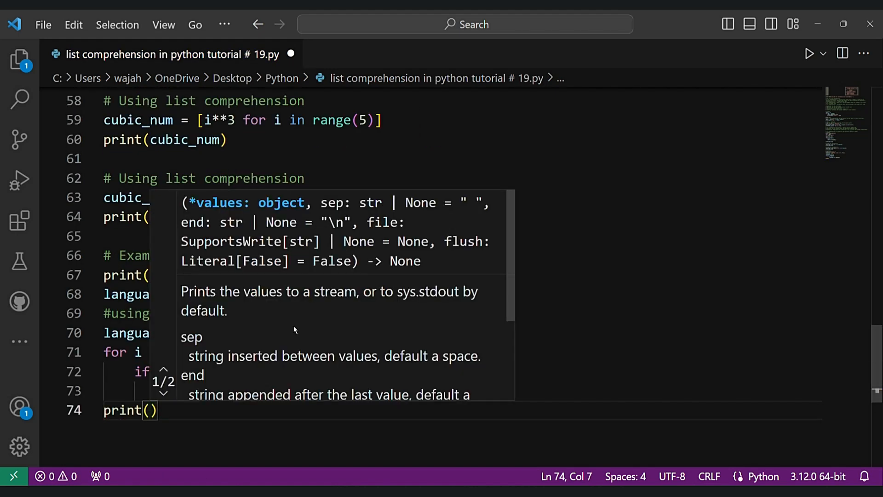
Print languages and languages_lis, then run to confirm ['python', 'java', 'Php'] under Example 2.
text(languages_lis)
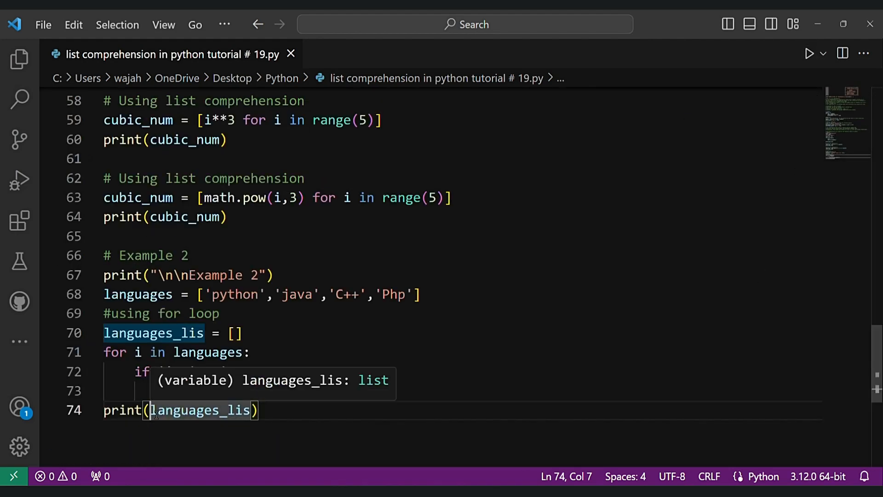
text(lang,)
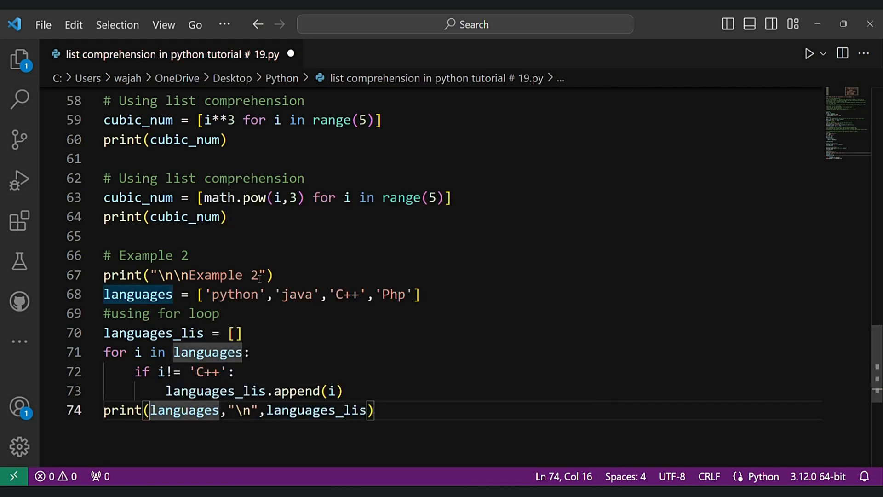
text(\n)
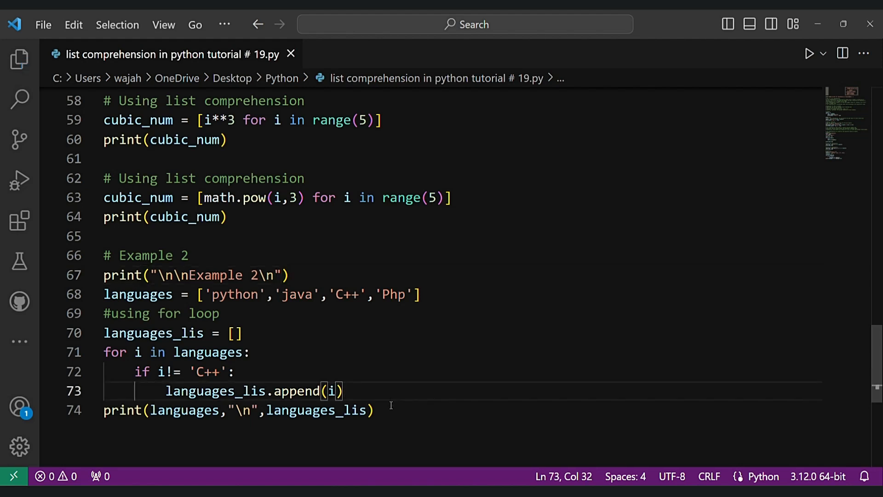
click(809, 53)
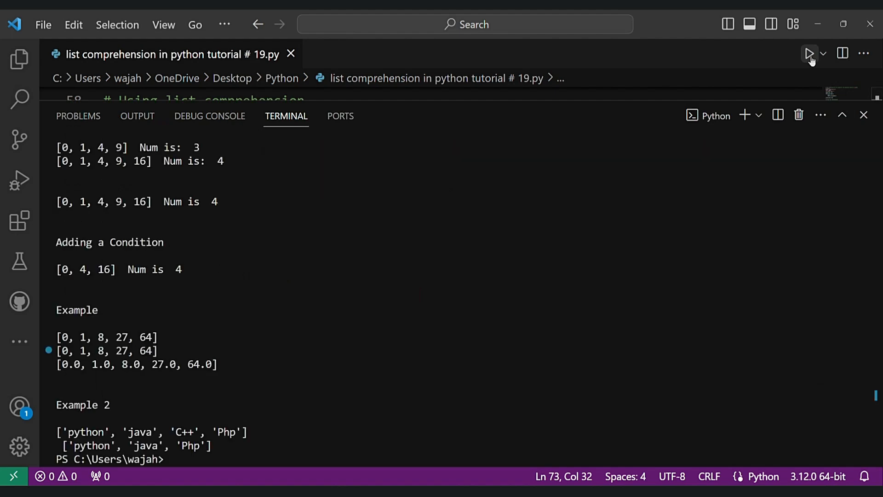
drag(56, 405, 211, 445)
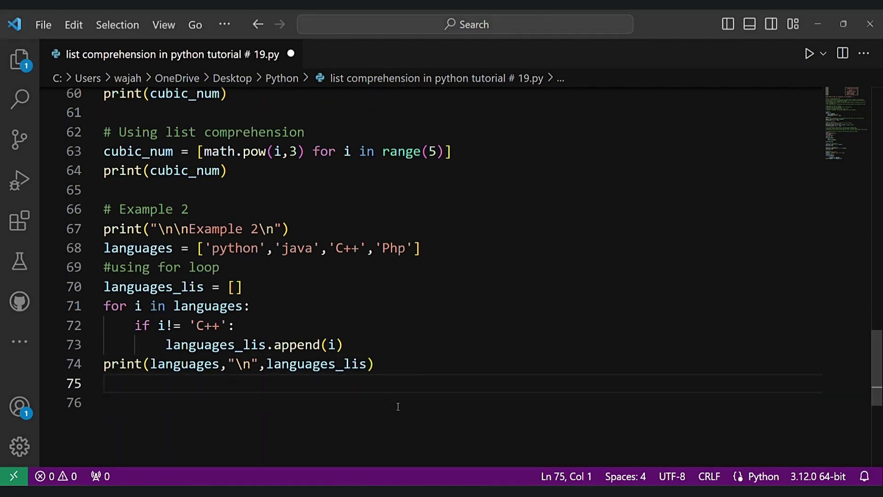
Add the '# Example 3' and '# Using for loop' comments and start the num_lis list.
text(# Example 3)
text(print("\n\nExample 3\n)
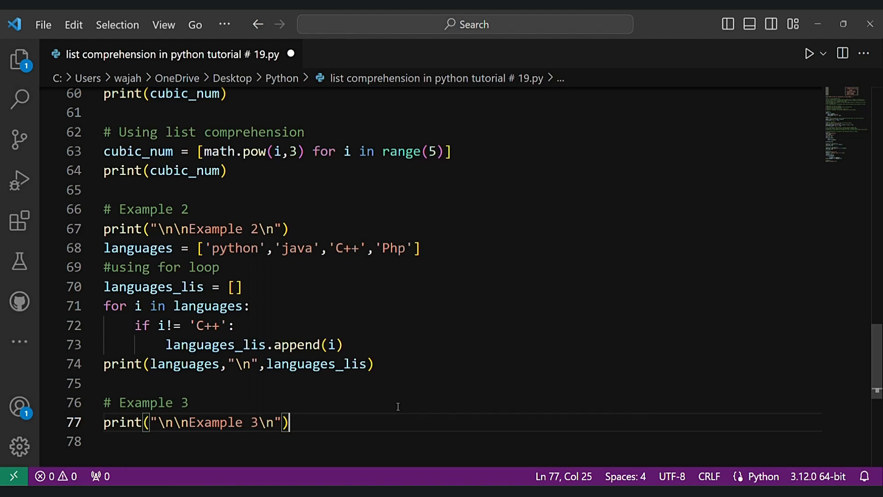
text(# U)
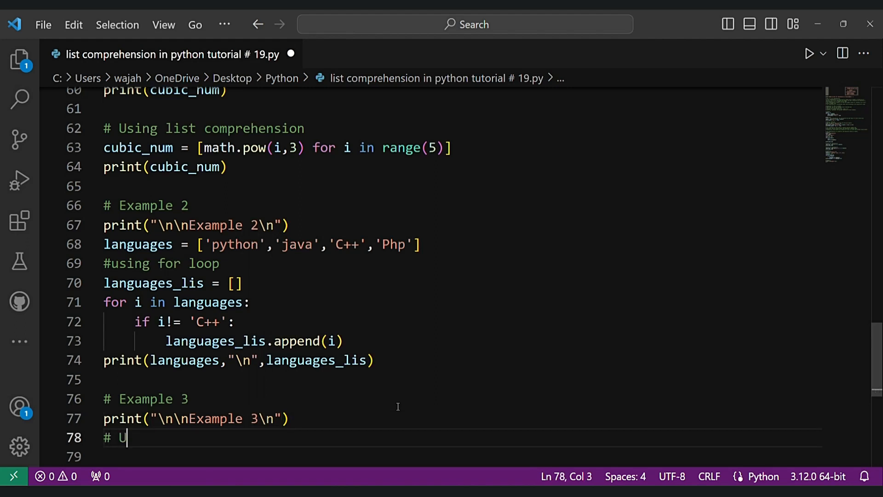
text(sing for loop)
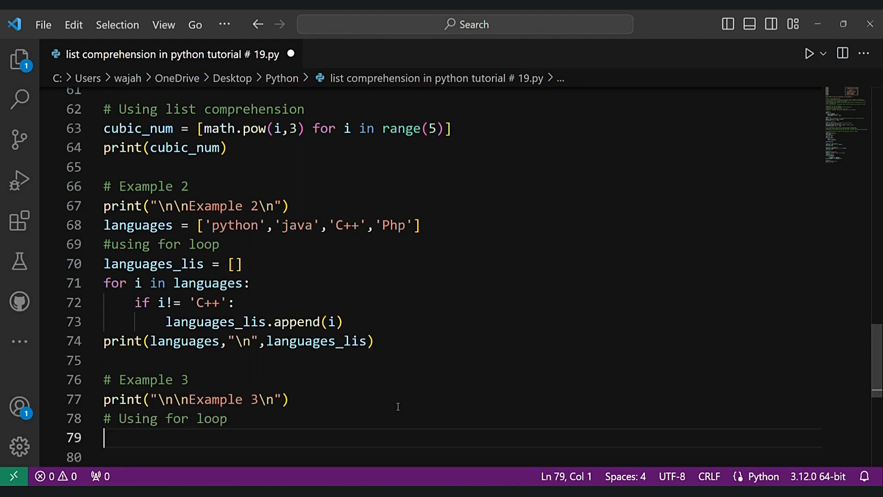
text(num =)
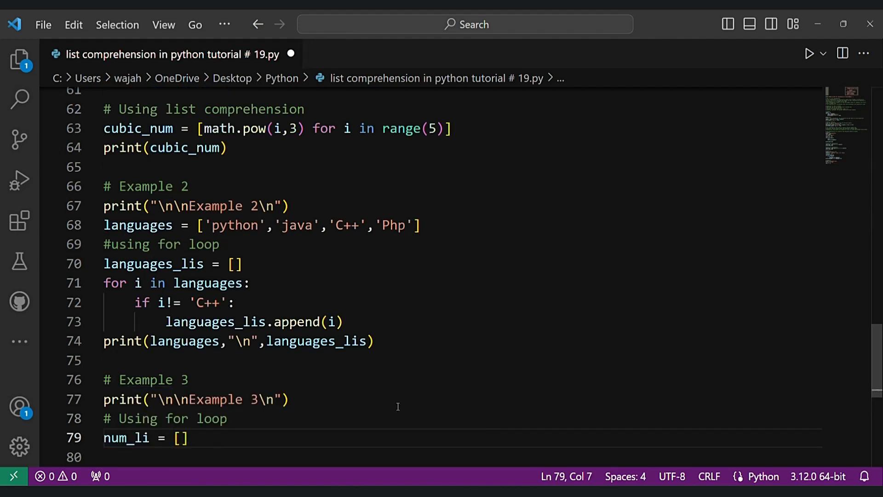
Write a for loop over range(11) appending 'Even' when i % 2 == 0, else 'Odd'.
text(for)
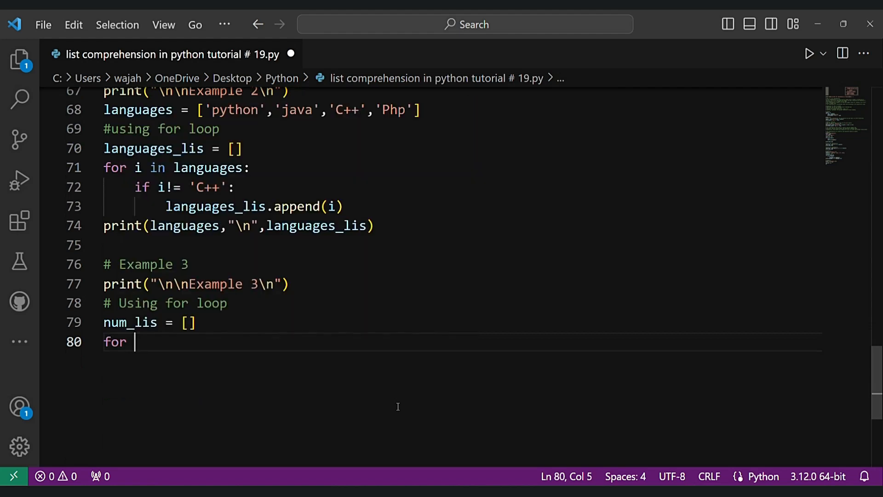
text(i in range)
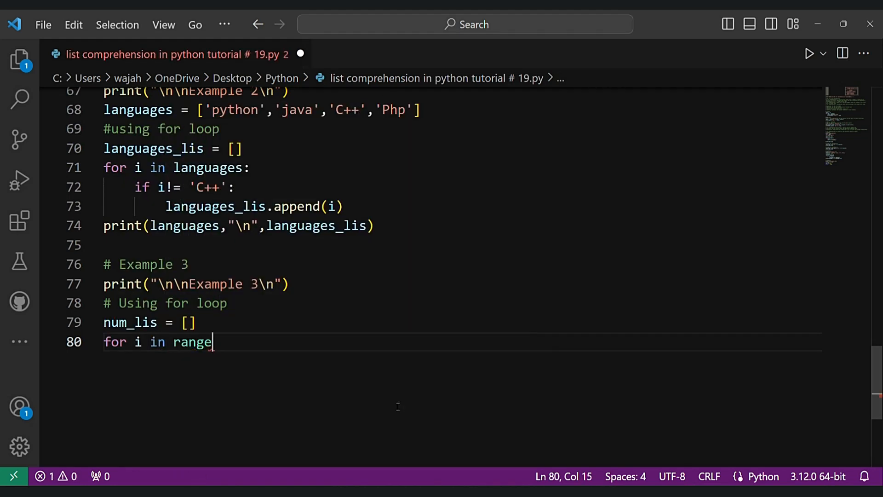
text((11):)
text(if i)
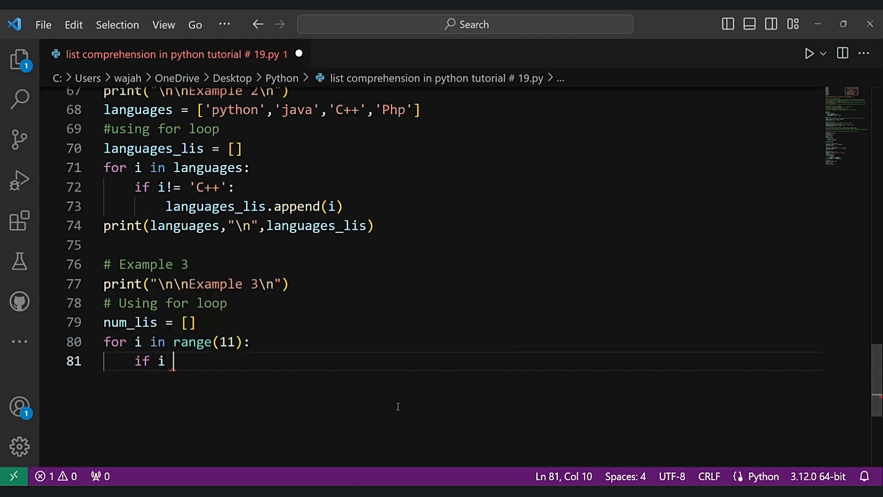
text(% 2 == 0:)
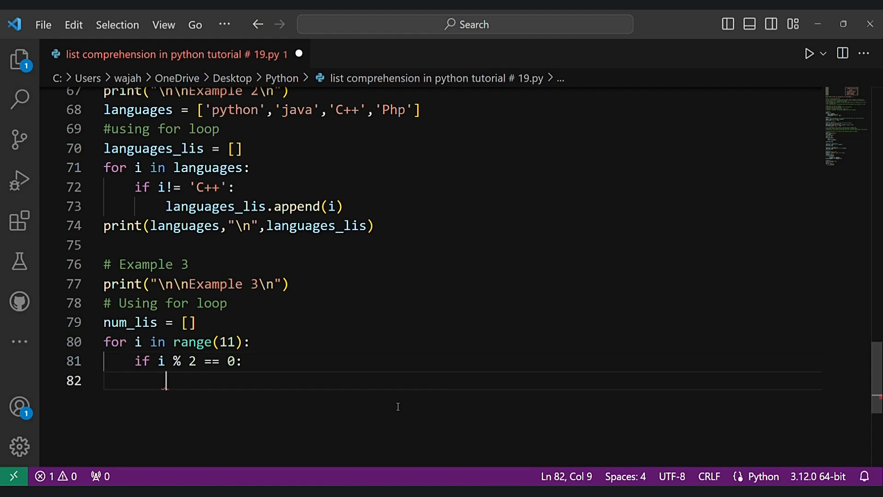
text(num_lis)
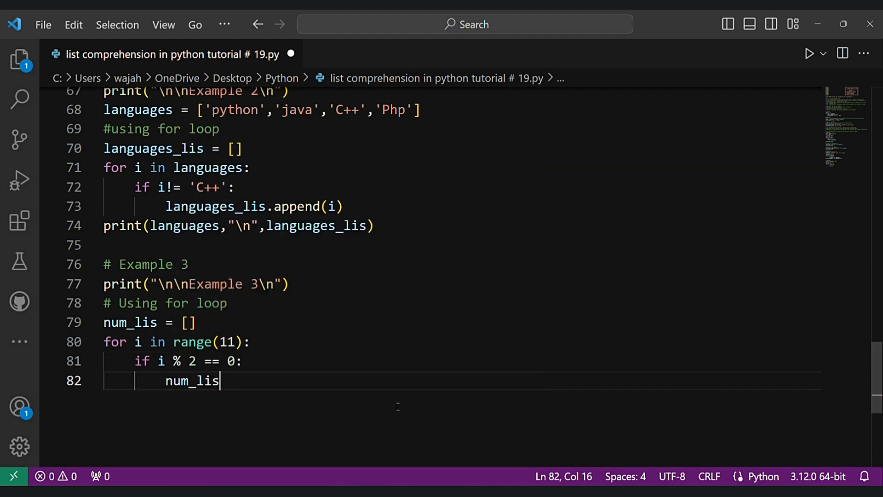
text(.append)
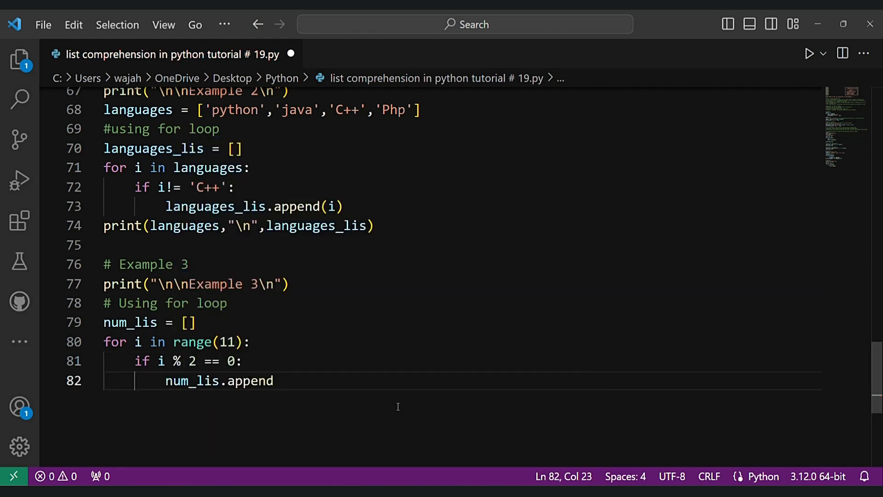
text(('E')
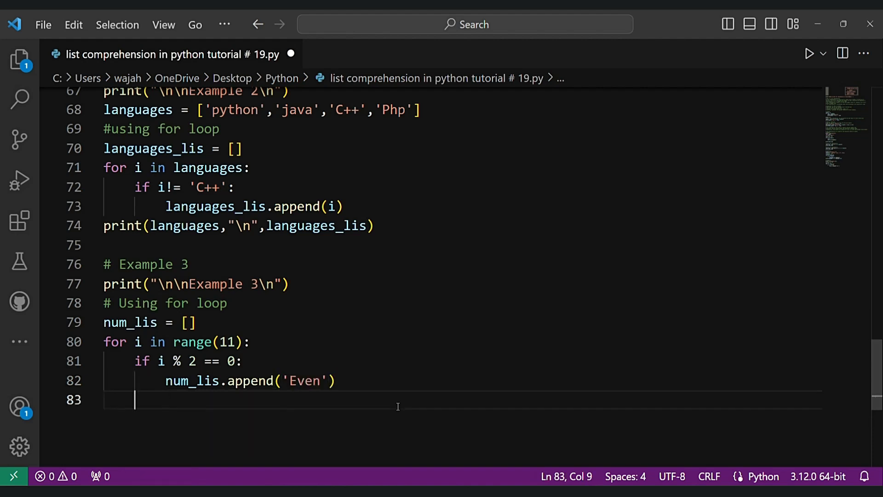
text(else:)
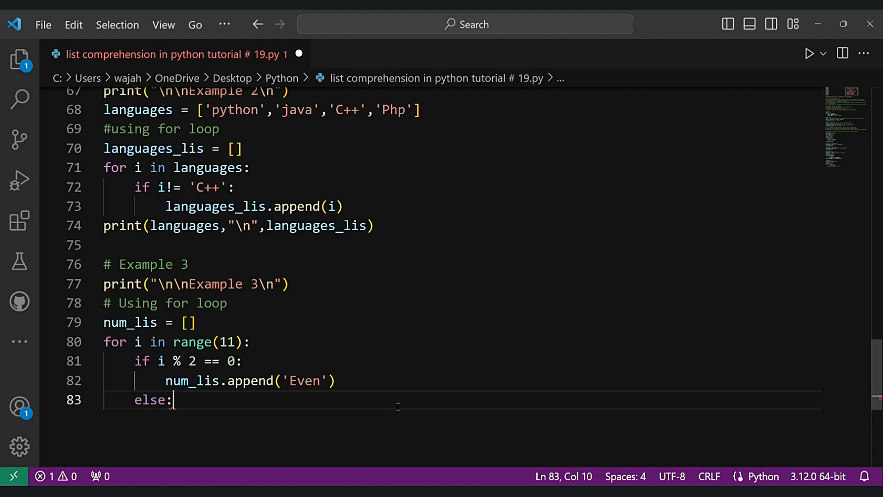
text(num_lis.append)
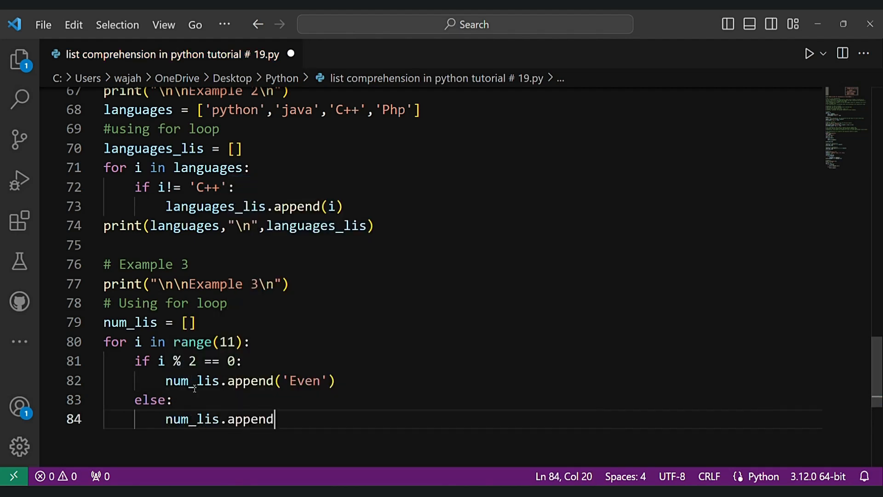
text(('Odd'))
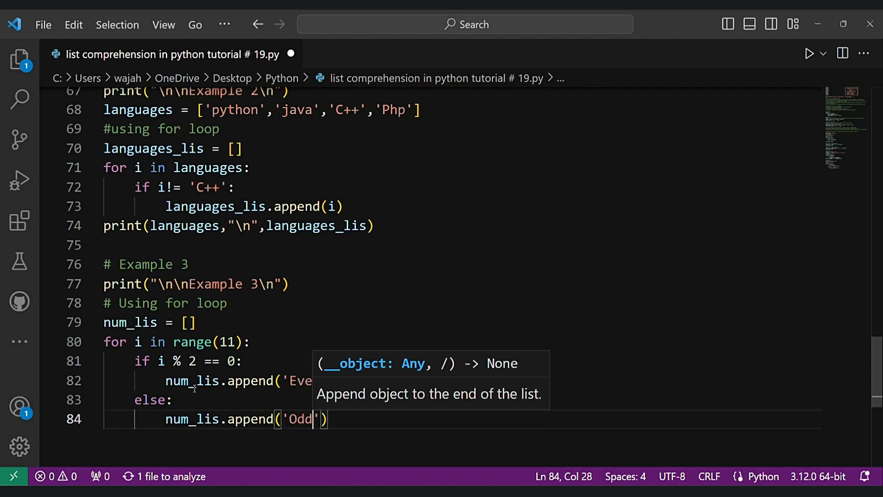
key(Enter)
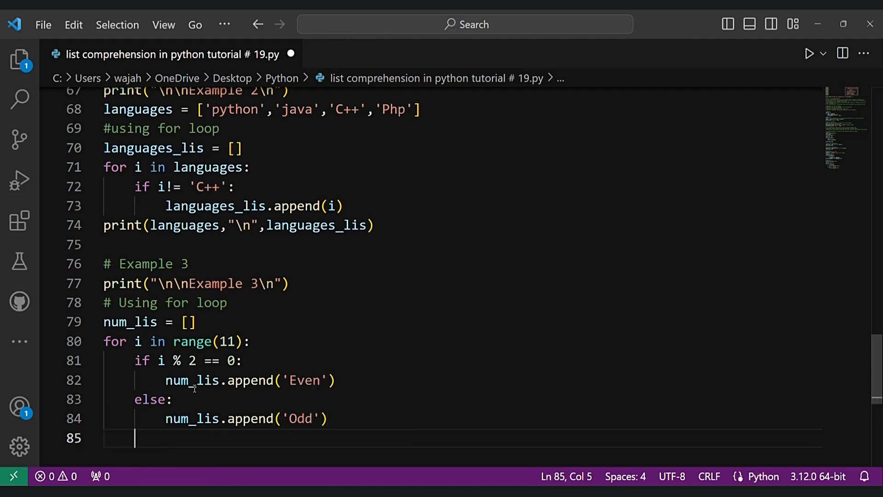
Print num_lis with an f-string labelled 'For Loop'.
text(print()
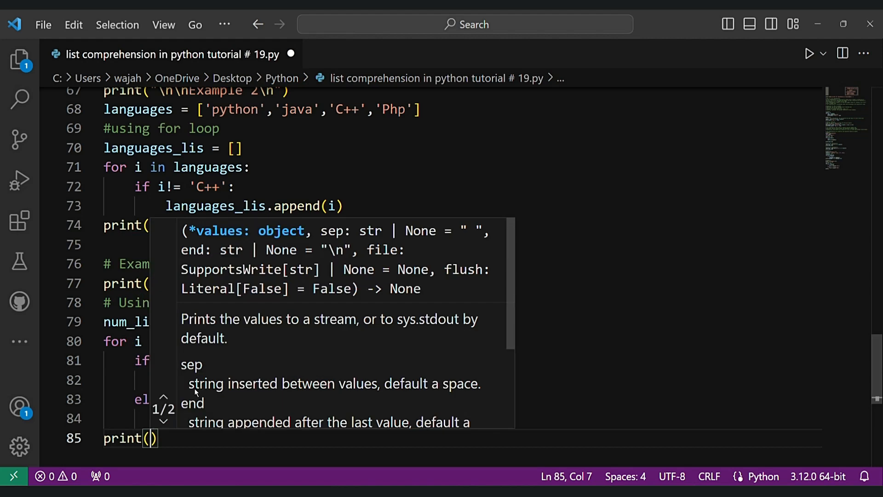
text(f"For ")
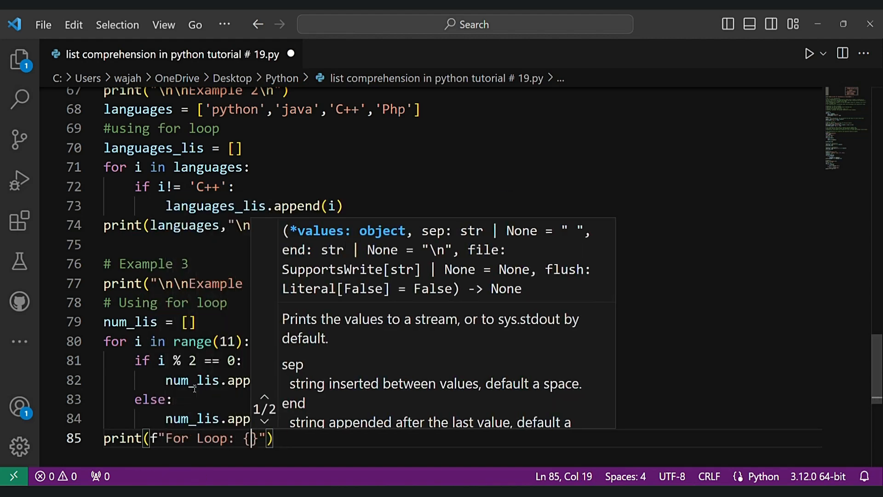
text(num_lis)
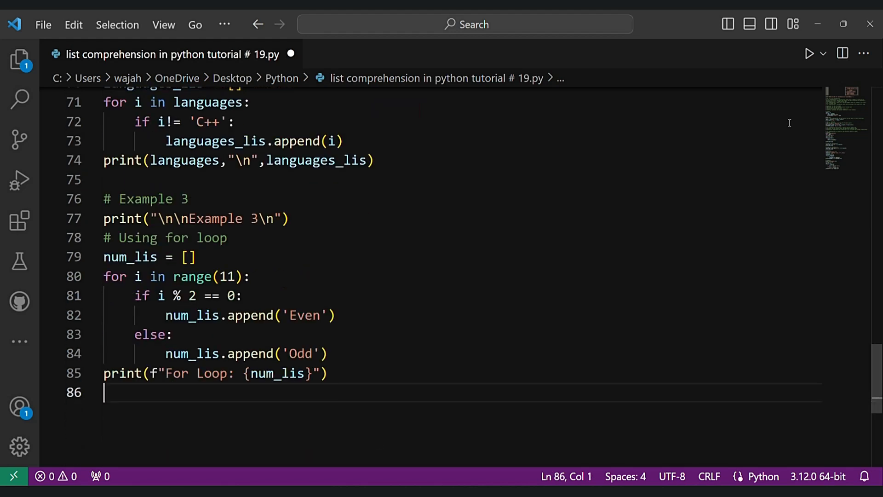
Write num_lis = ['Even' if i%2==0 else 'Odd' for i in range(11)] as a one-line comprehension.
click(809, 54)
text(# Using list comprehensio)
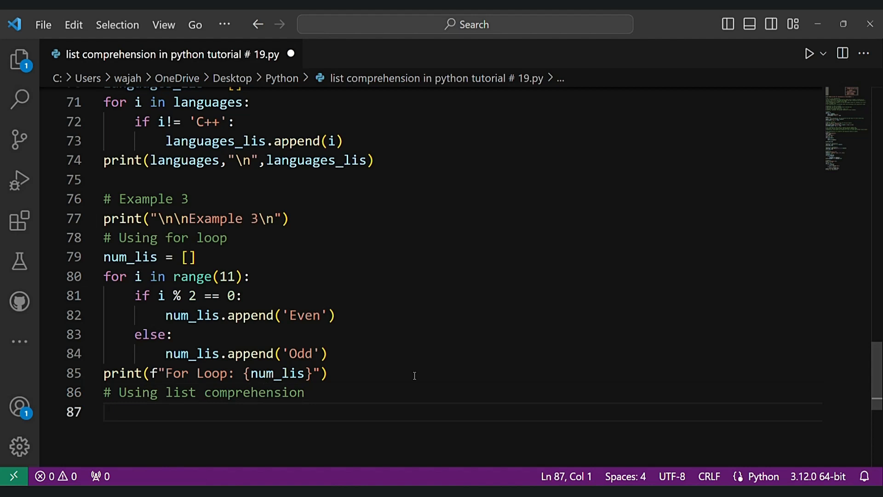
text(num_lis =)
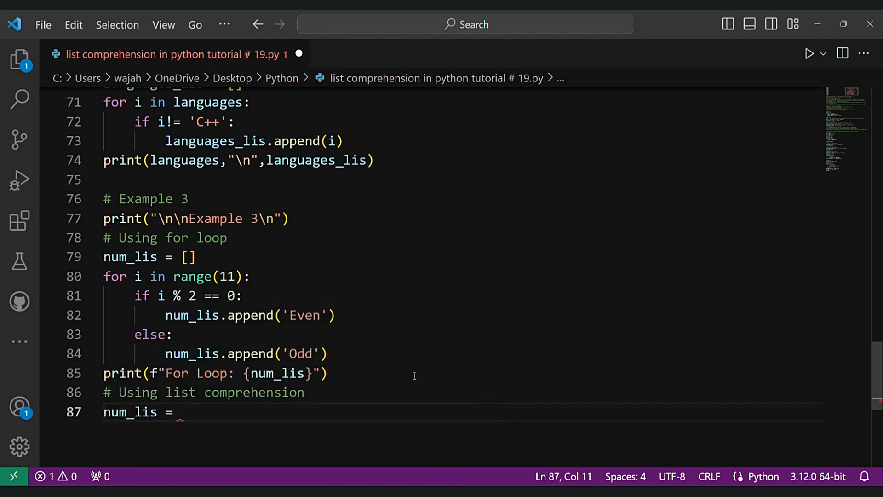
text([])
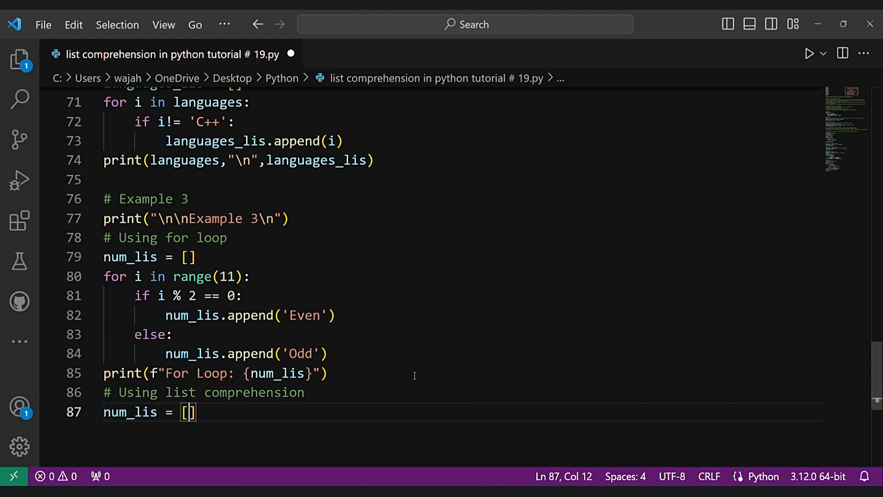
text('Even' if i)
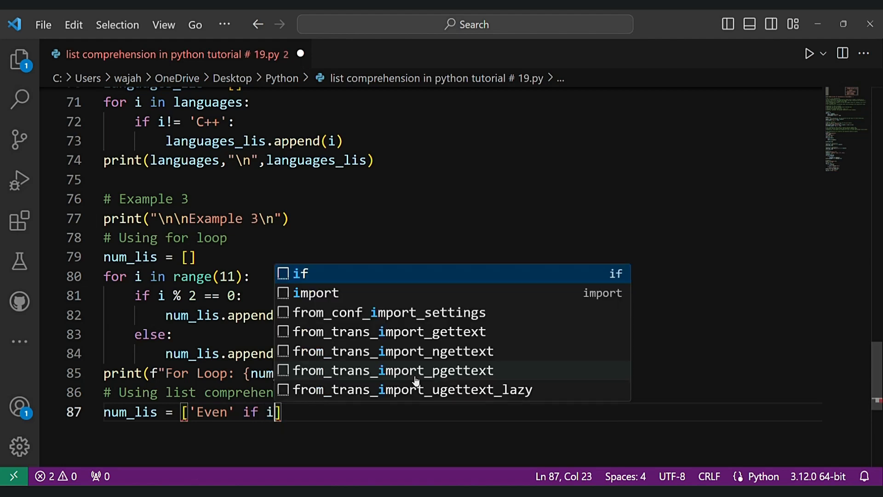
text(%2==0)
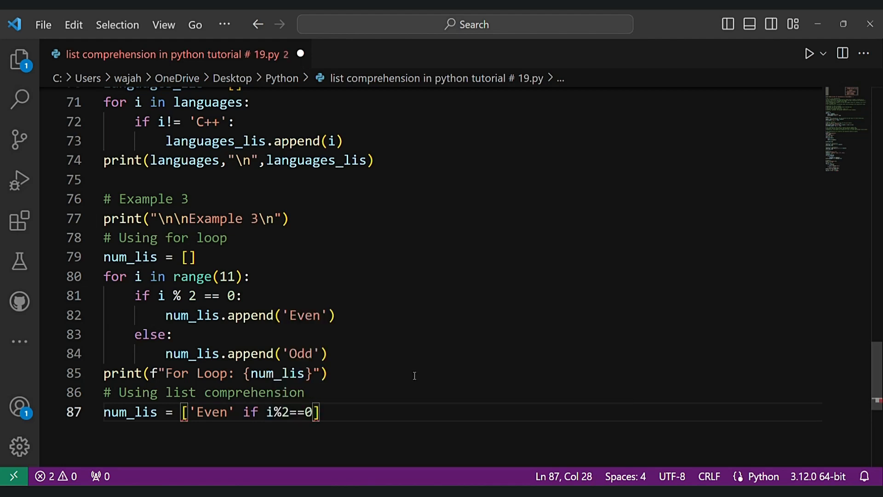
text(else '')
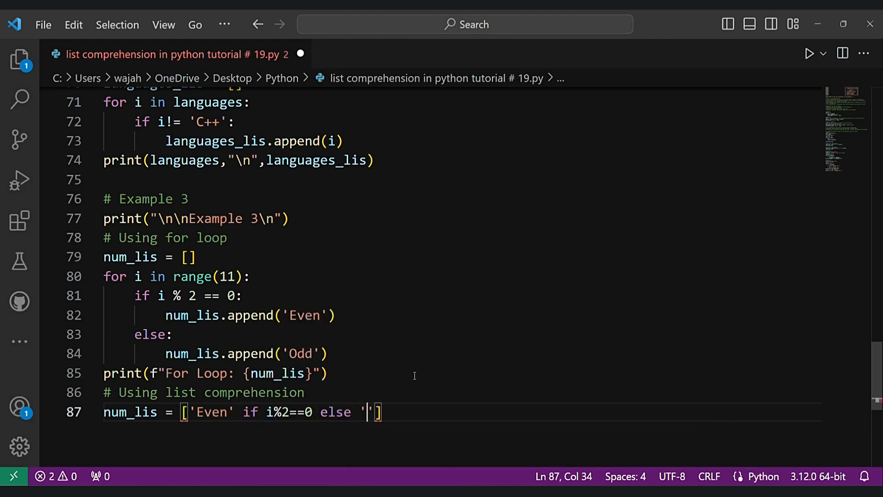
text(Odd' for)
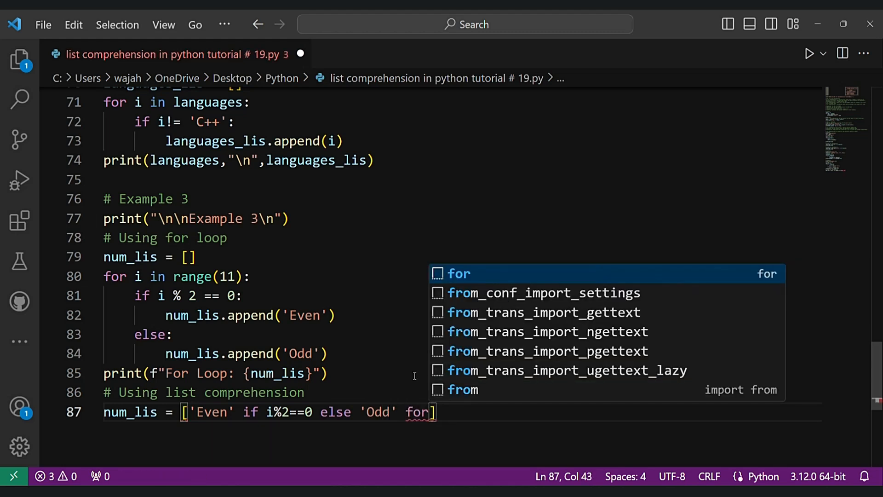
text(i in range)
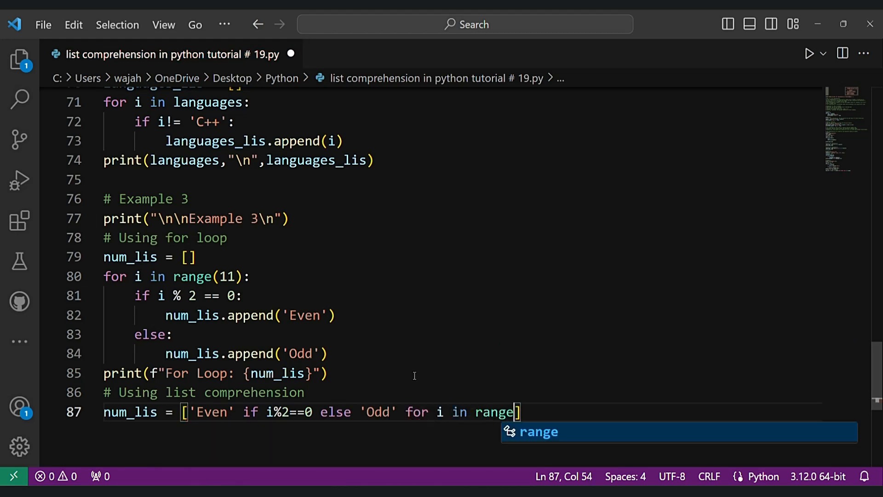
text((11))
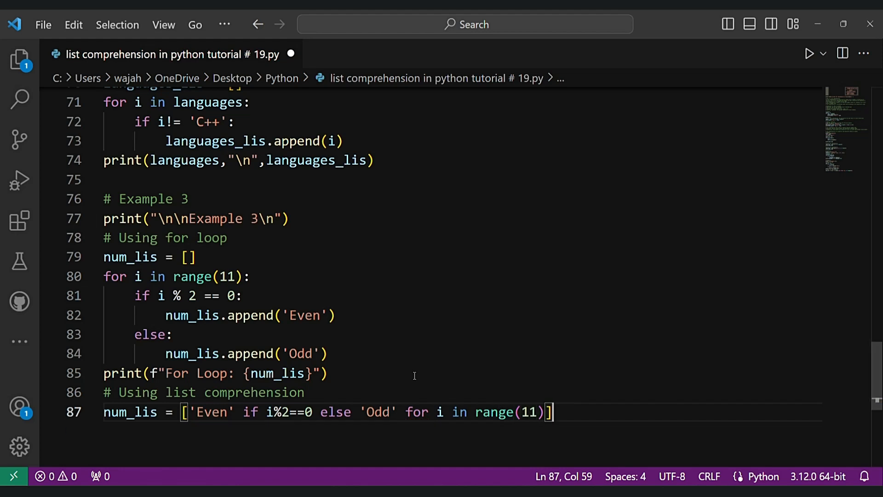
Print num_lis with an f-string labelled 'List comprehension'.
text(prin)
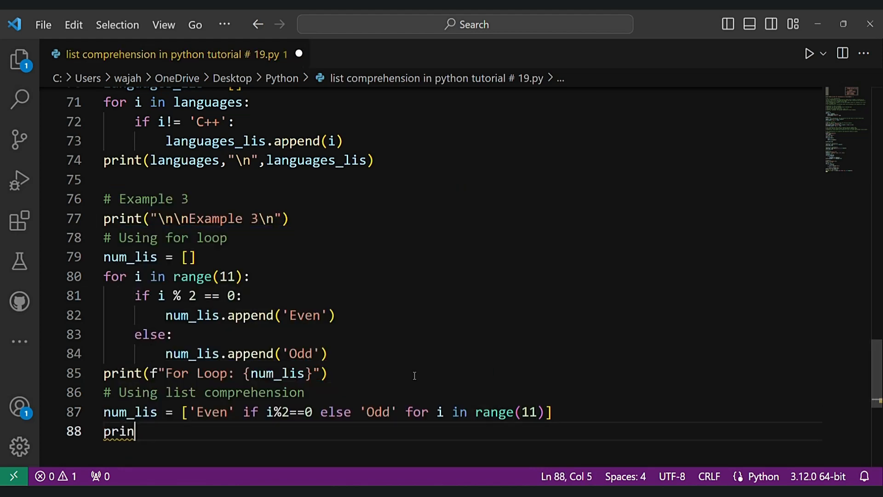
text(t(f"")
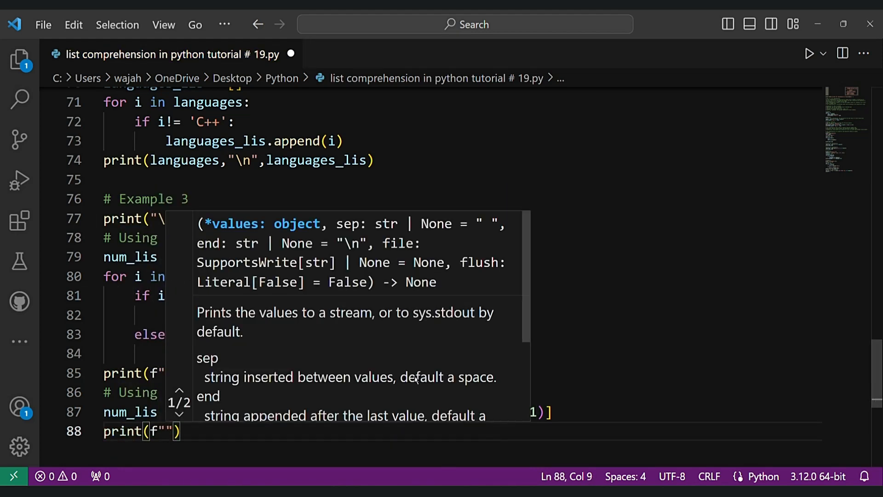
text(List comprehension: {num_lis)
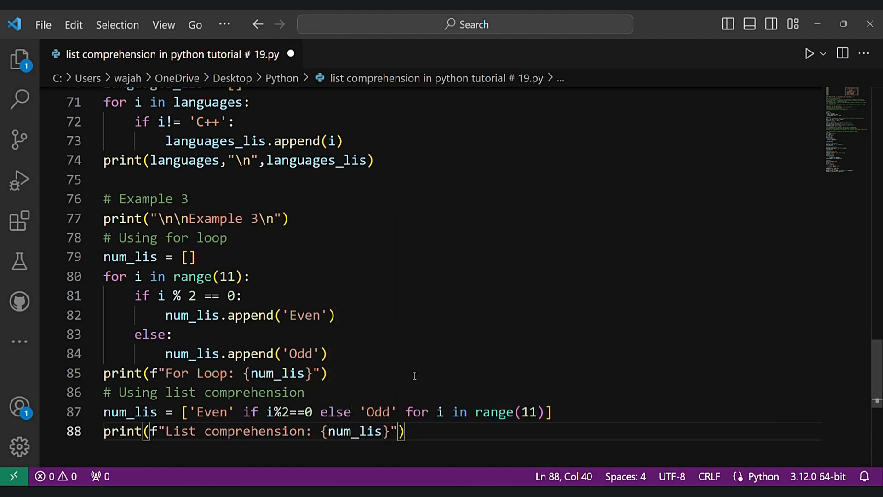
key(Enter)
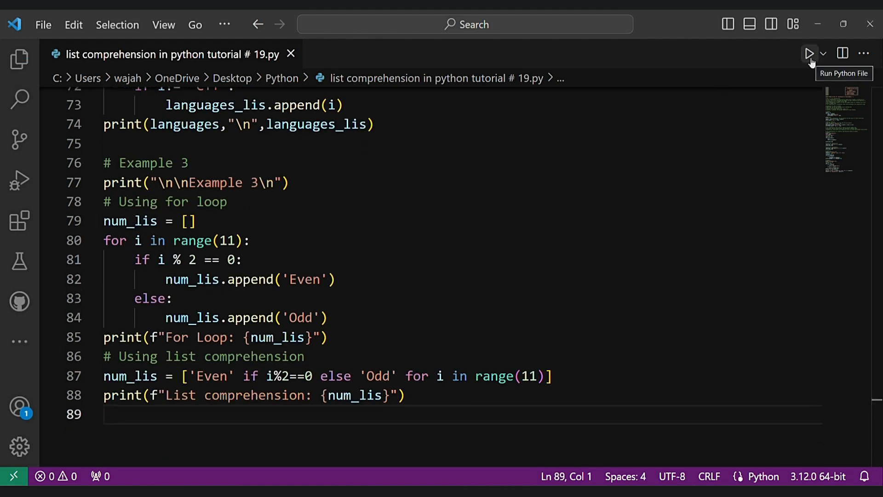
Add '# Using lambda' and write num_lis = list(map(lambda i:i, [Even/Odd comprehension])).
click(809, 54)
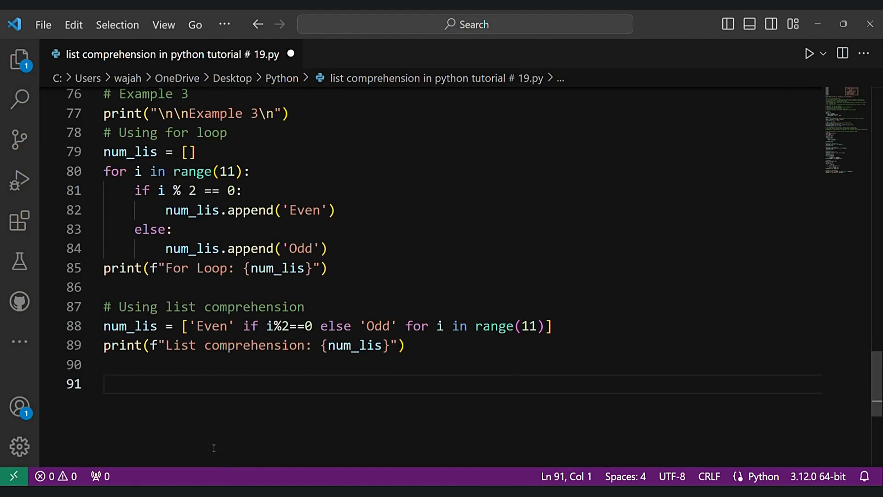
text(# Using)
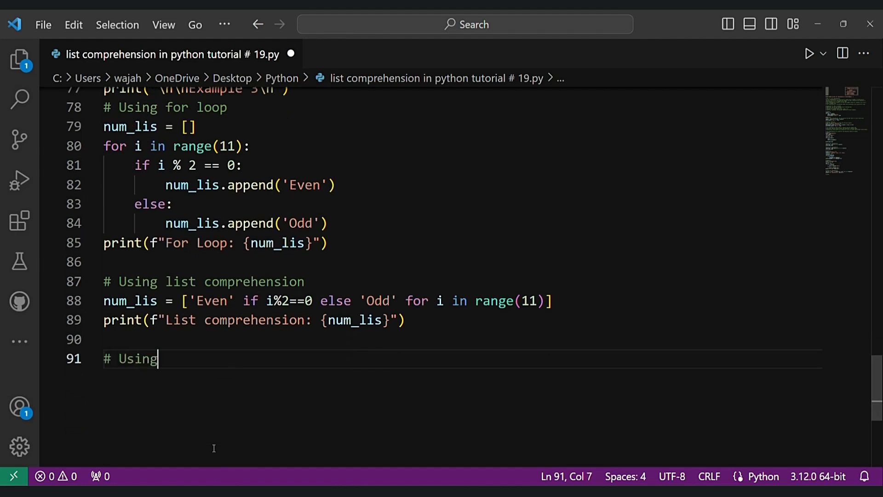
text(lambda functio)
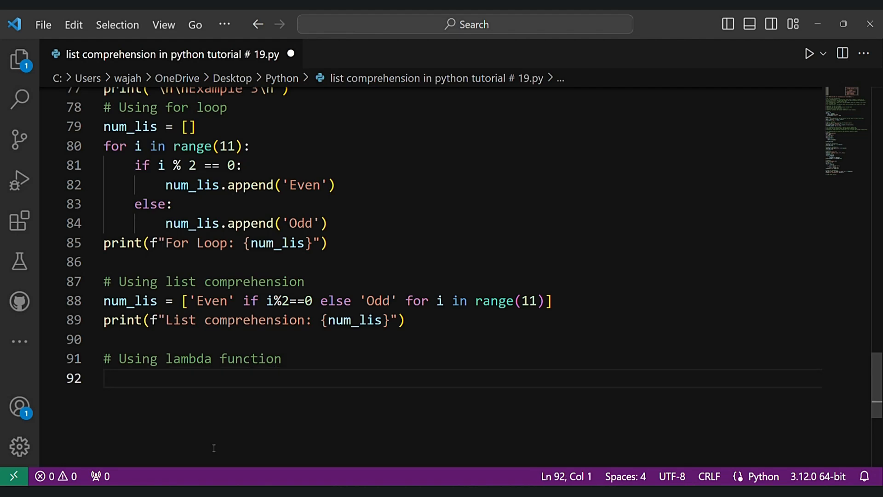
text(num_lis -)
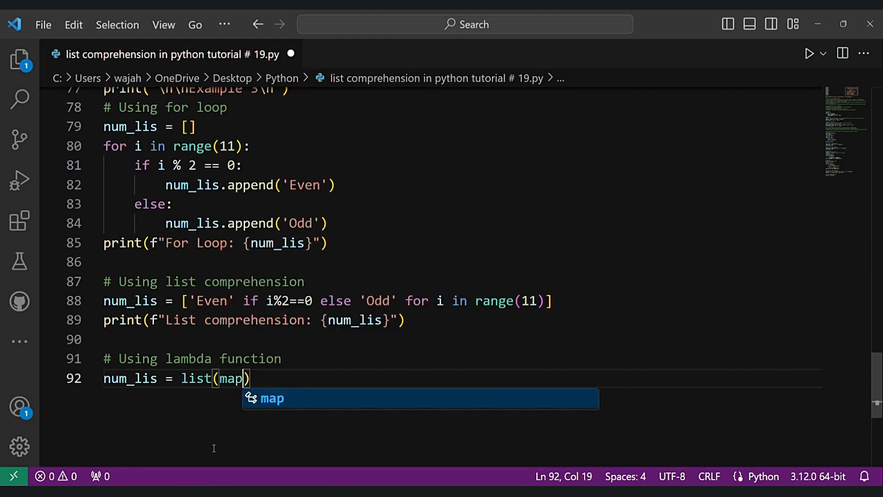
text((lambda i)
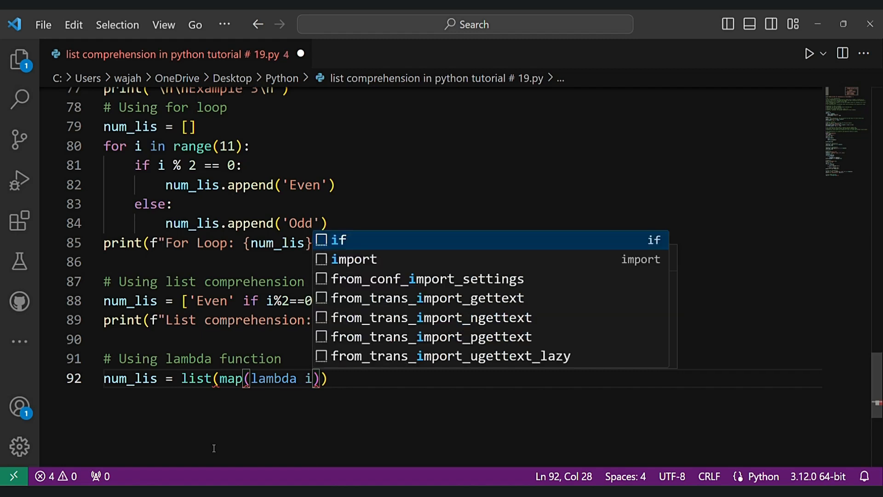
text(:i,)
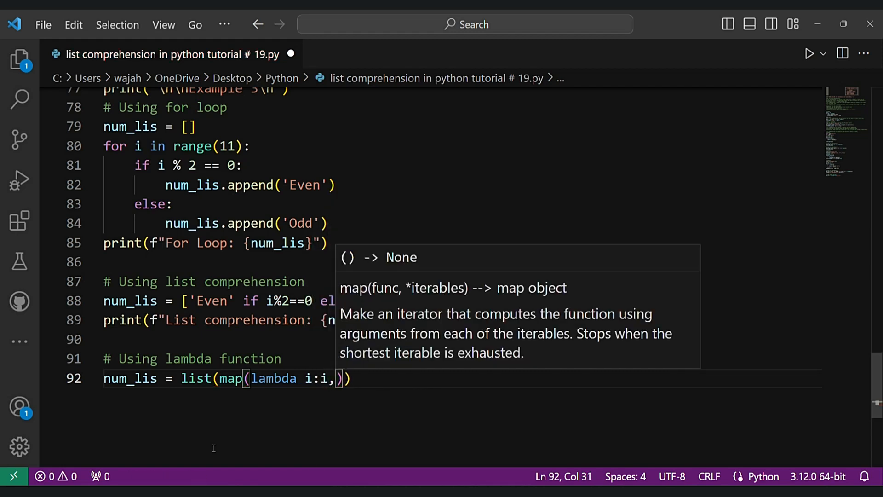
text(['Eve')
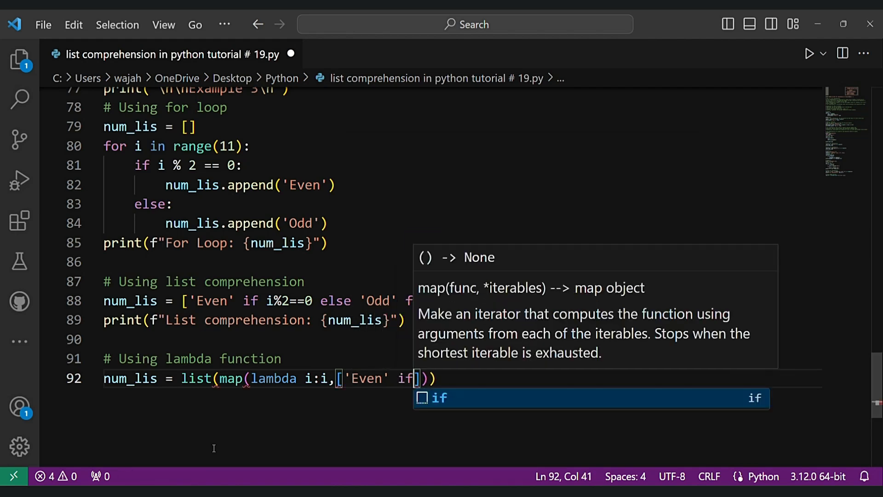
text(i%)
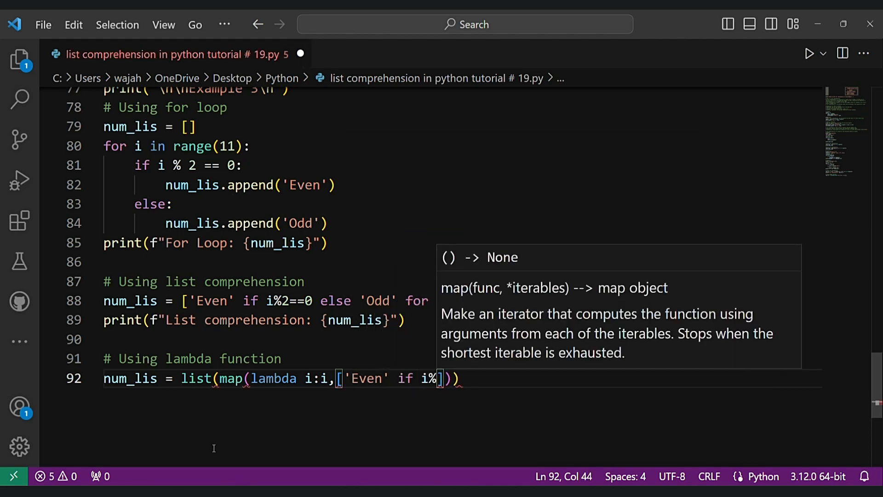
text(2==0 else 'Odd' for i in range(11)
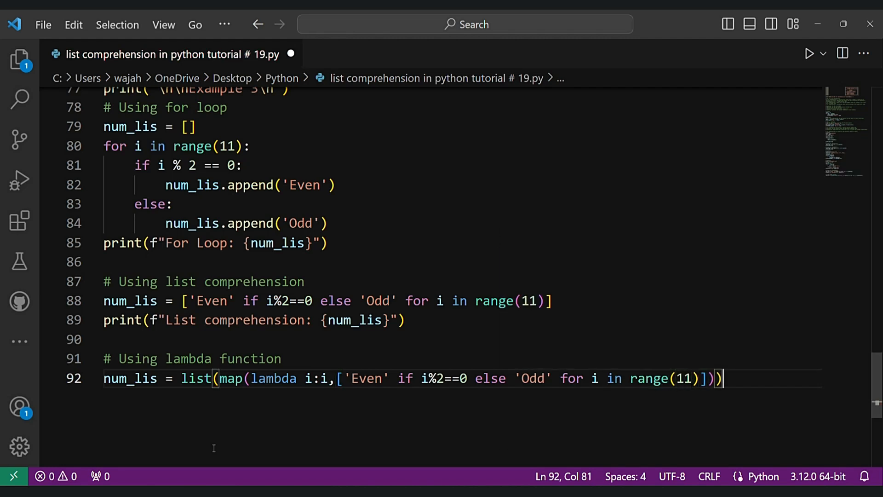
Print num_lis with an f-string labelled 'Lambda'.
text(print()
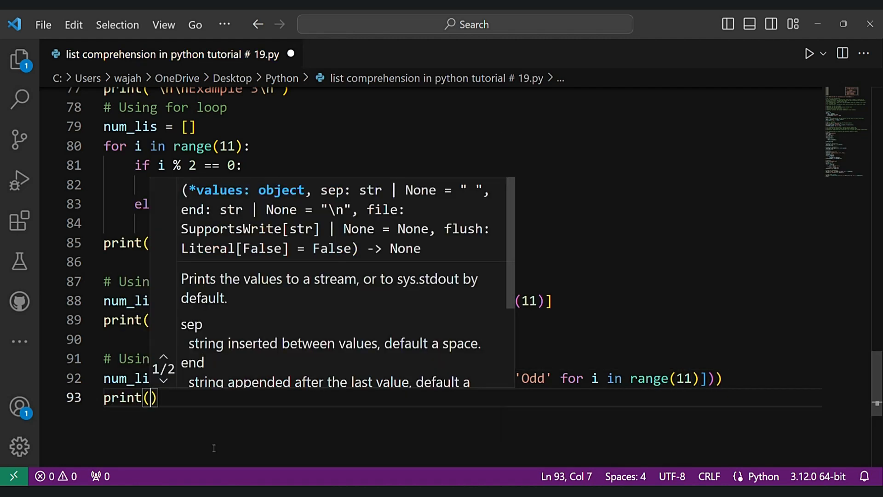
text(f"")
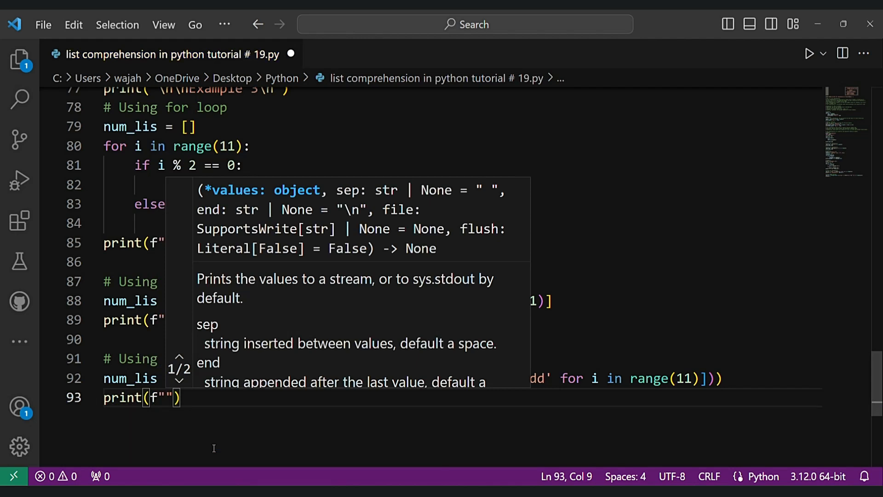
text(Lambda:)
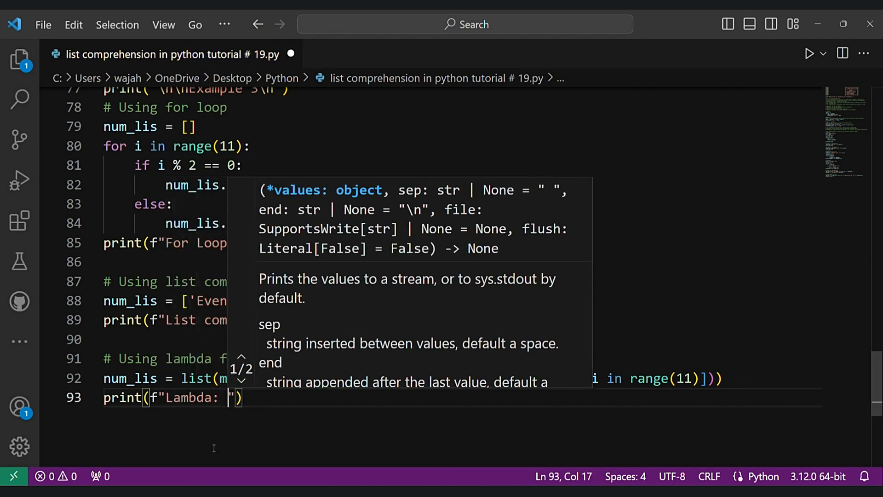
text({num_lis})
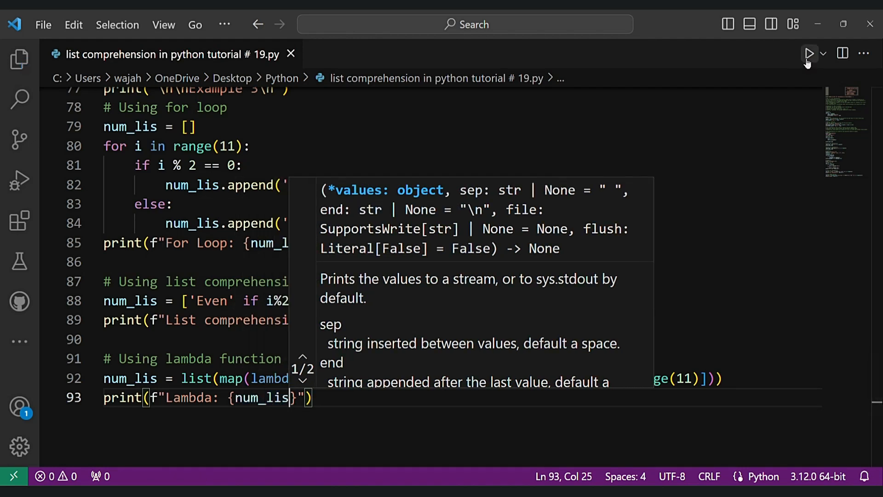
click(809, 53)
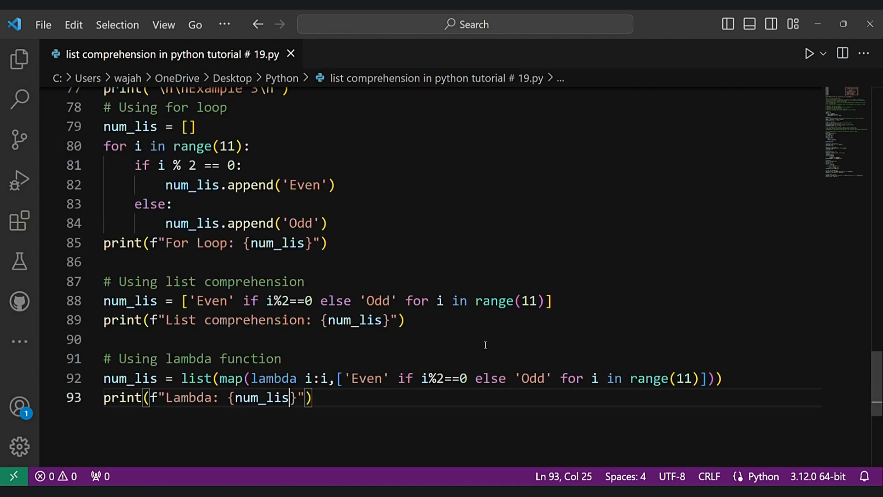
Add closing comments: 'That`s alot for today.' and '# THank you soo much for watching this'.
key(Enter)
text(# Ithink THa)
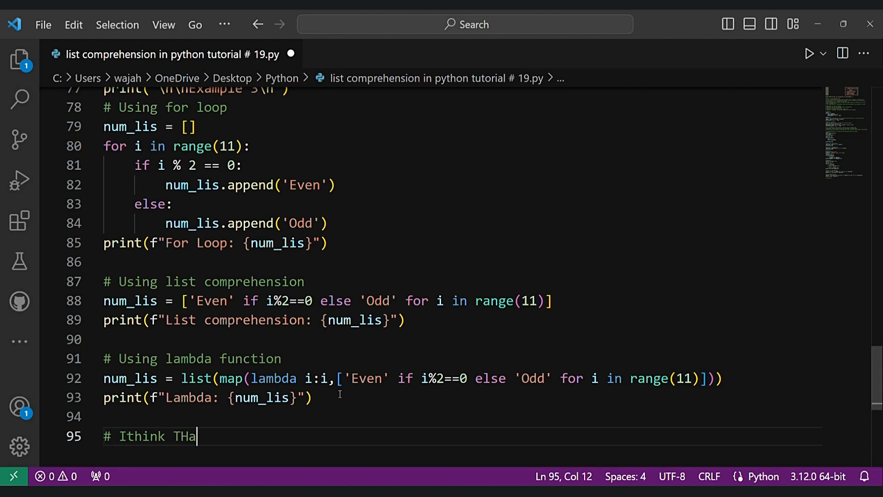
text(t`s)
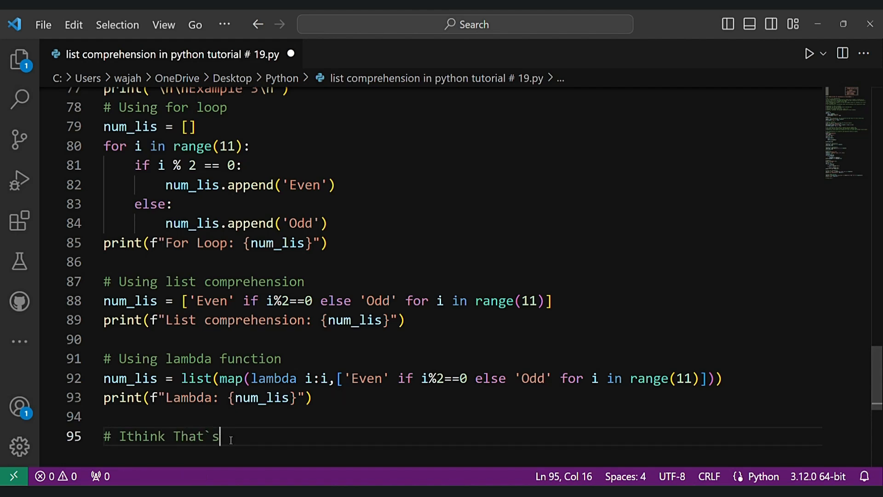
text(alot for today.)
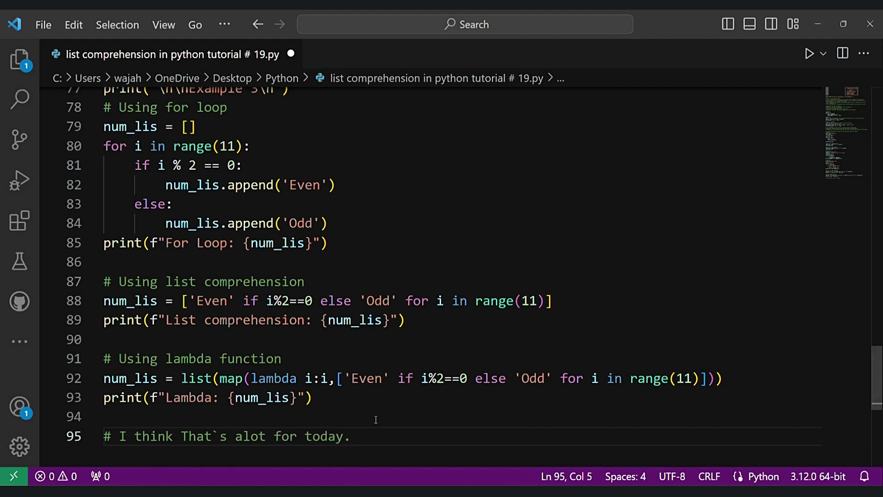
text(# THank you)
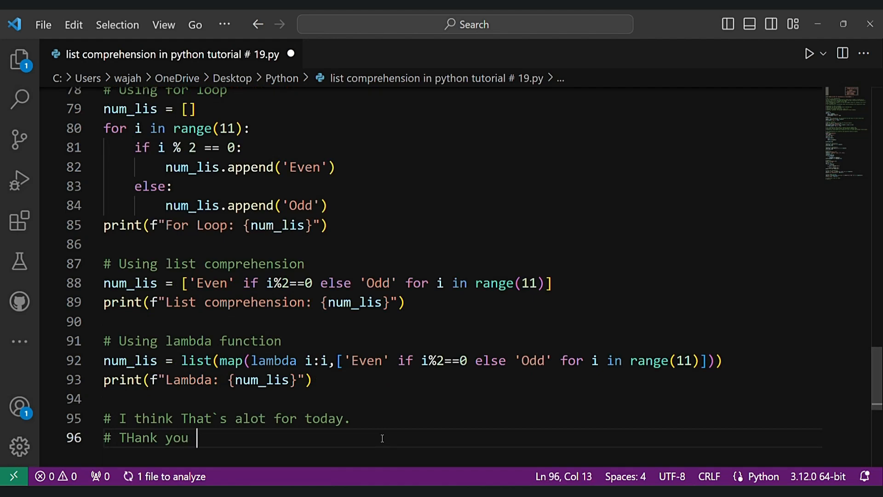
text(soo much for)
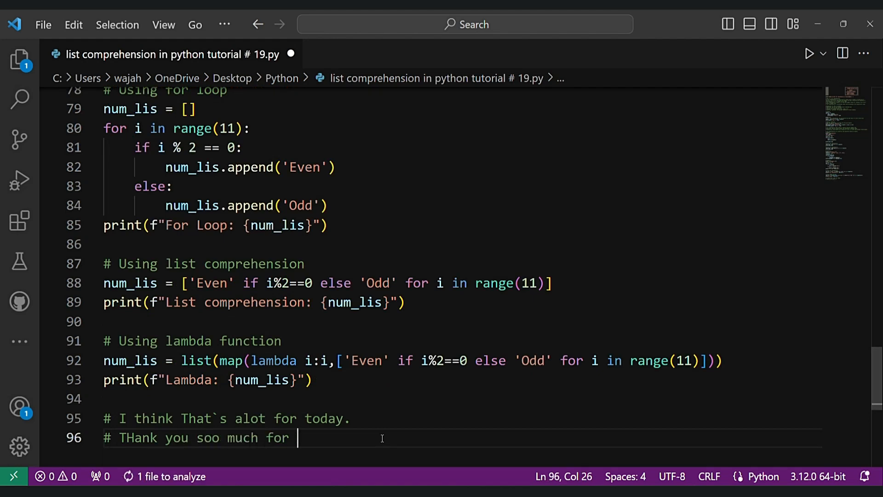
text(watching this video)
text(#)
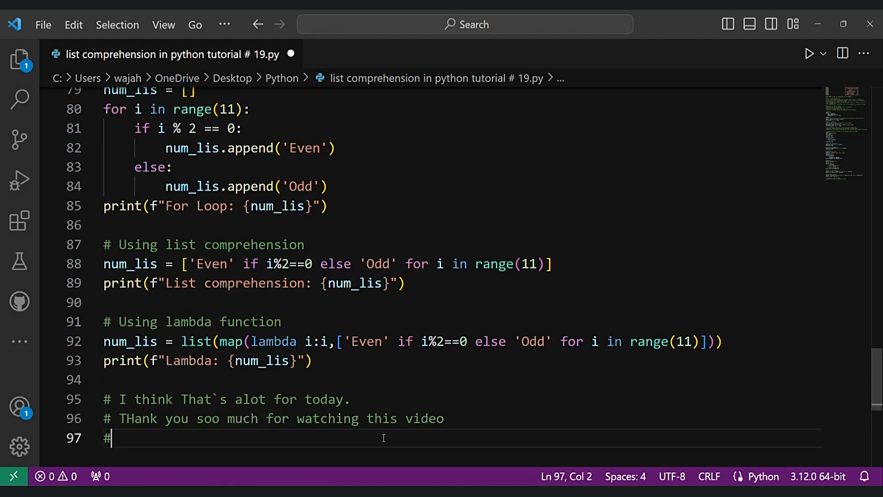
Add comments about uploading to github, '# Please like and subscribe', and '# Bye Bye'.
text(I will upload the code on my)
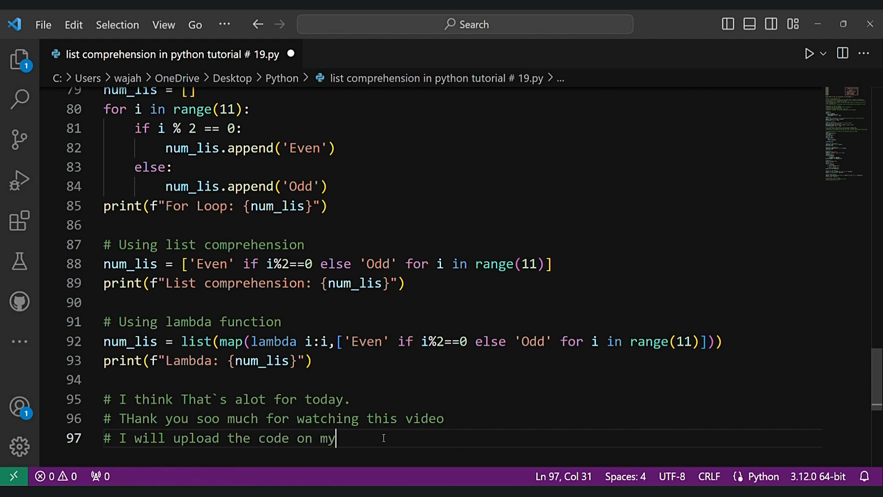
text(github go and checkout.)
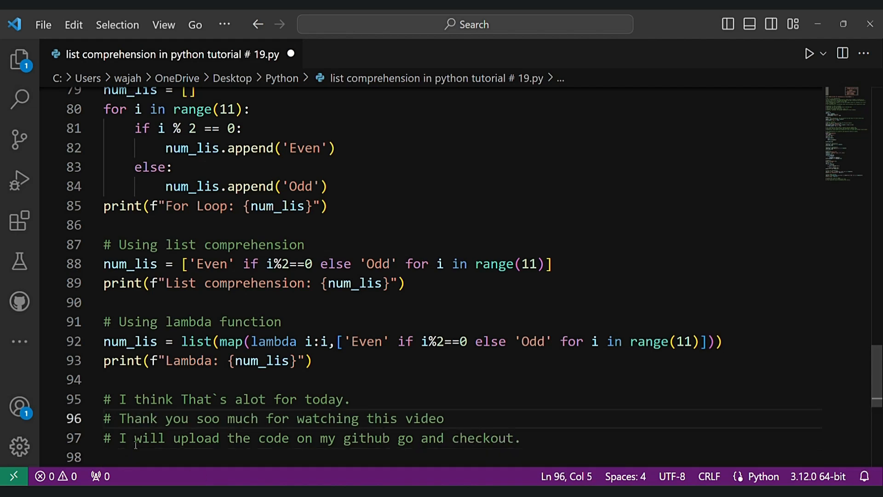
text(# P)
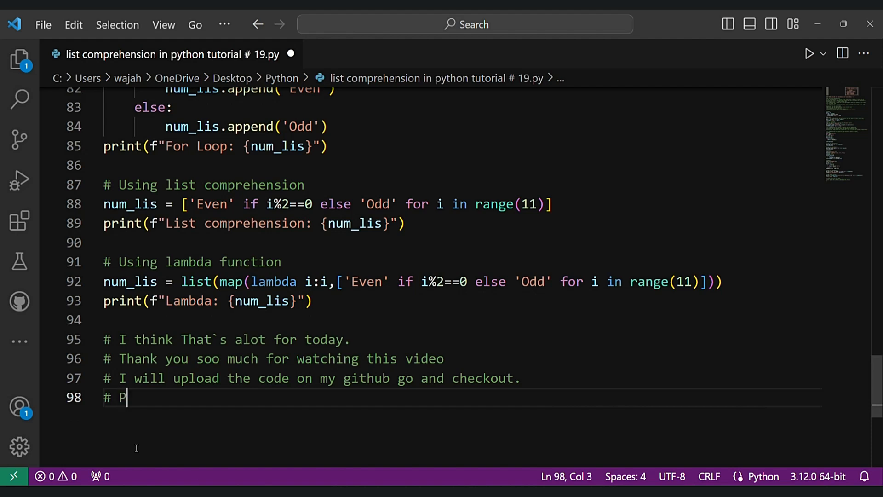
text(lease like and subscribe my channel.)
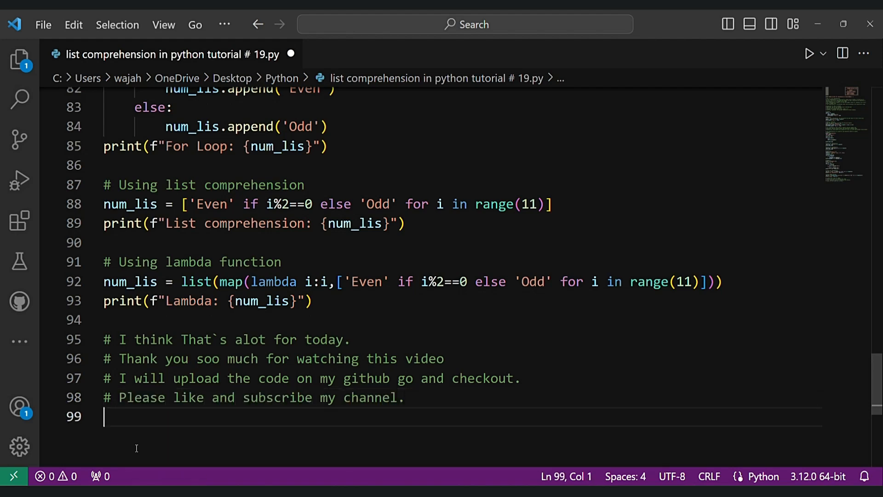
text(# Bye Bye)
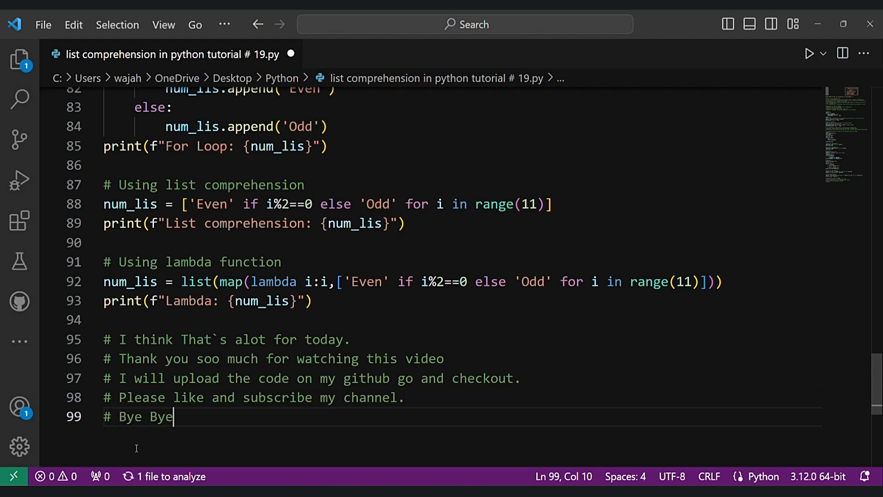